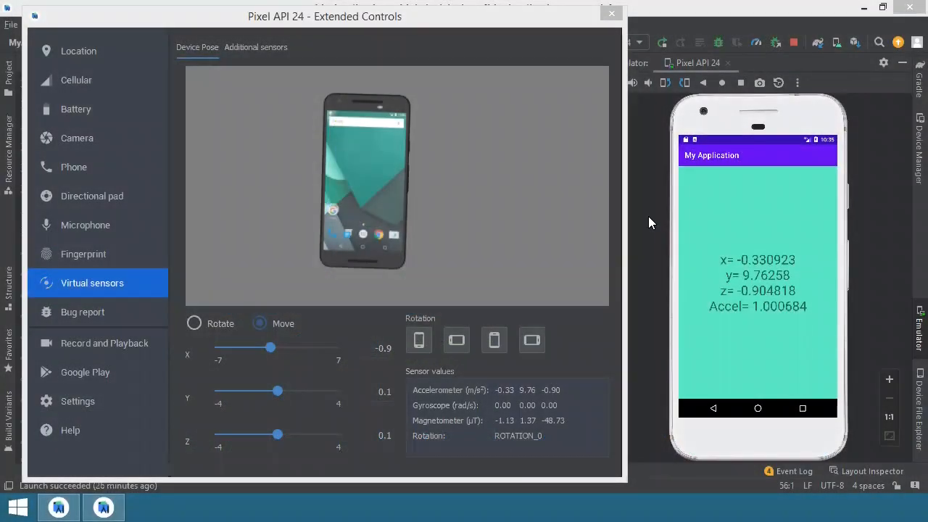
mouse_move(419, 200)
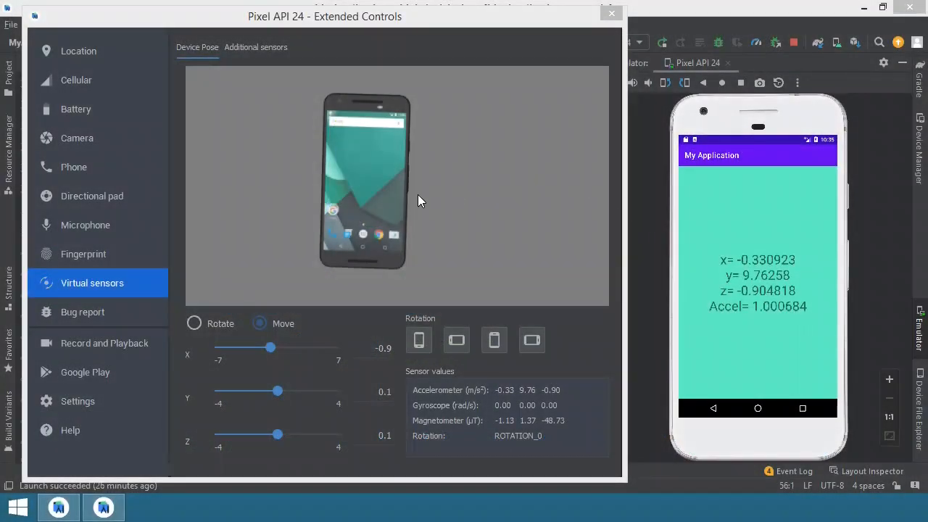
mouse_move(757, 235)
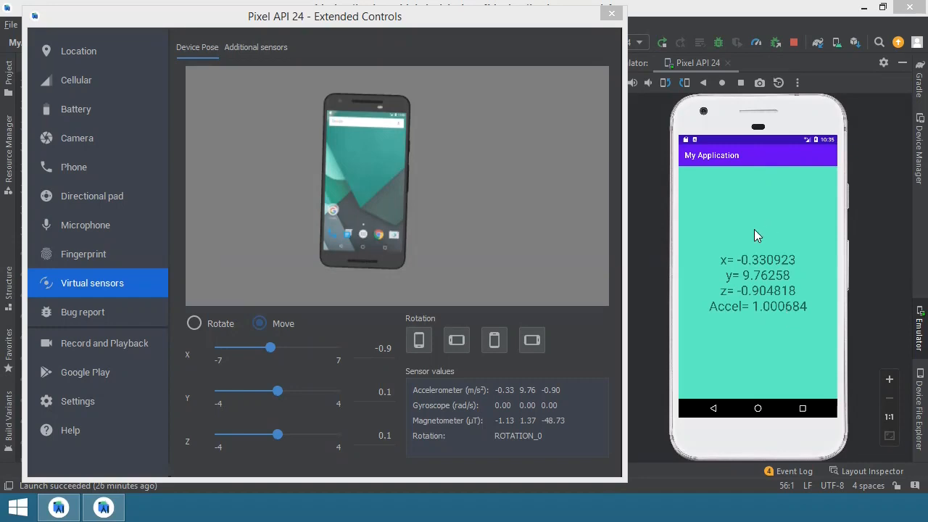
mouse_move(724, 268)
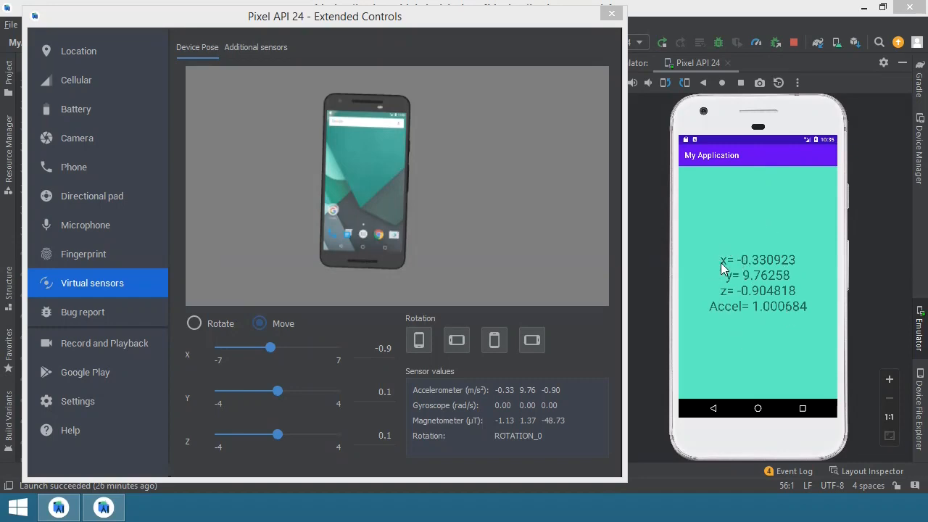
mouse_move(713, 267)
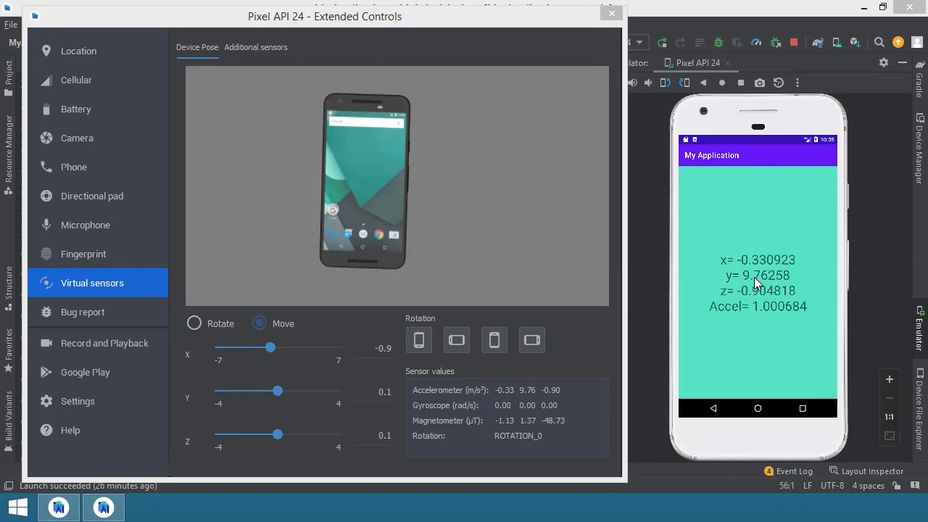
mouse_move(760, 317)
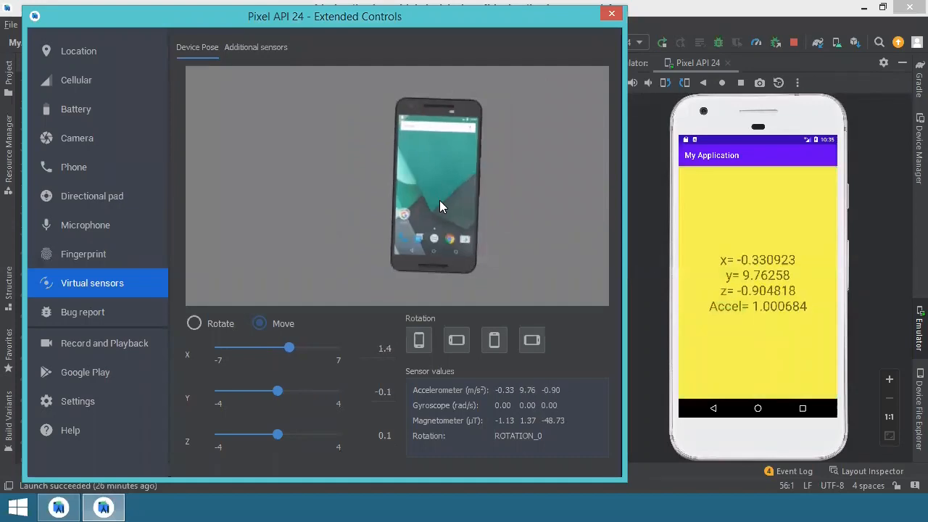
- Drag the virtual phone back and forth so the app background turns from teal to yellow
drag(290, 349, 258, 348)
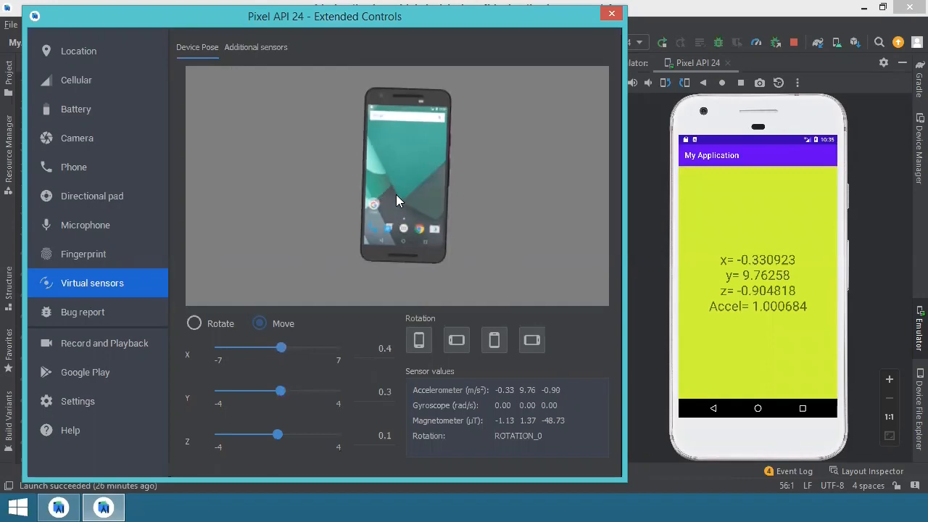
mouse_move(404, 188)
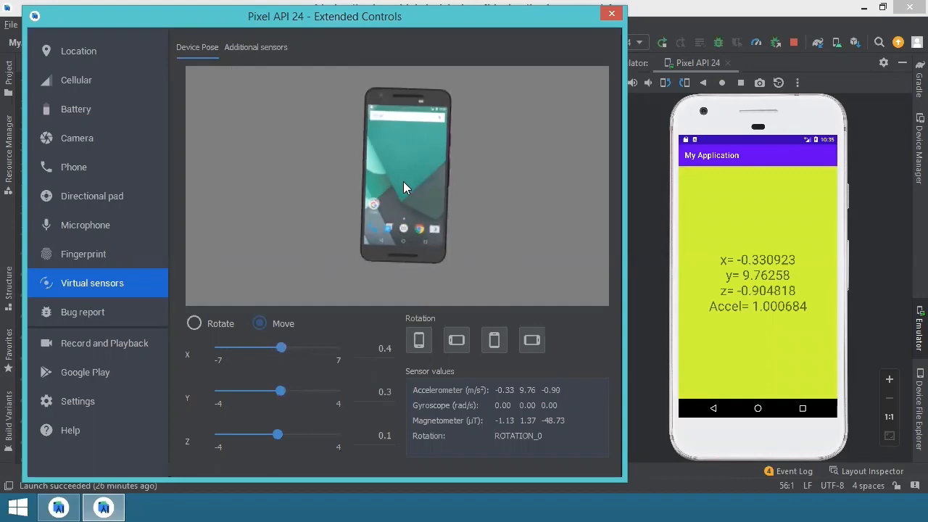
mouse_move(389, 191)
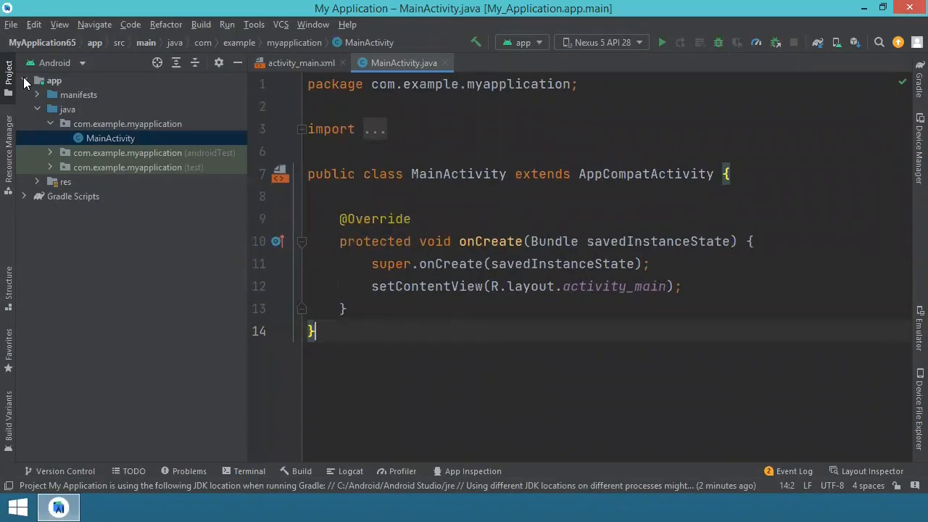
- Load activity_main.xml in the design editor showing the Hello World TextView
click(9, 78)
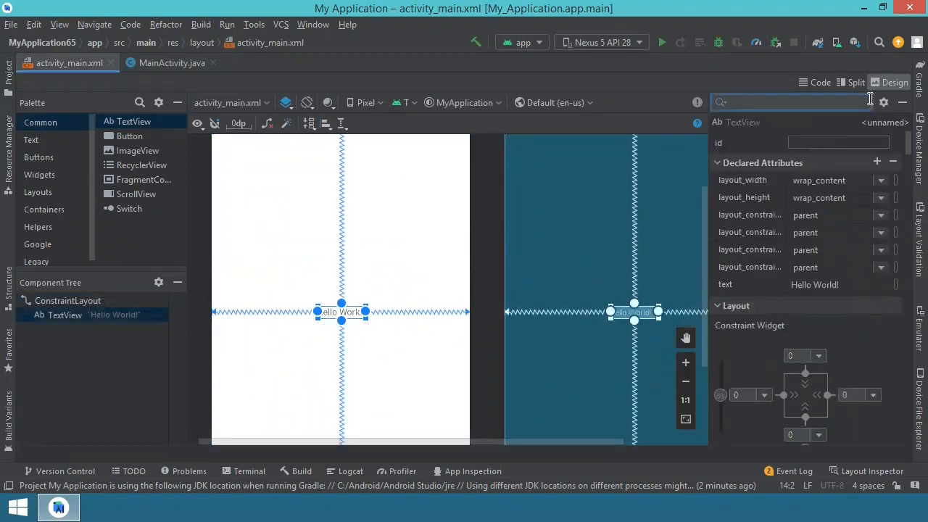
- Set the TextView's textSize to 34sp, id to textView and text to 'X Y Z values here'
text(si)
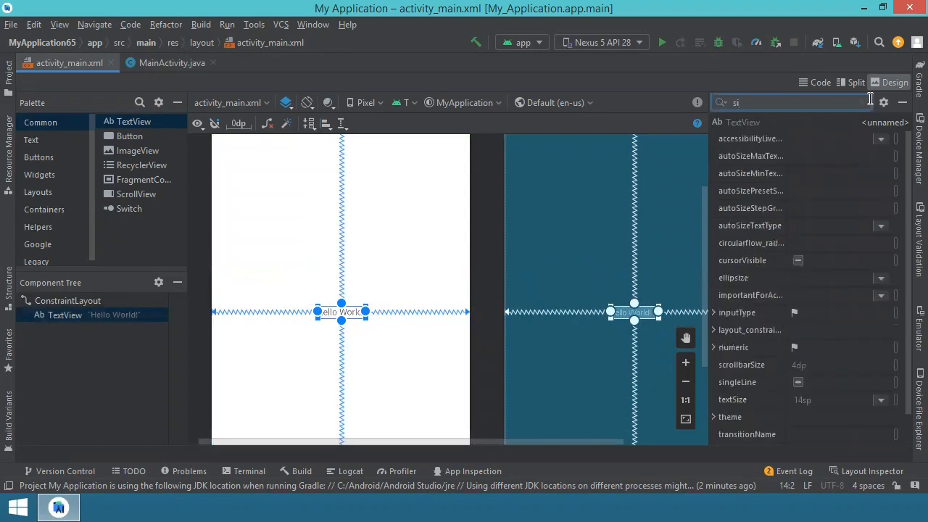
click(881, 401)
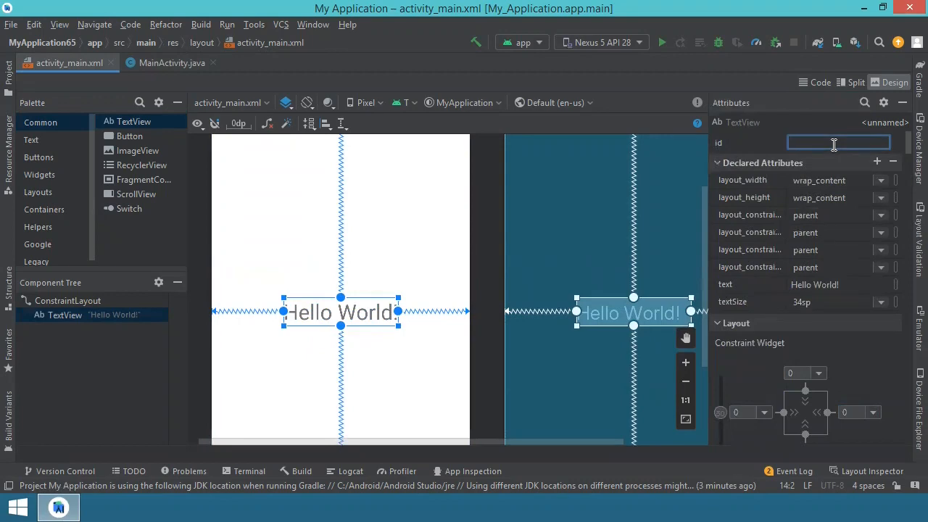
text(textView)
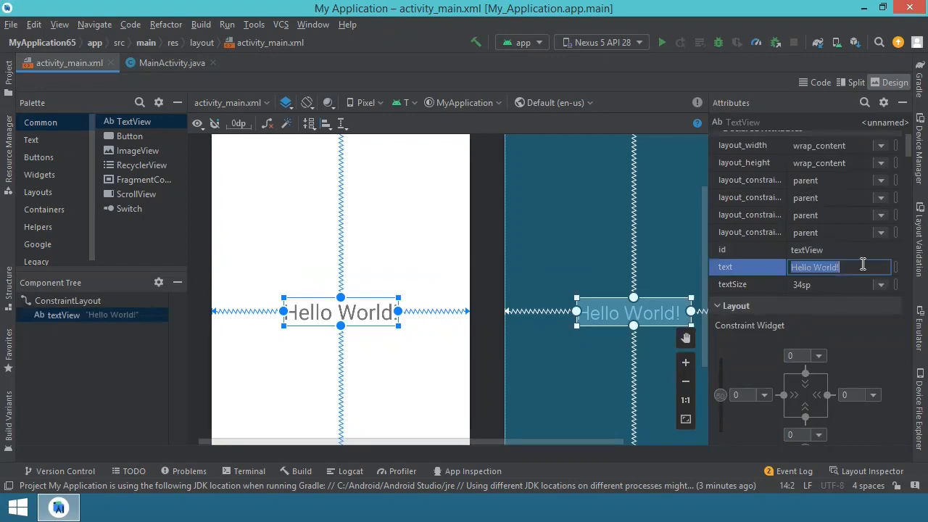
text(X Y)
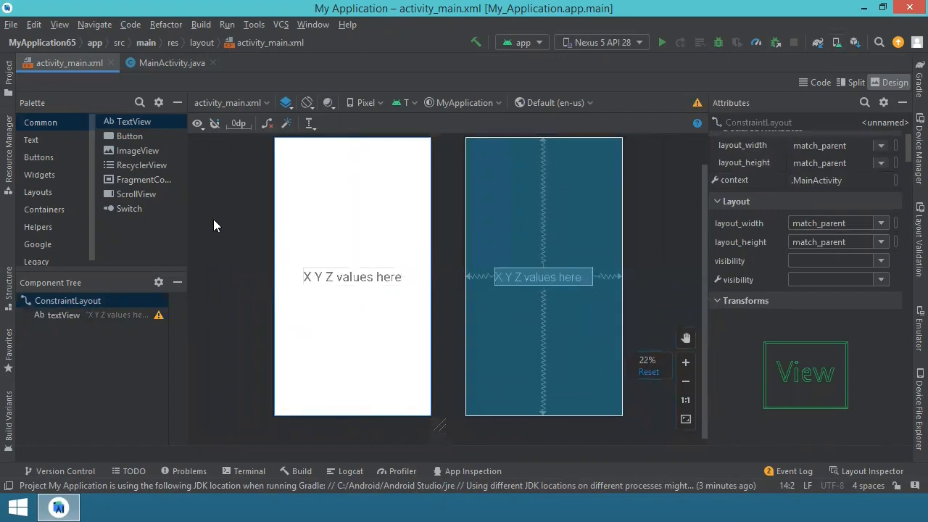
mouse_move(172, 62)
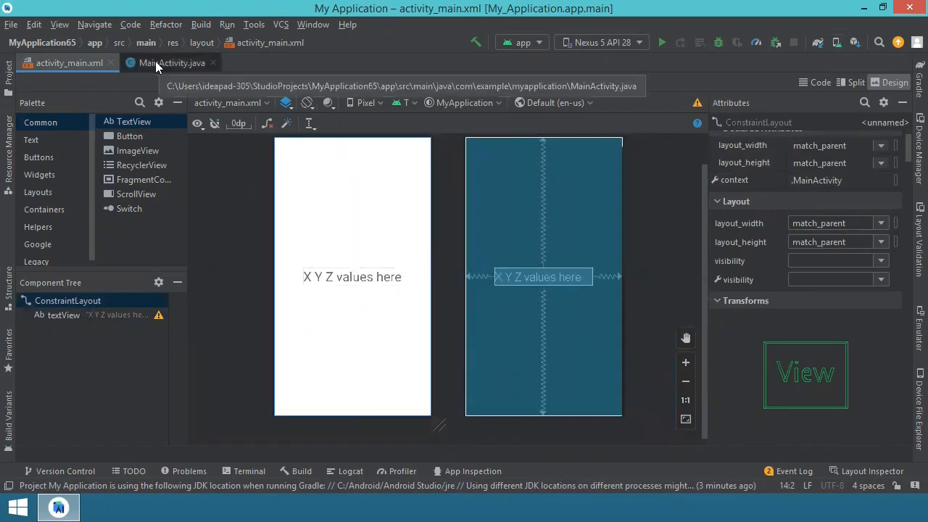
- Add 'implements SensorEventListener' to MainActivity's class declaration after AppCompatActivity
click(171, 62)
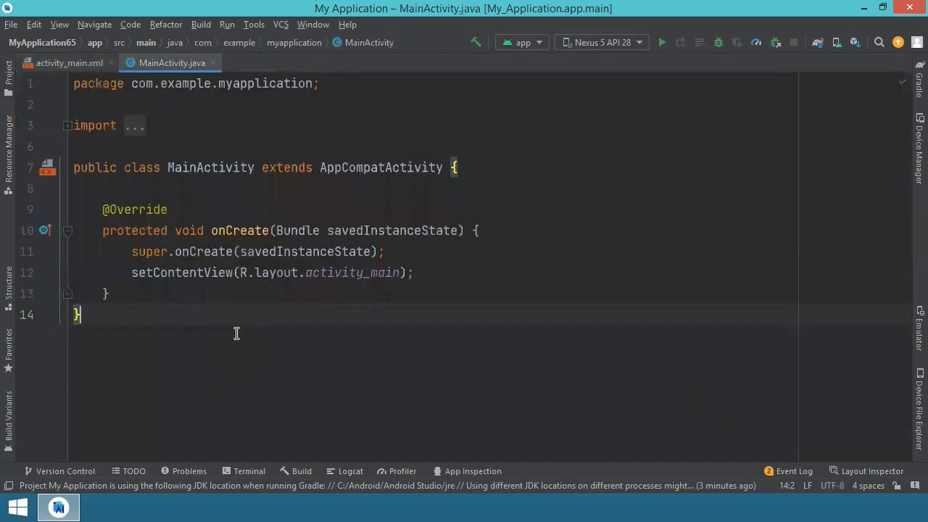
mouse_move(377, 174)
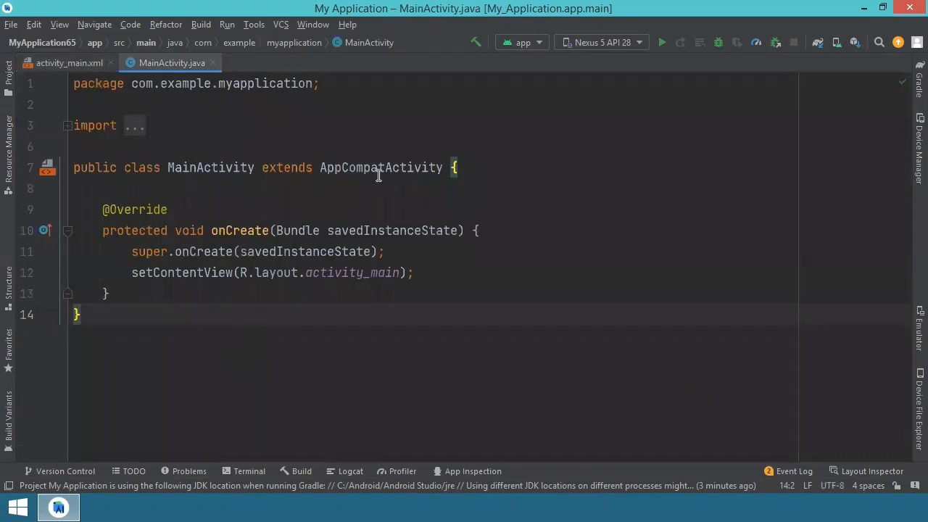
click(442, 169)
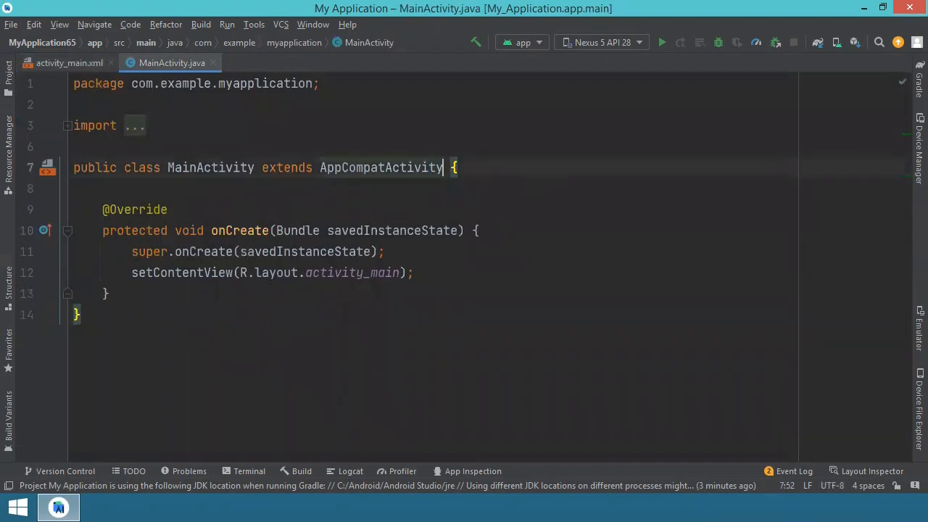
text(im)
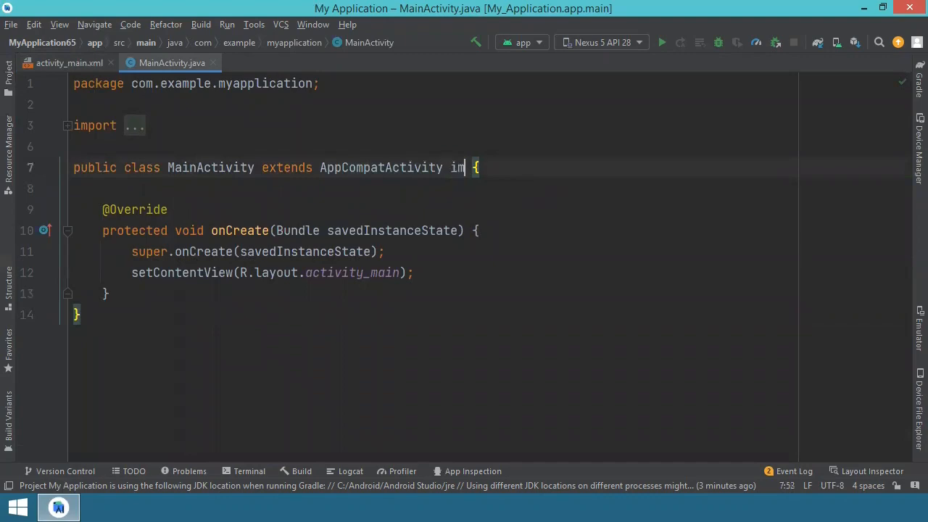
text(plements Sen)
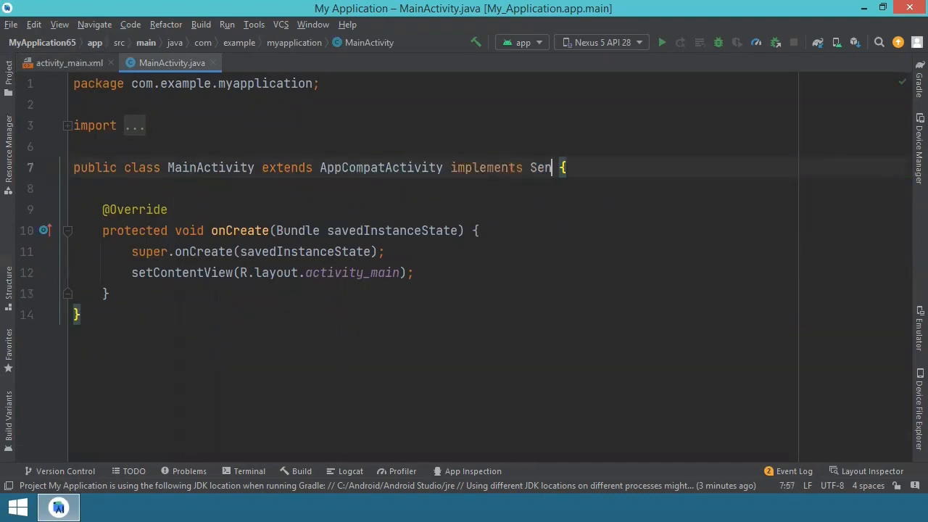
text(sorEventListener)
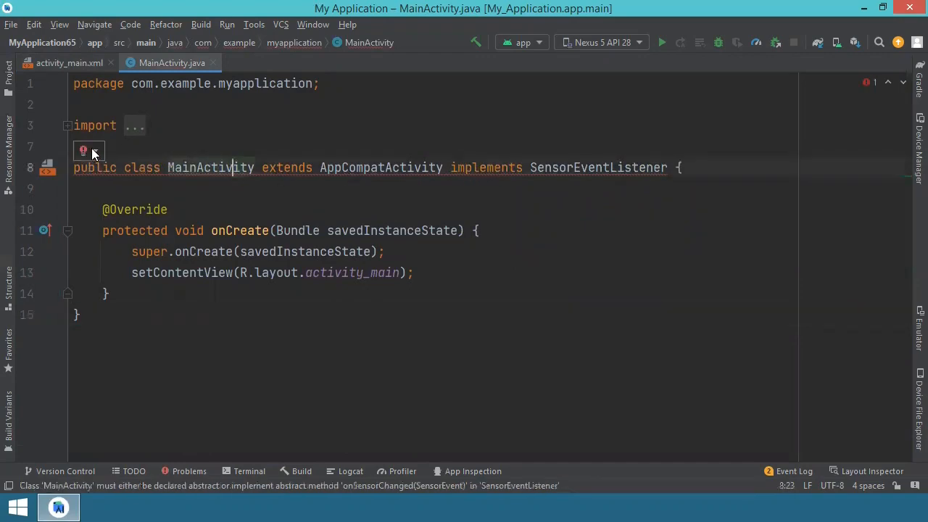
mouse_move(93, 149)
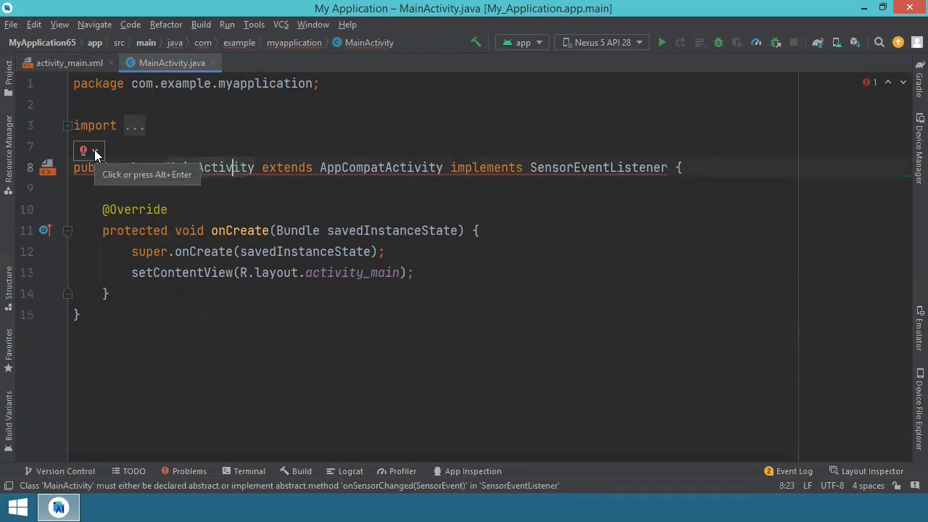
- Use the Implement methods fix to generate empty onSensorChanged and onAccuracyChanged overrides
click(88, 149)
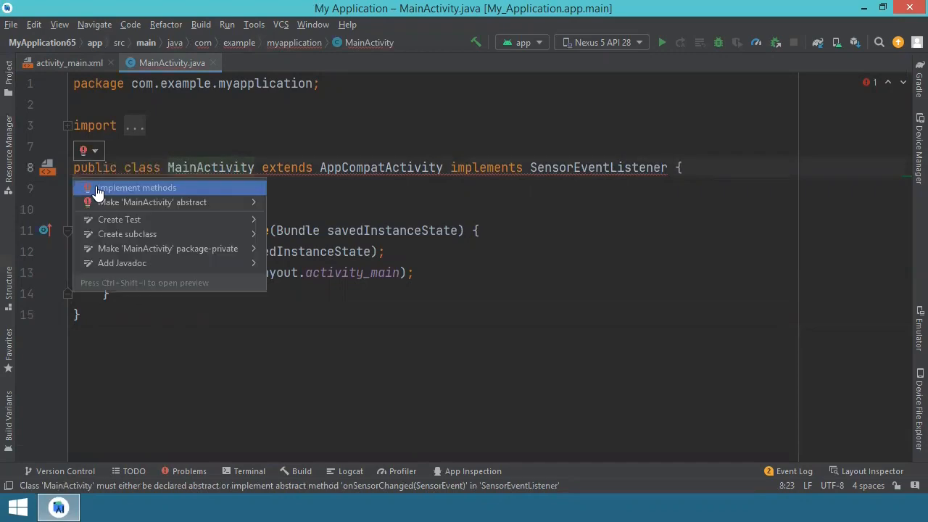
mouse_move(142, 194)
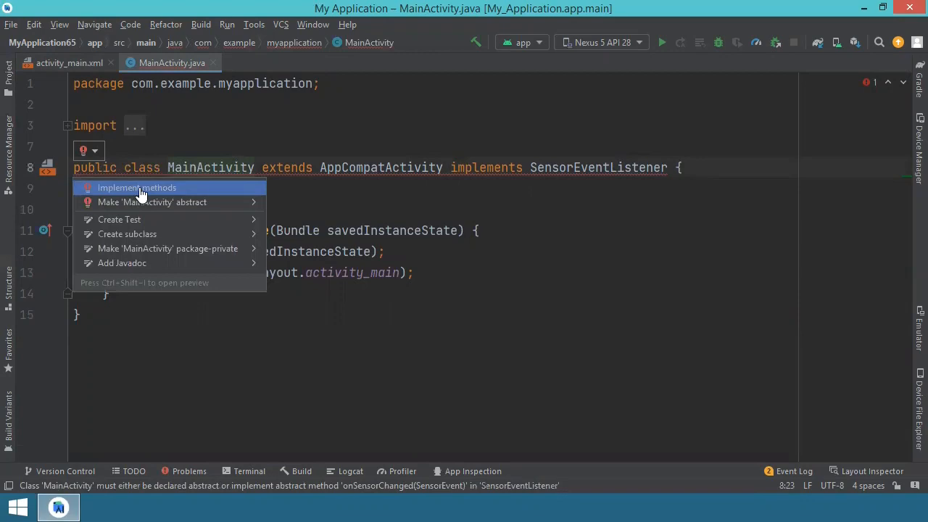
click(136, 188)
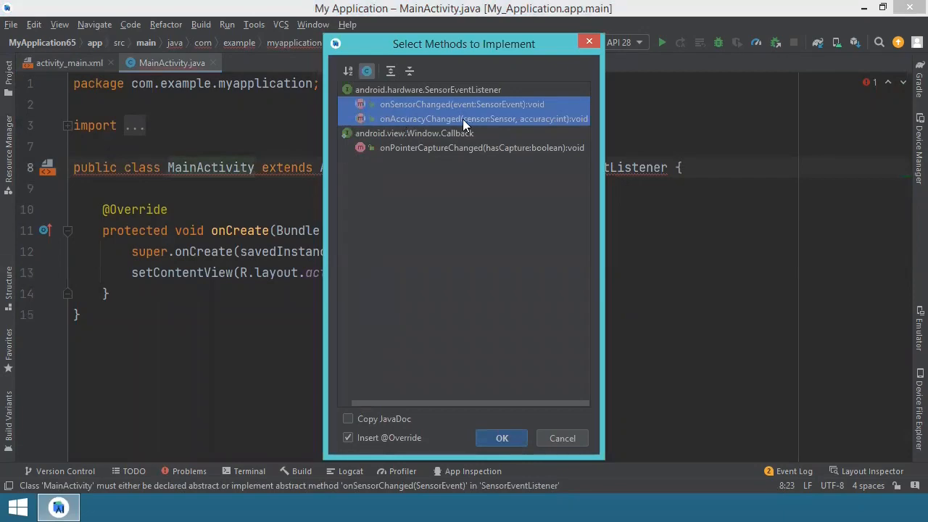
click(563, 438)
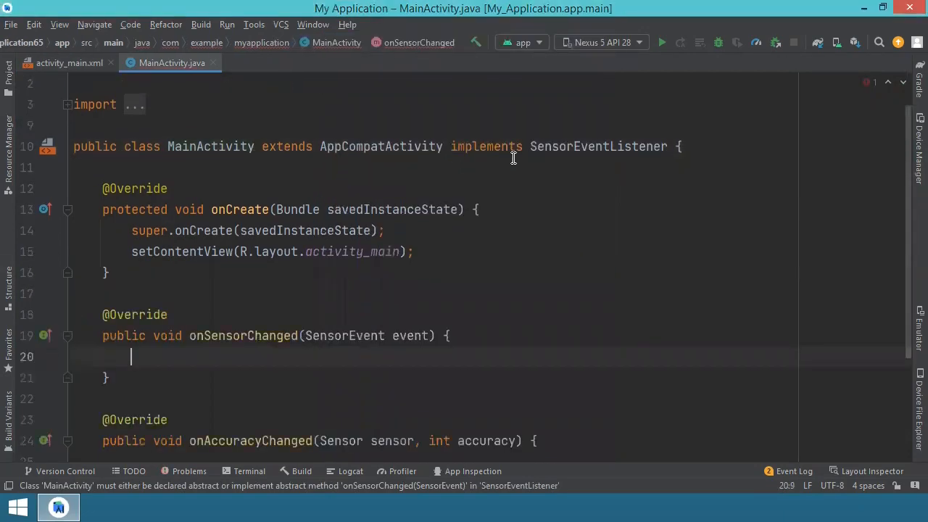
scroll(down, 3)
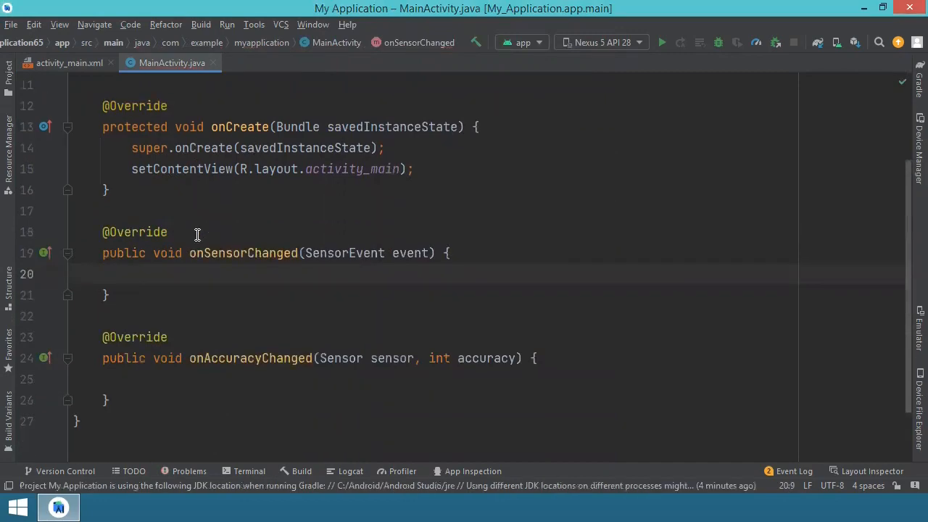
scroll(up, 3)
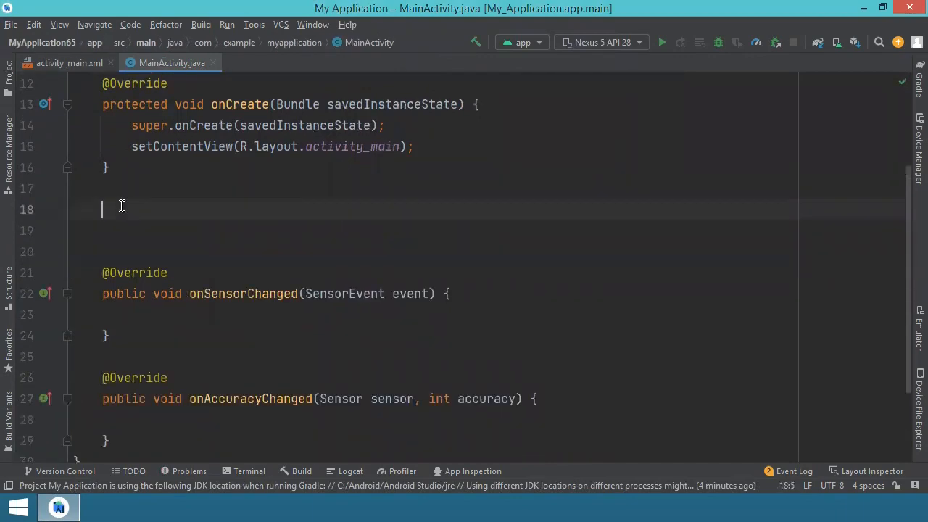
- Generate an onStop() override calling super.onStop() via Override Methods
right_click(122, 209)
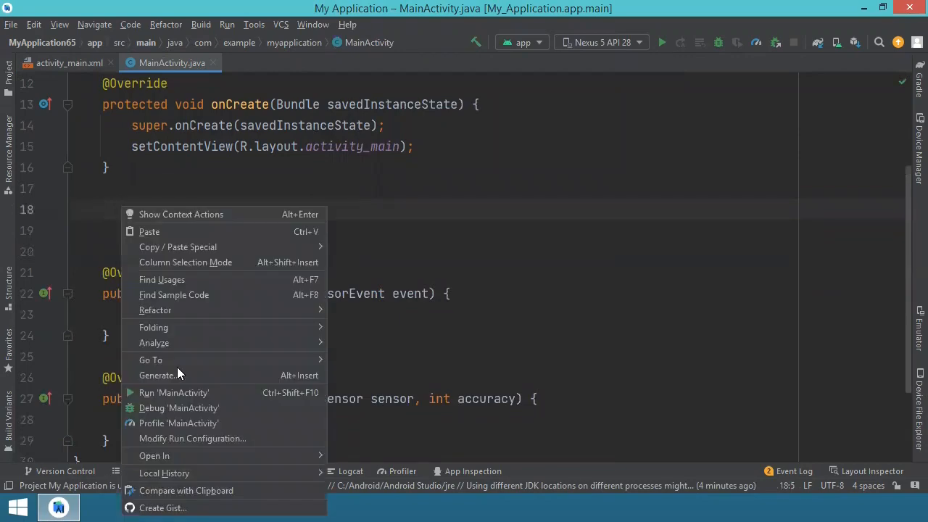
mouse_move(158, 375)
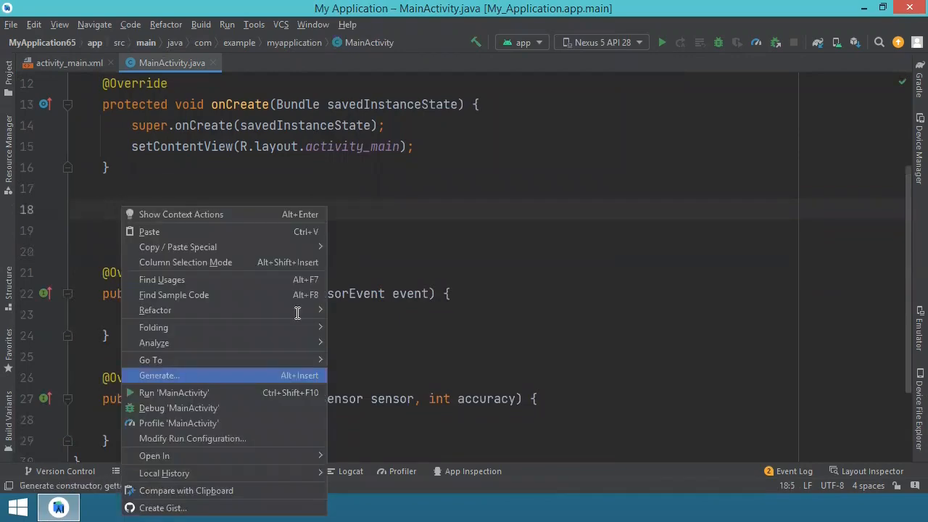
click(160, 375)
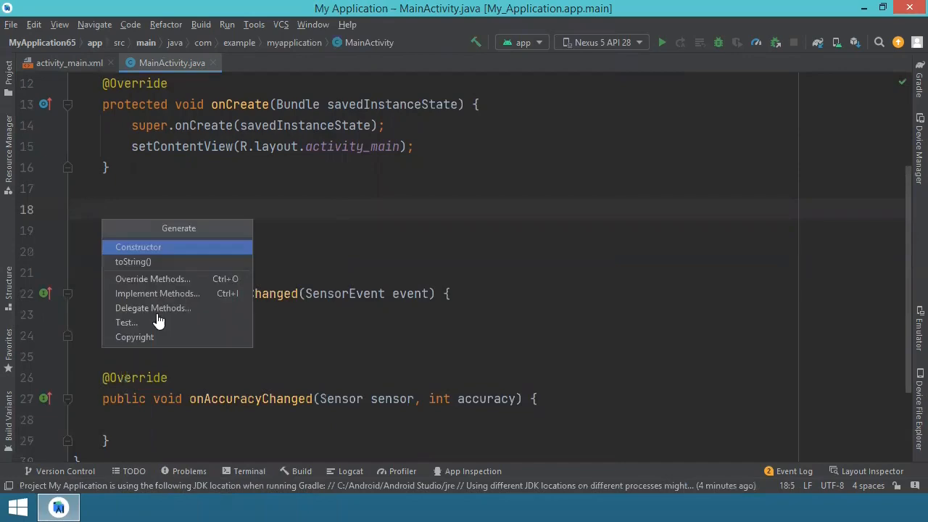
mouse_move(183, 278)
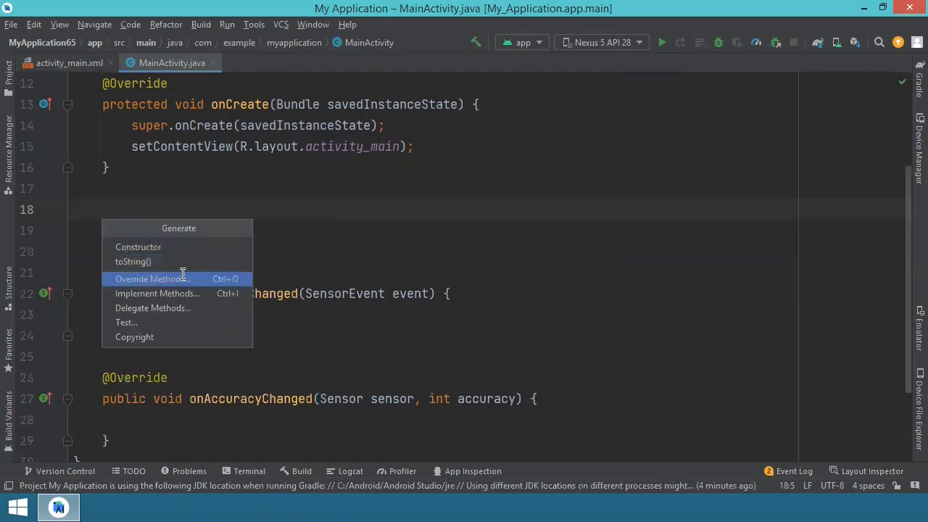
click(148, 278)
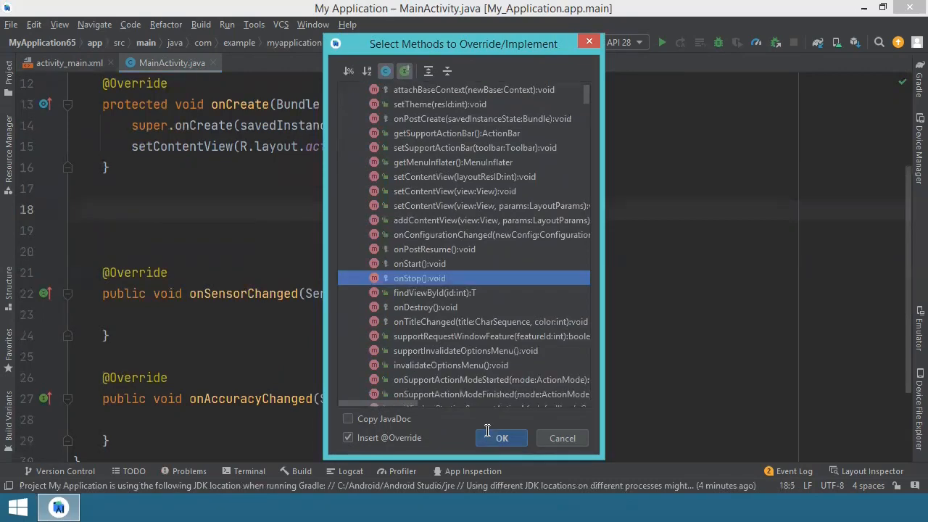
click(563, 438)
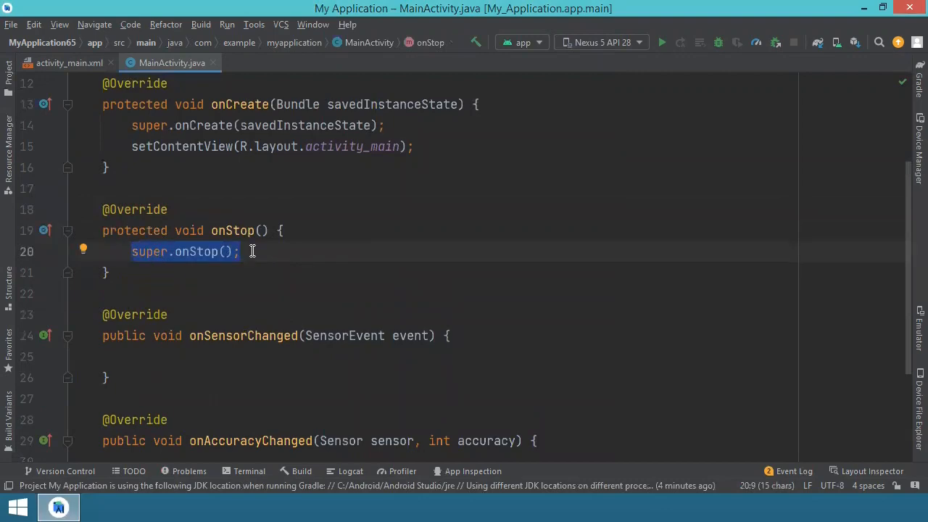
scroll(up, 3)
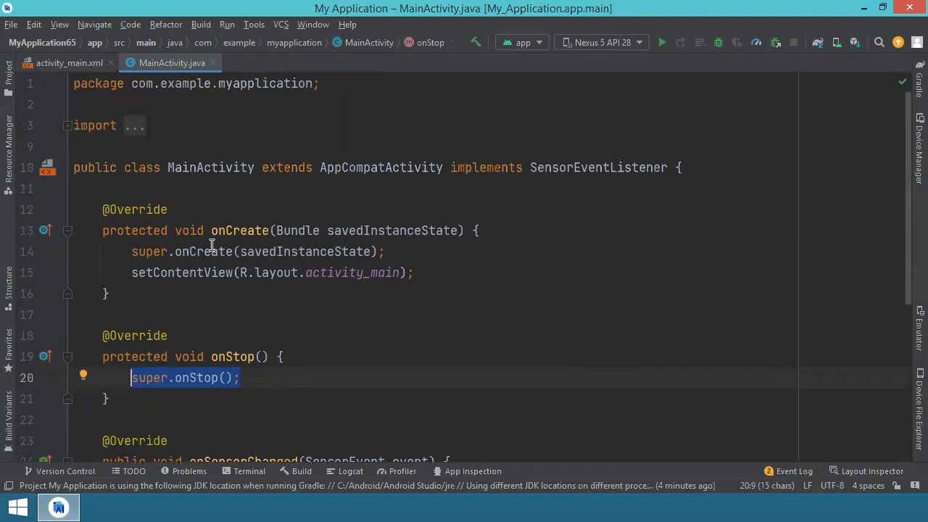
scroll(down, 3)
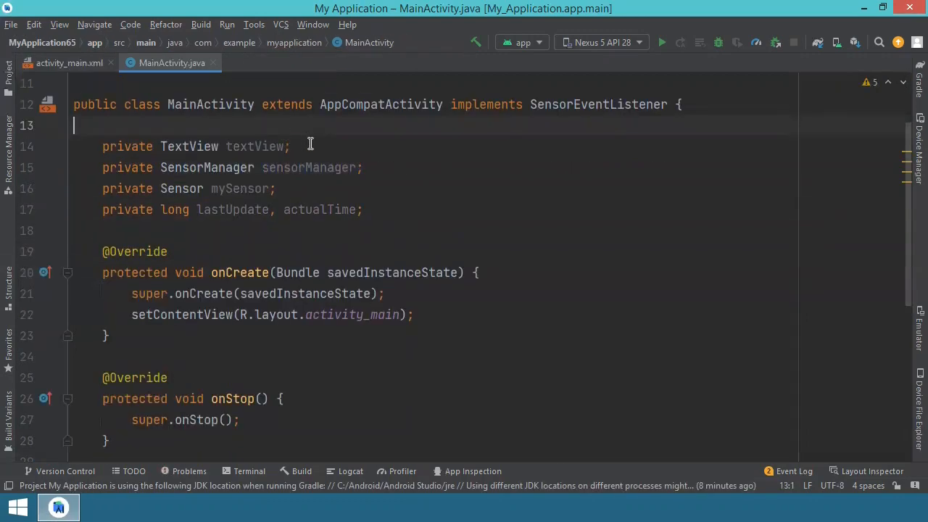
- Declare private textView, sensorManager, mySensor, lastUpdate and actualTime fields at the top of the class
double_click(188, 145)
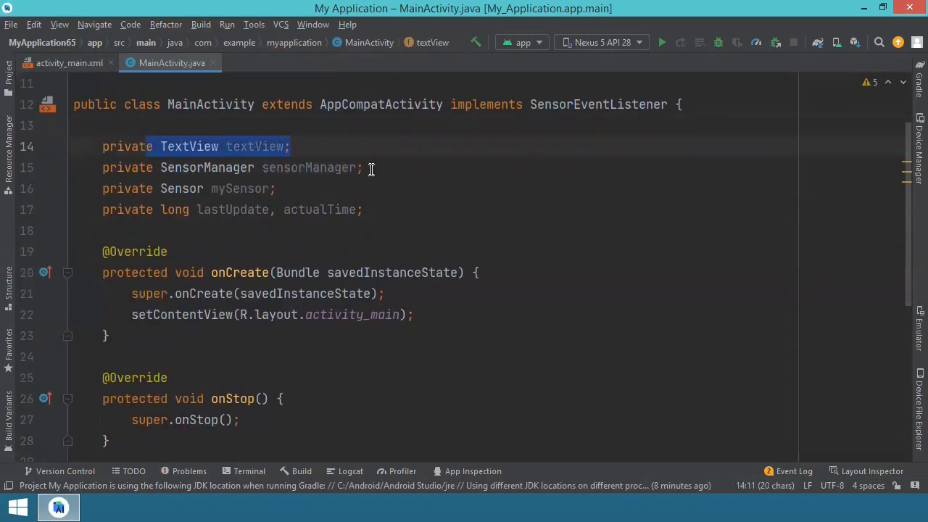
click(200, 169)
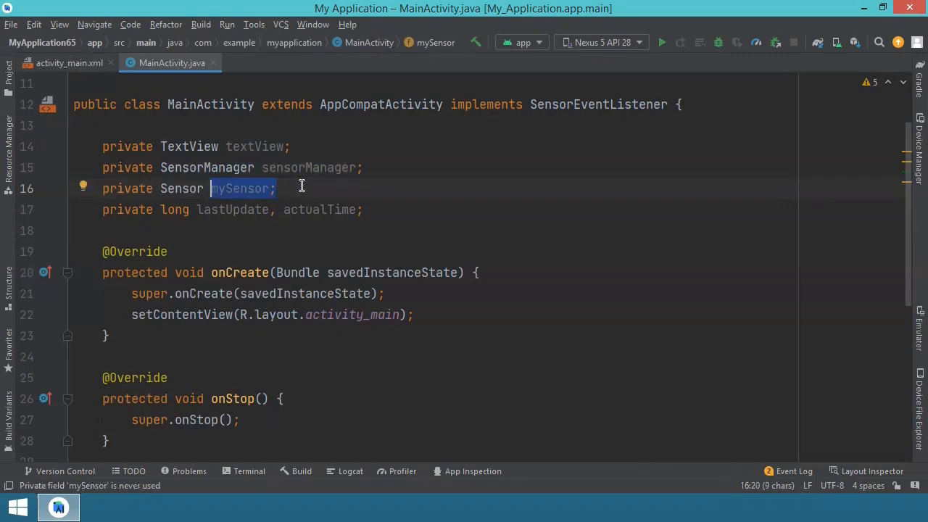
mouse_move(341, 209)
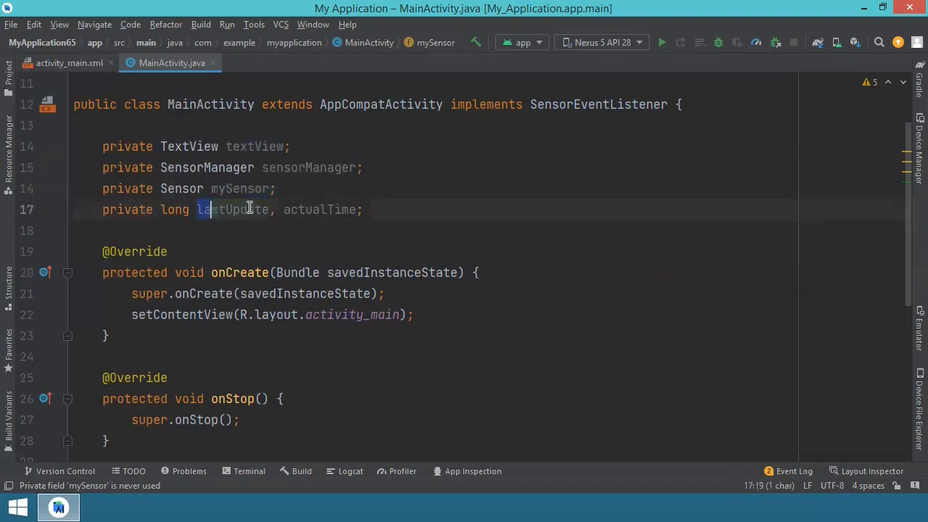
double_click(233, 209)
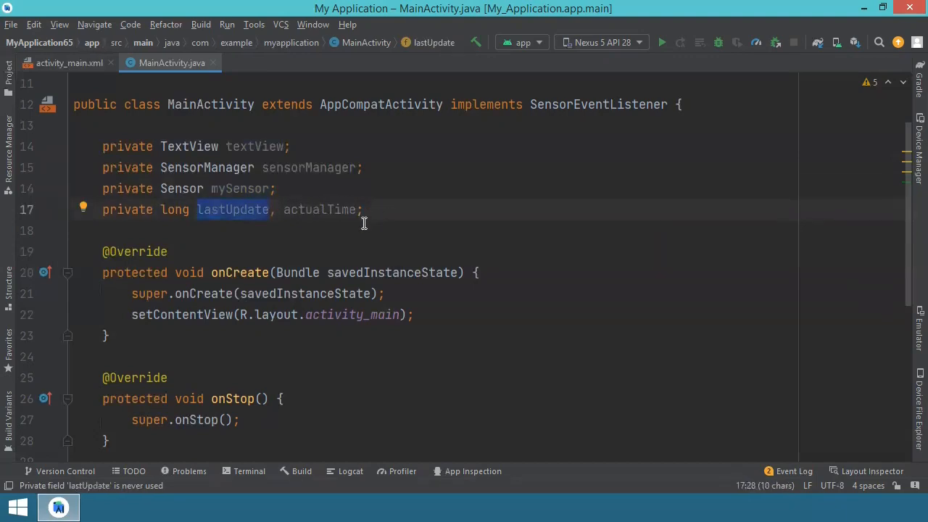
mouse_move(377, 199)
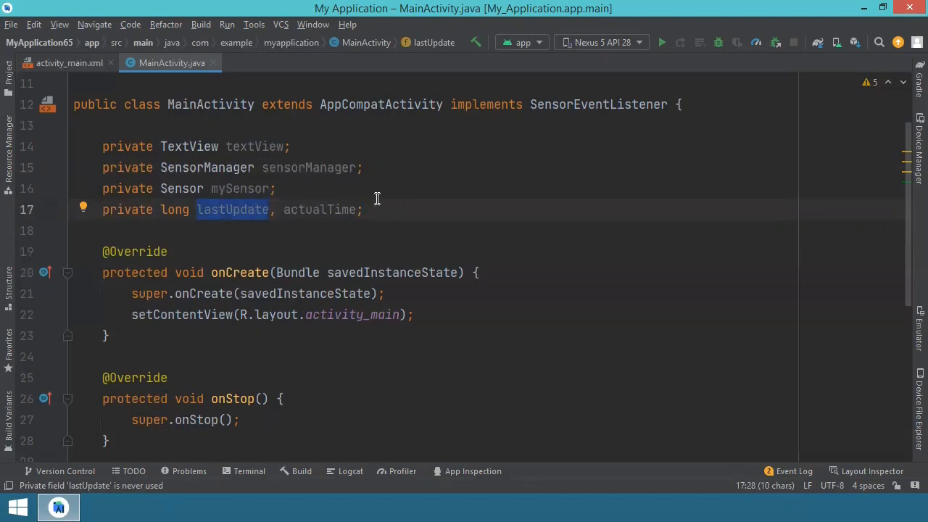
mouse_move(259, 233)
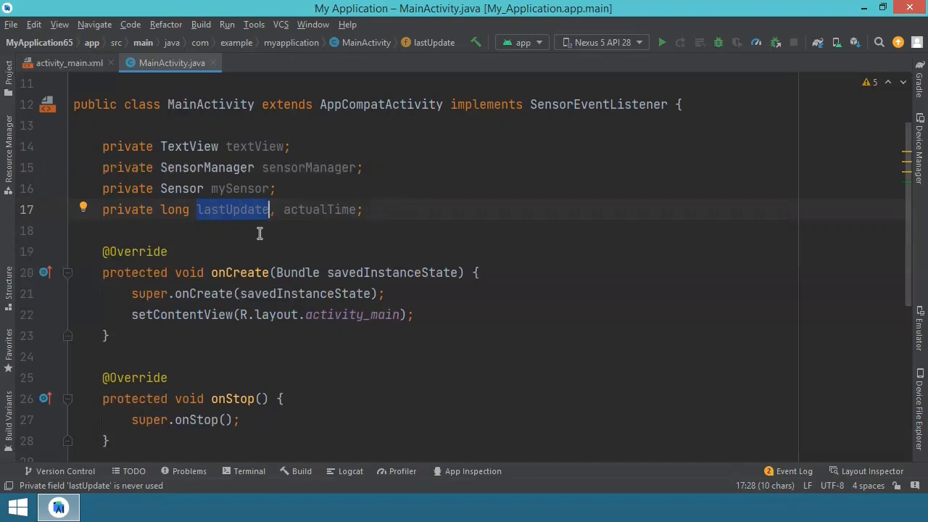
scroll(down, 3)
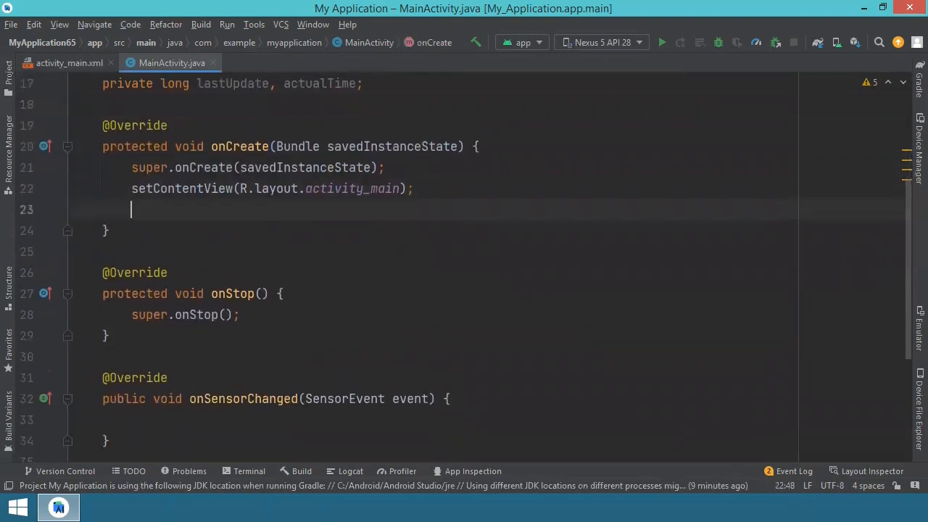
- Fill onCreate with findViewById, random background colour, accelerometer lookup and listener registration with a Toast fallback
key(Enter)
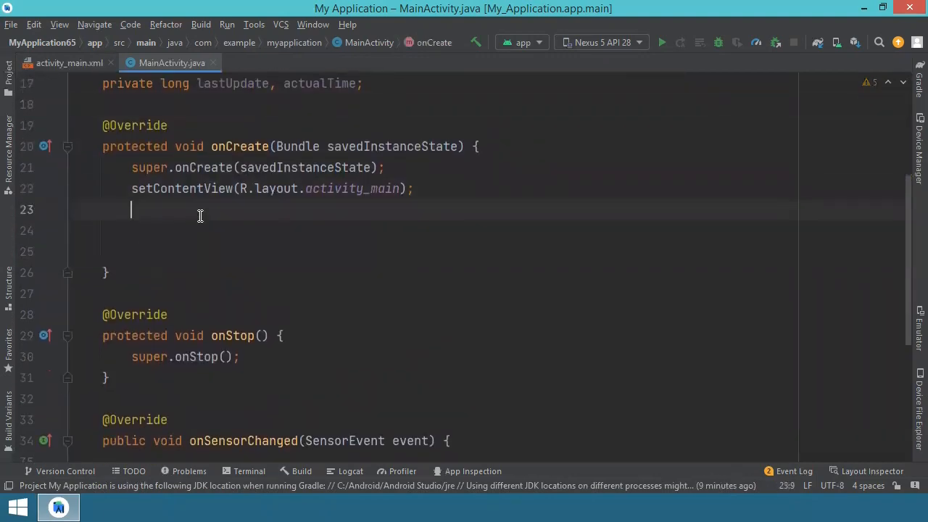
text(te)
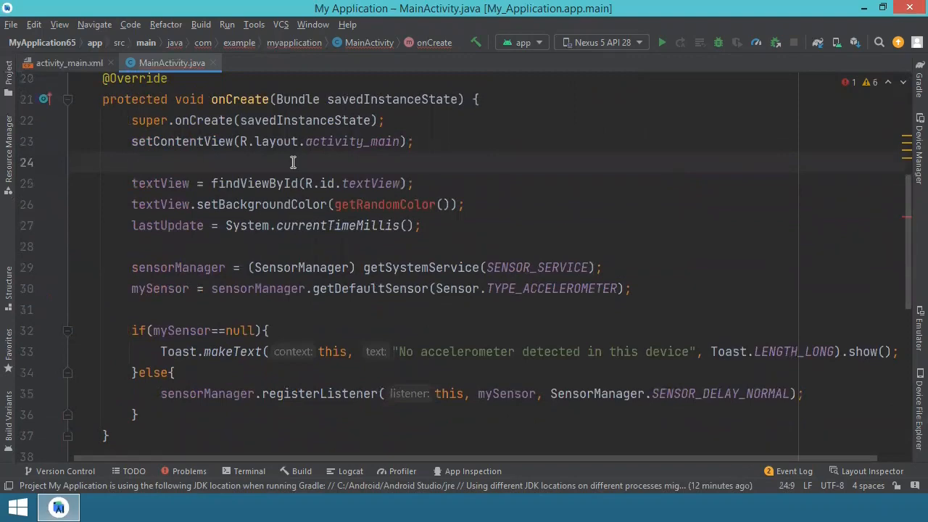
mouse_move(268, 163)
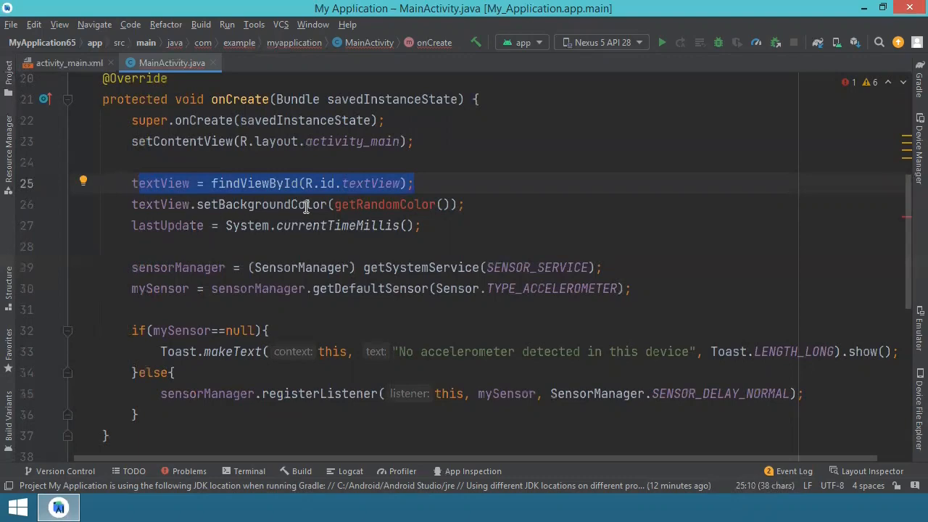
mouse_move(339, 200)
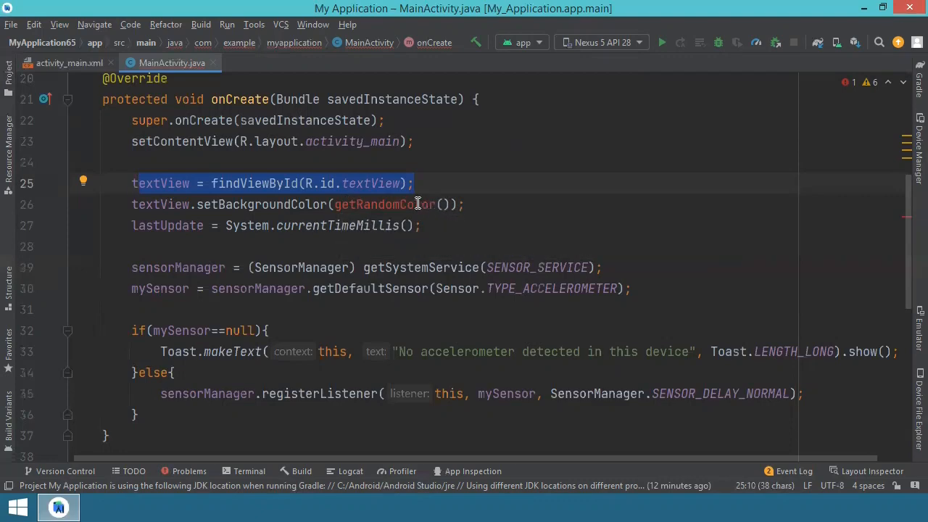
mouse_move(433, 204)
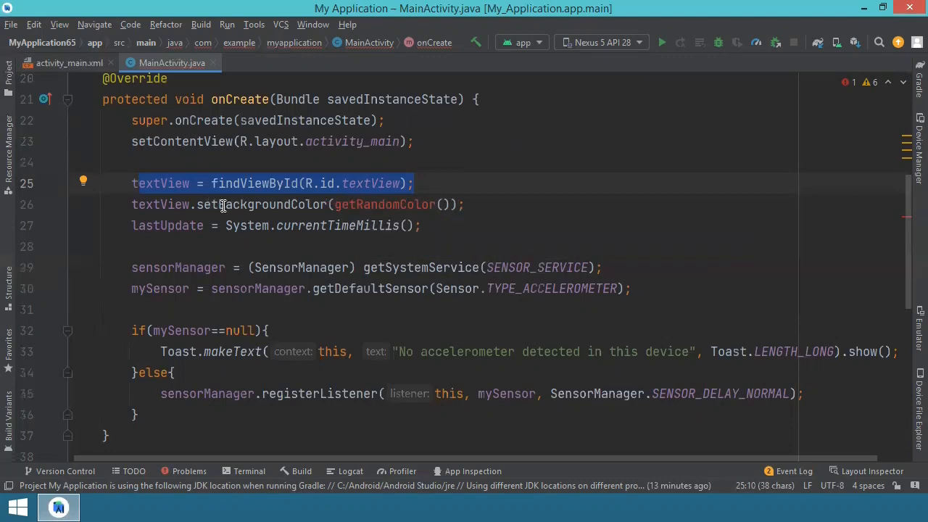
mouse_move(152, 237)
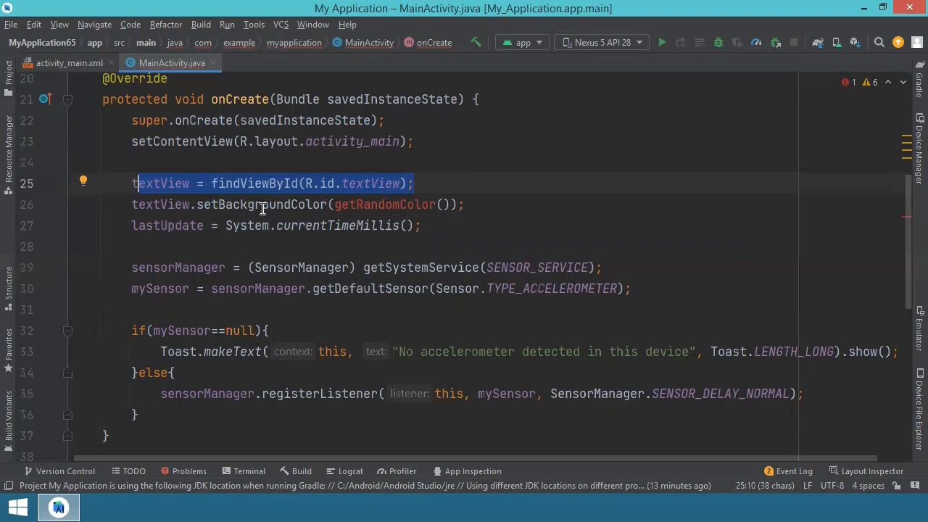
mouse_move(173, 204)
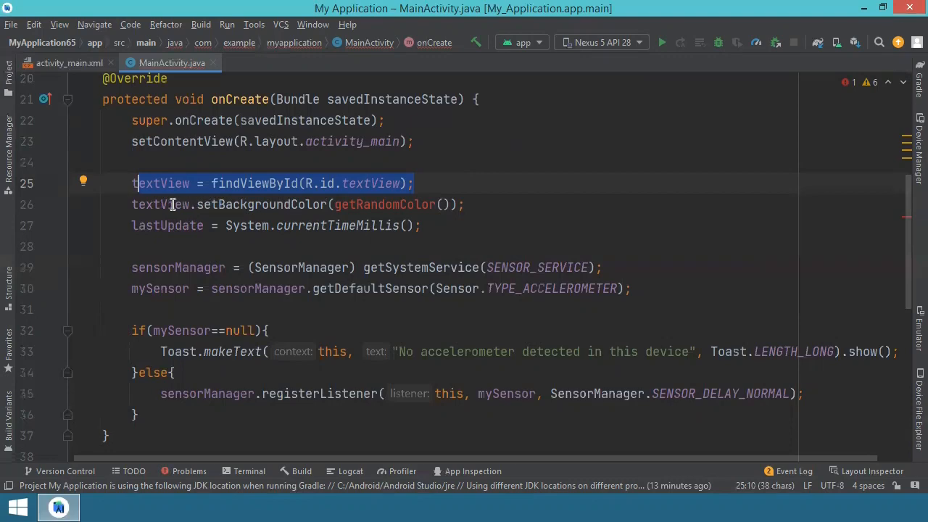
mouse_move(444, 230)
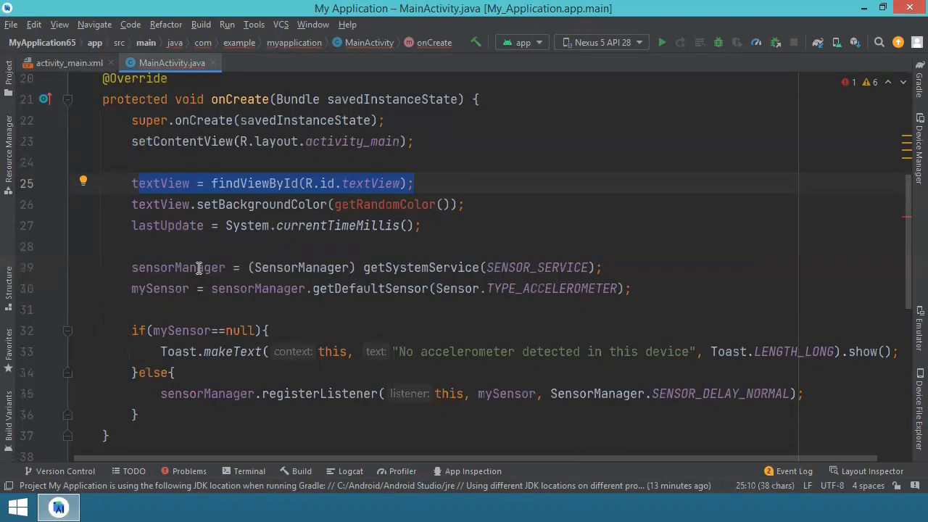
mouse_move(572, 267)
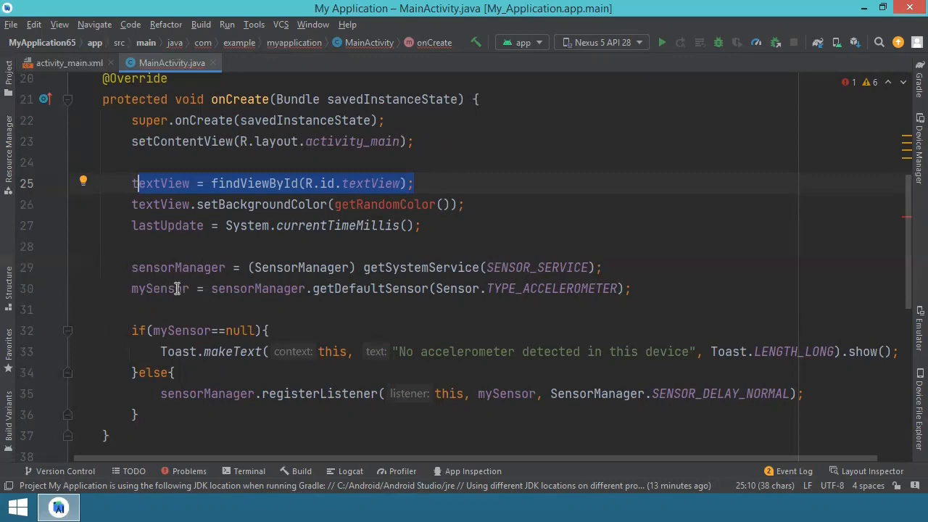
mouse_move(562, 289)
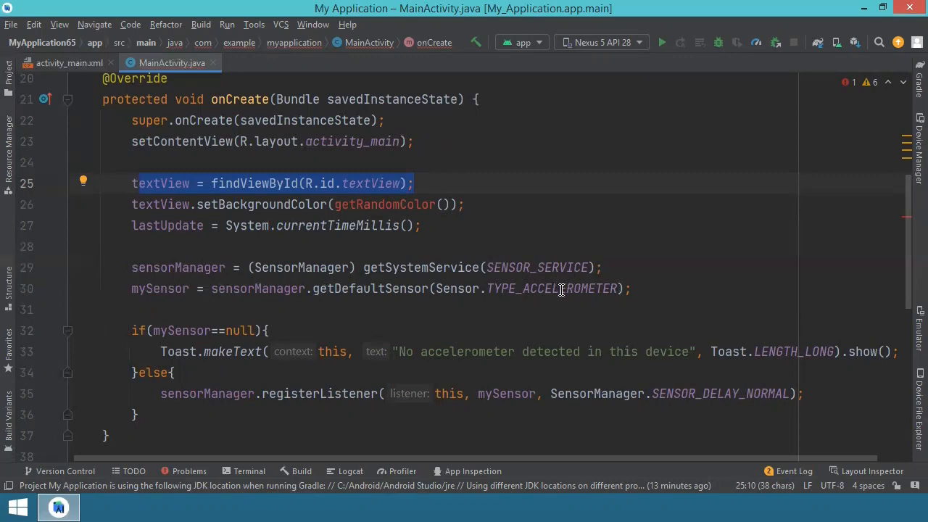
click(573, 289)
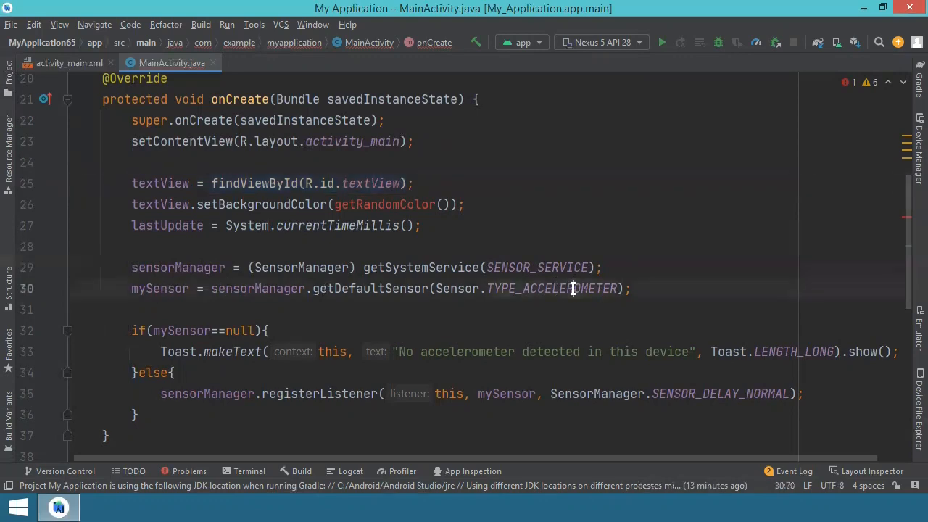
- Add finish(); after the no-accelerometer Toast inside the if (mySensor==null) block
scroll(down, 3)
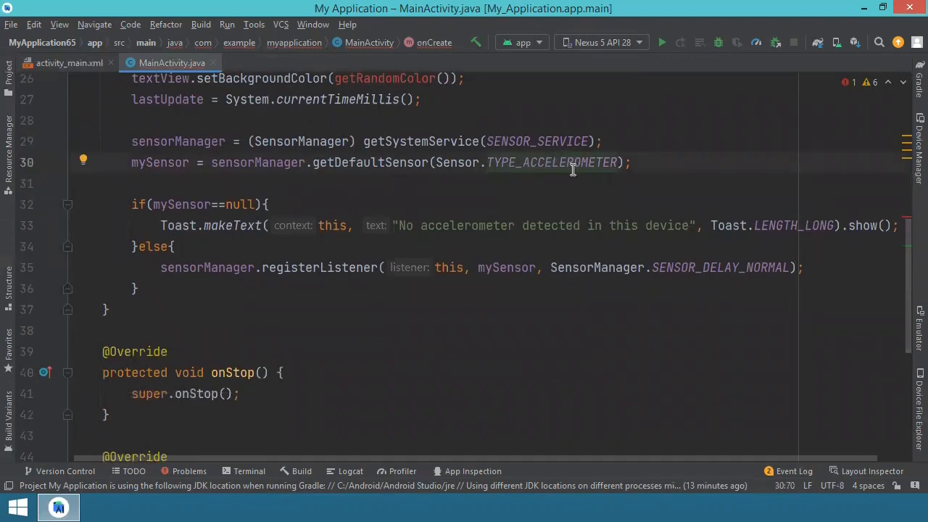
mouse_move(241, 187)
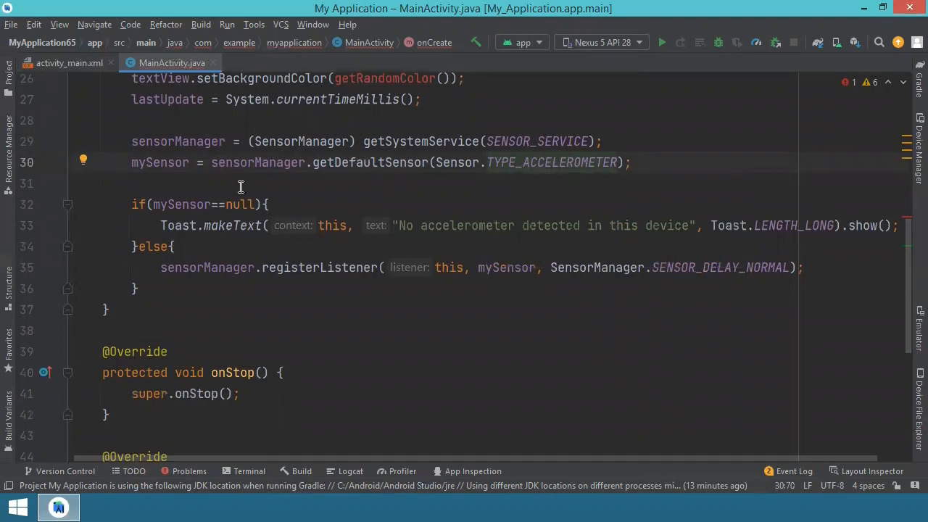
mouse_move(238, 203)
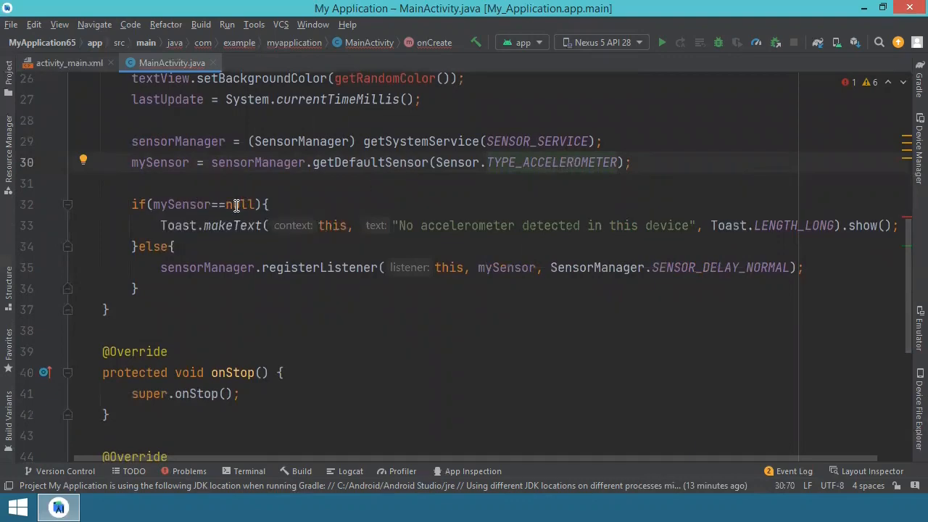
mouse_move(238, 203)
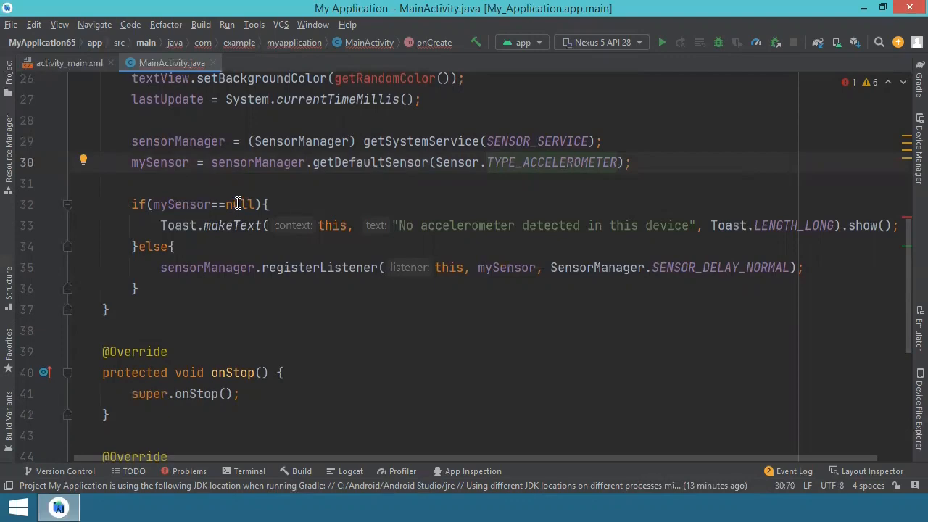
mouse_move(177, 230)
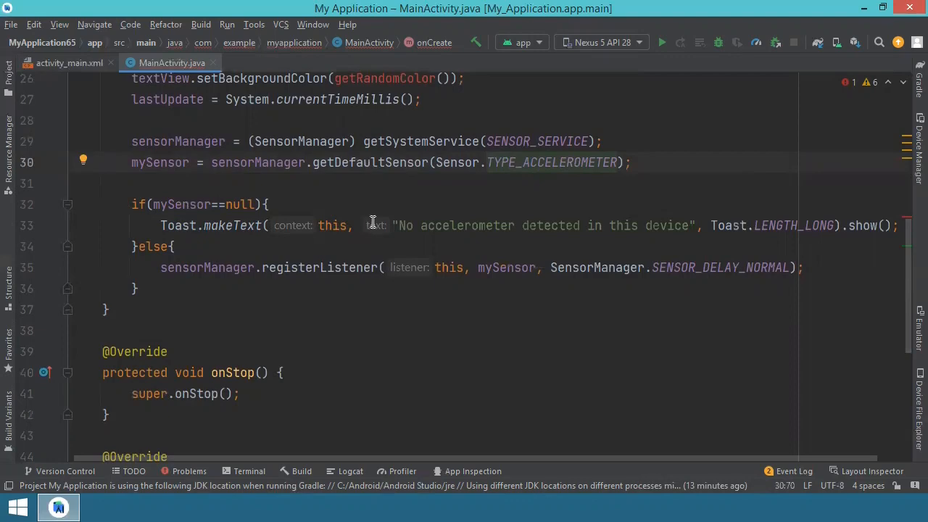
mouse_move(519, 229)
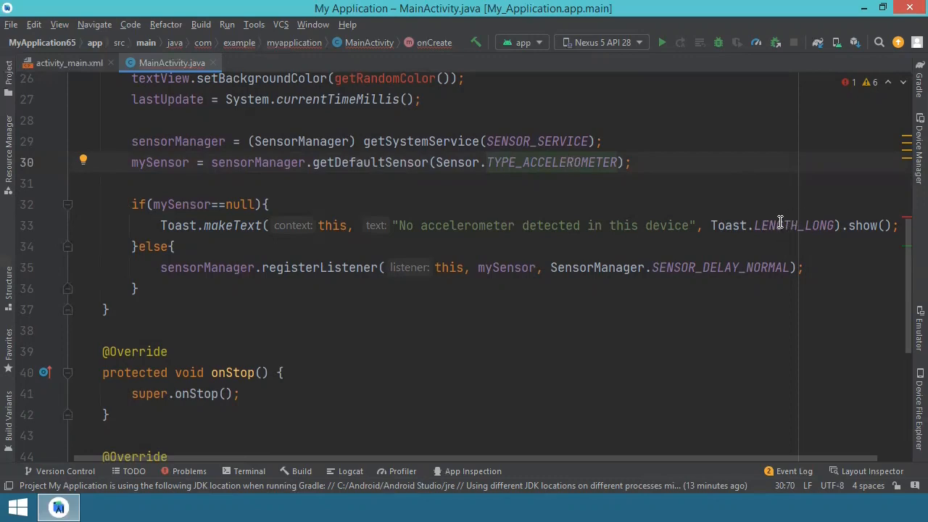
mouse_move(839, 219)
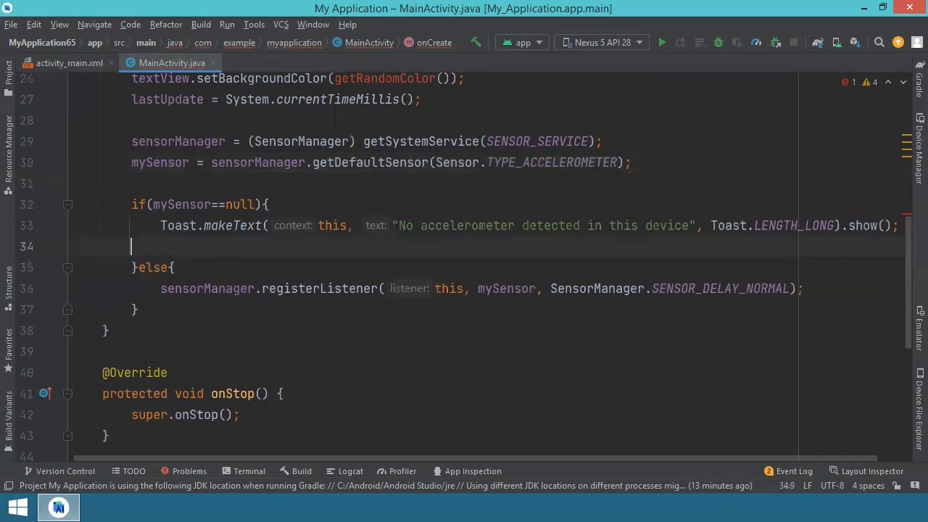
text(finish)
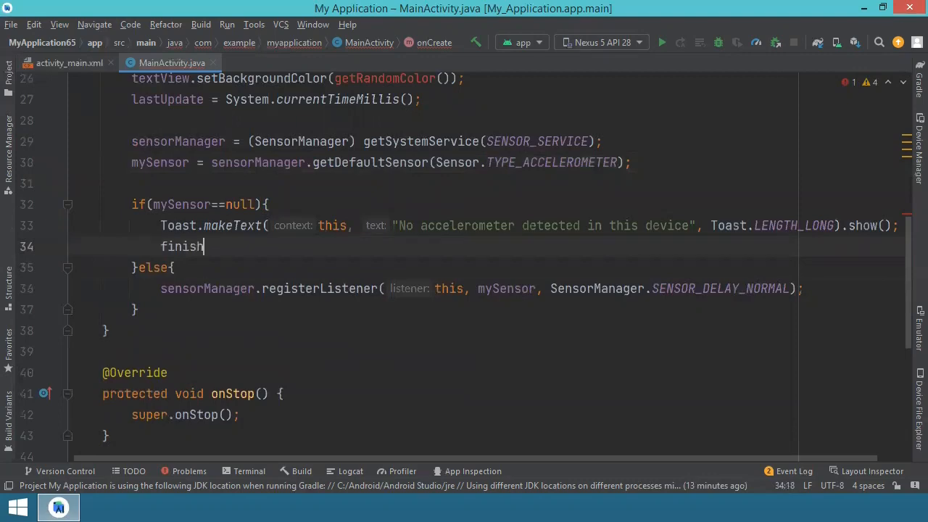
text(();)
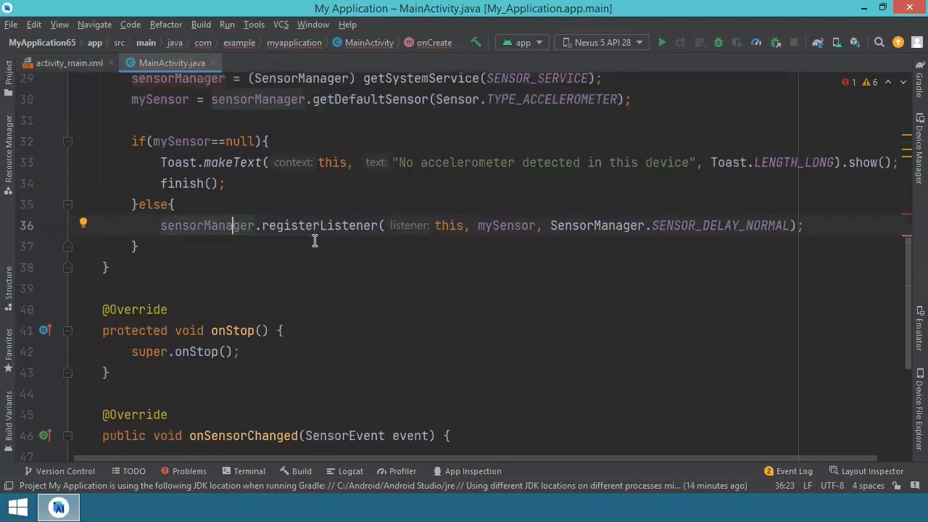
click(221, 183)
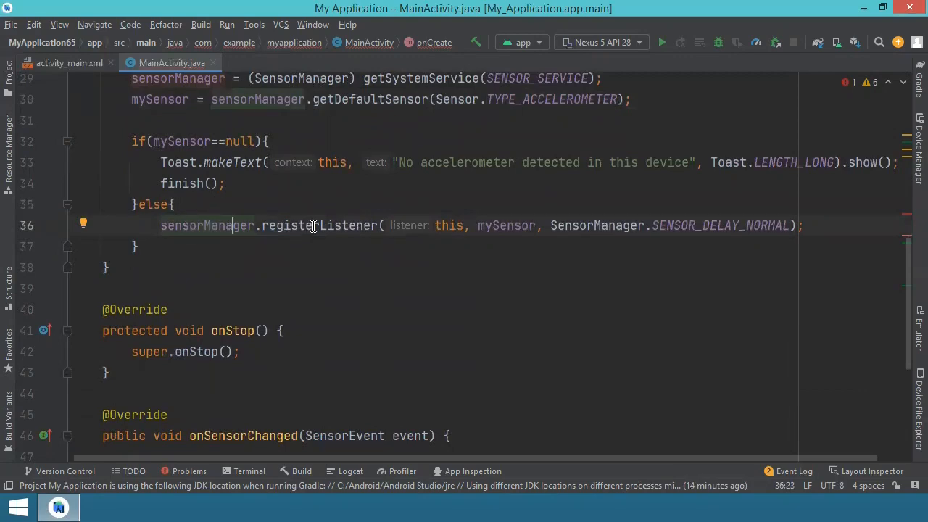
mouse_move(448, 226)
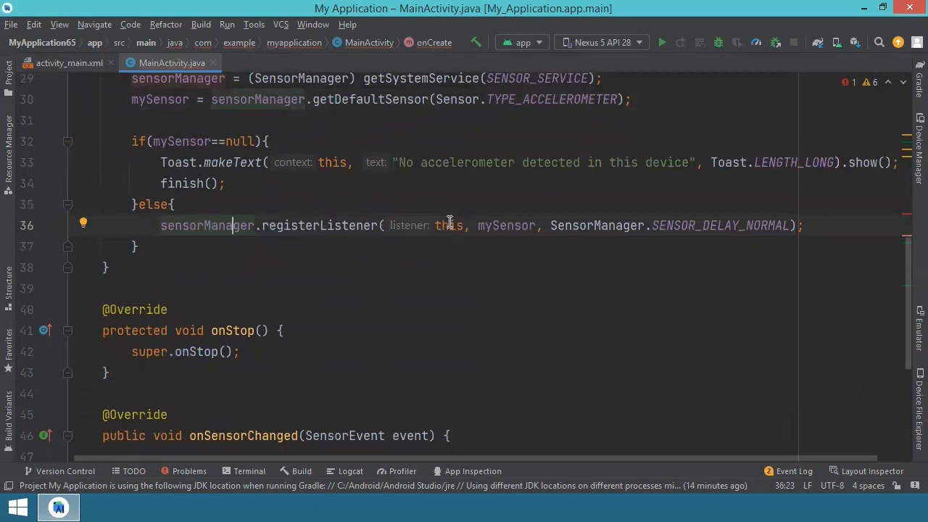
mouse_move(508, 213)
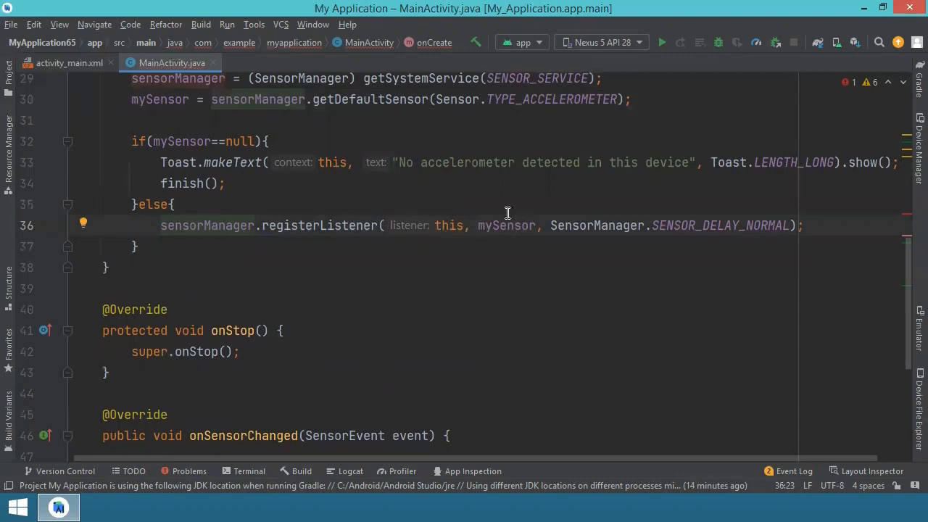
mouse_move(696, 224)
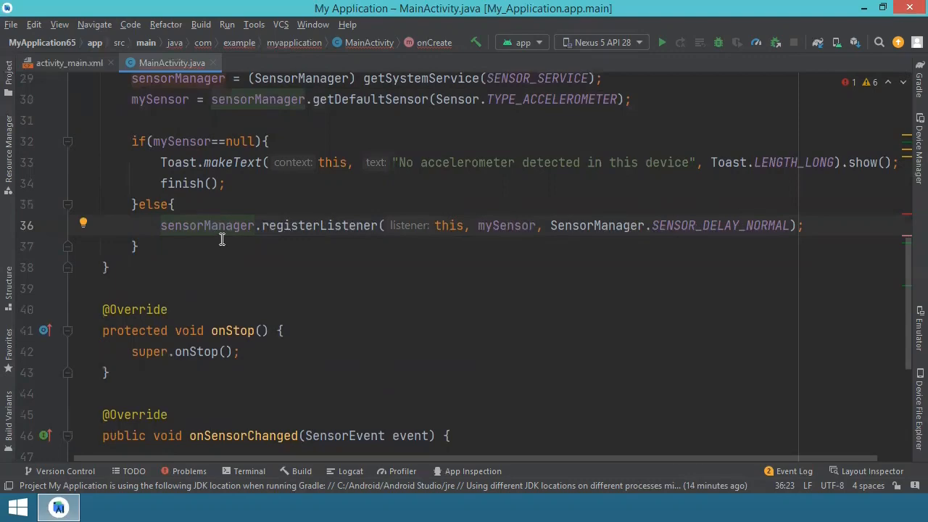
scroll(up, 3)
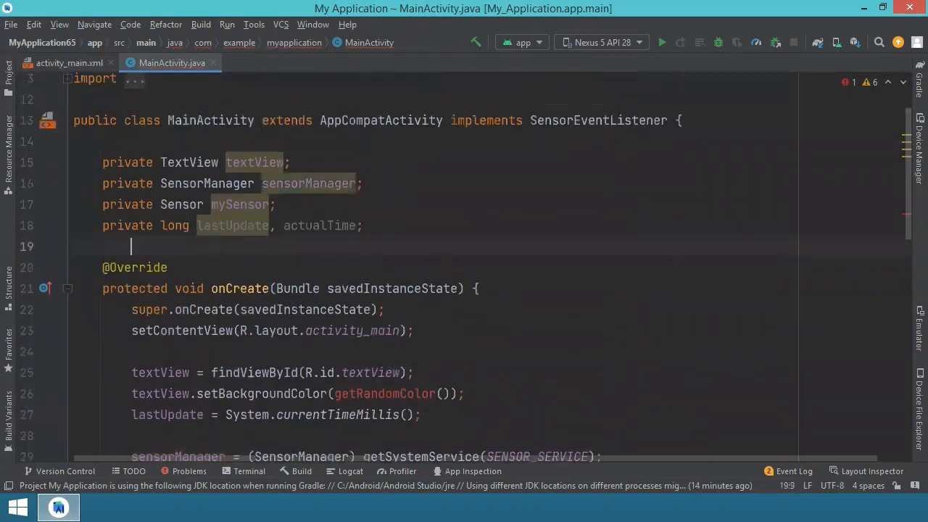
- Write getRandomColor() returning a random opaque Color.argb, importing java.util.Random and Color
text(public int getRandomColor(){)
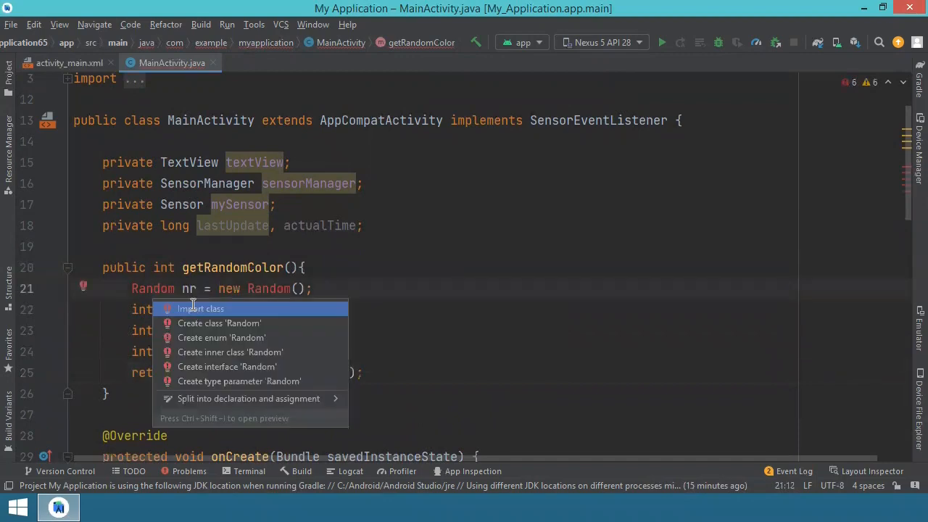
click(200, 308)
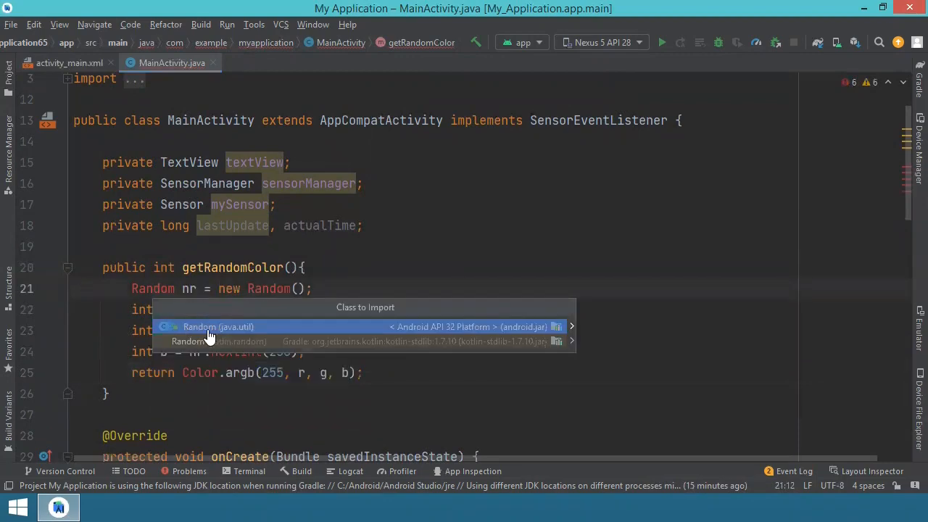
mouse_move(206, 333)
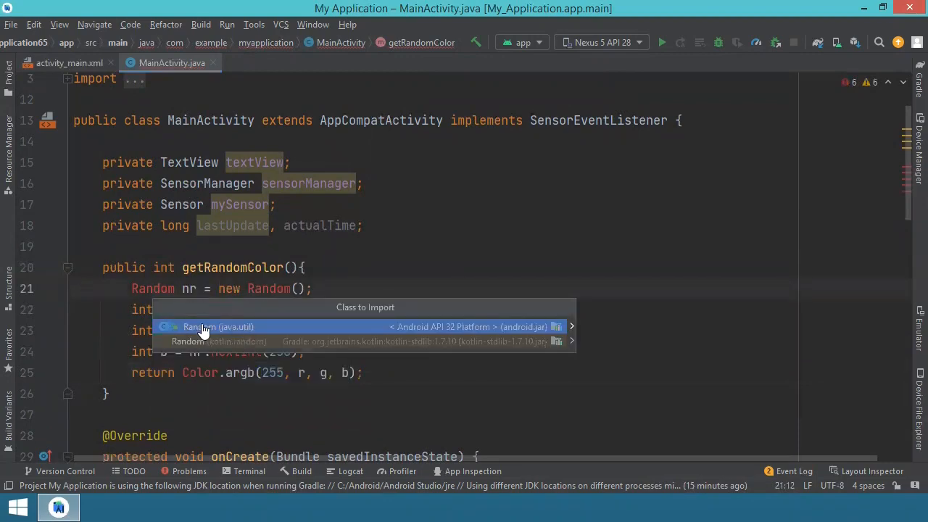
click(218, 326)
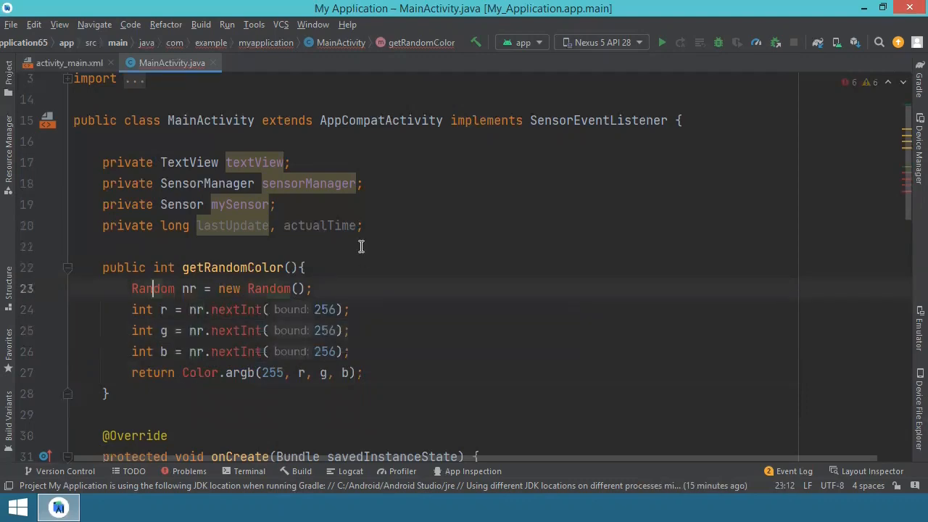
click(80, 246)
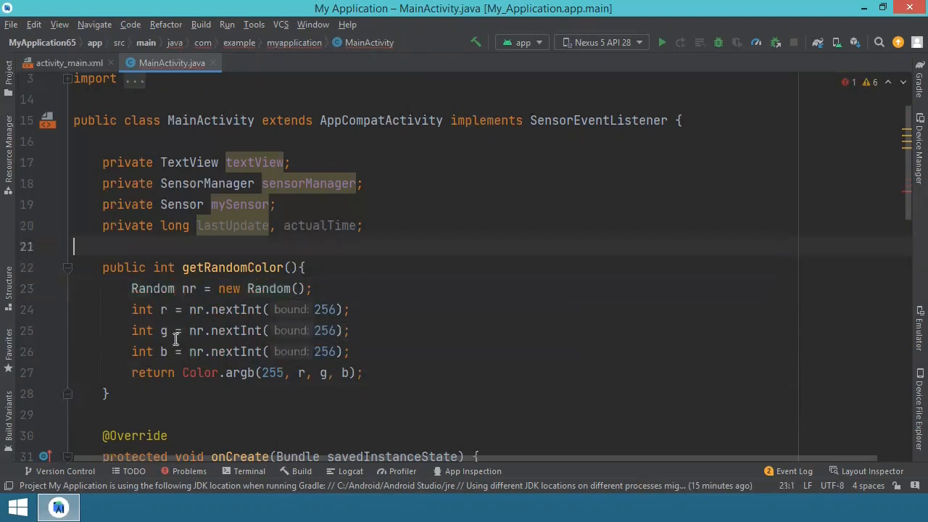
mouse_move(270, 226)
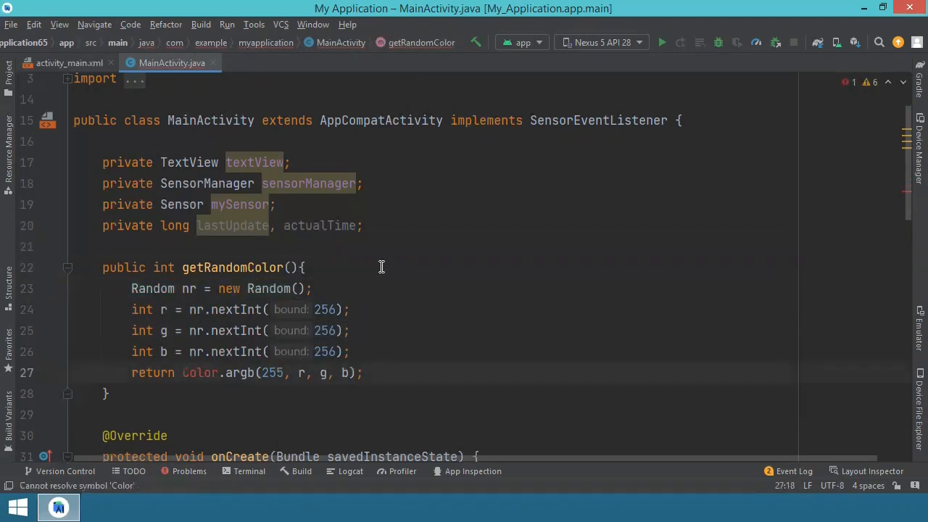
click(200, 372)
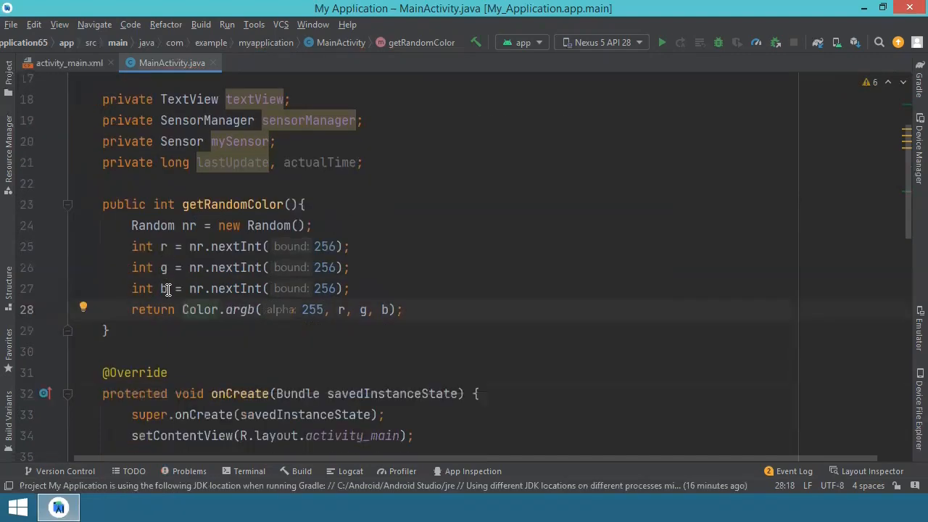
mouse_move(177, 238)
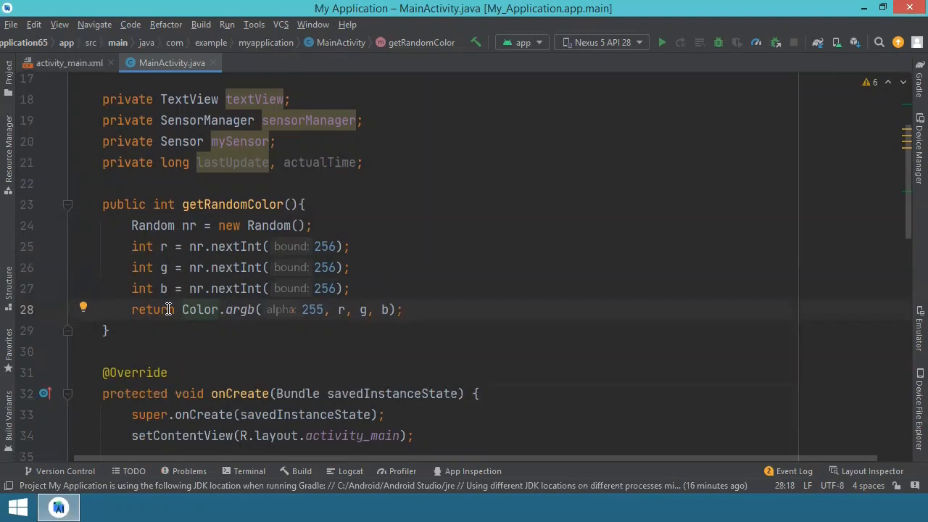
mouse_move(395, 328)
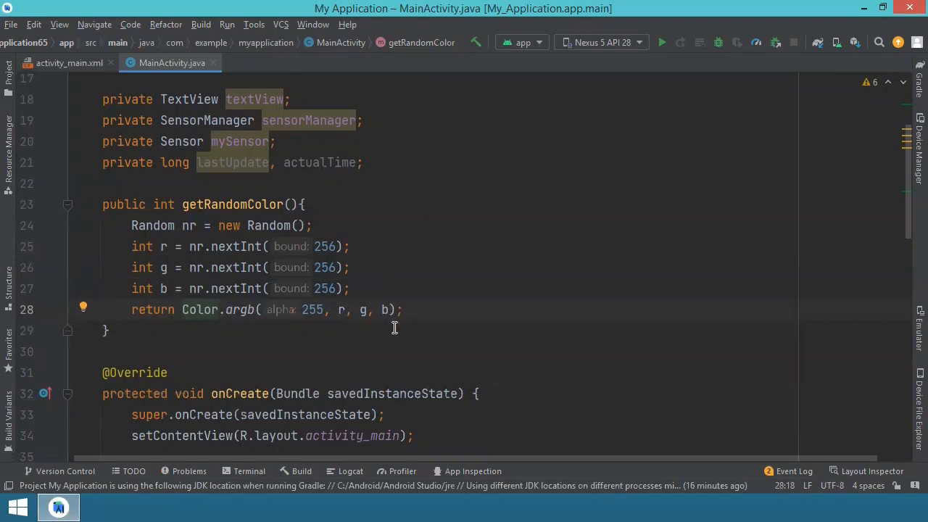
scroll(down, 3)
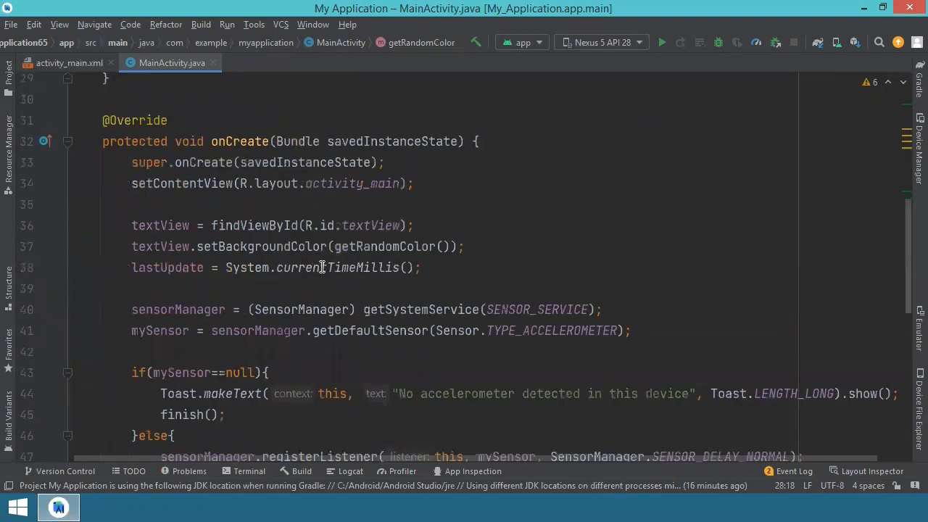
mouse_move(290, 253)
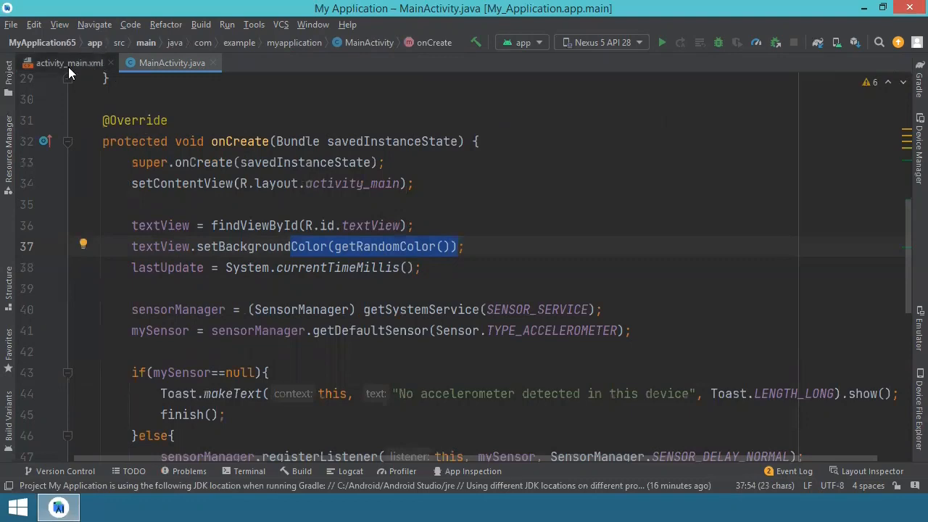
- Give the 'X Y Z values here' TextView centre gravity in activity_main.xml, then return to MainActivity.java
click(70, 64)
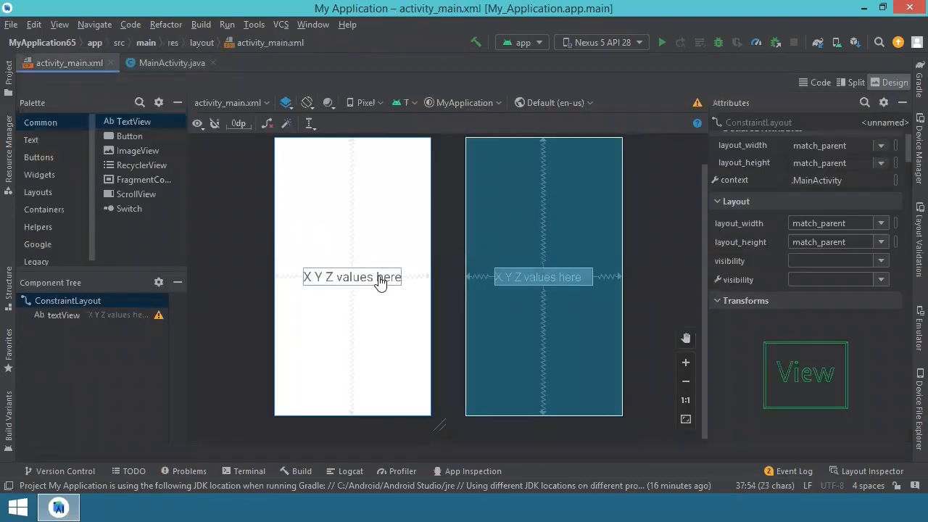
click(351, 277)
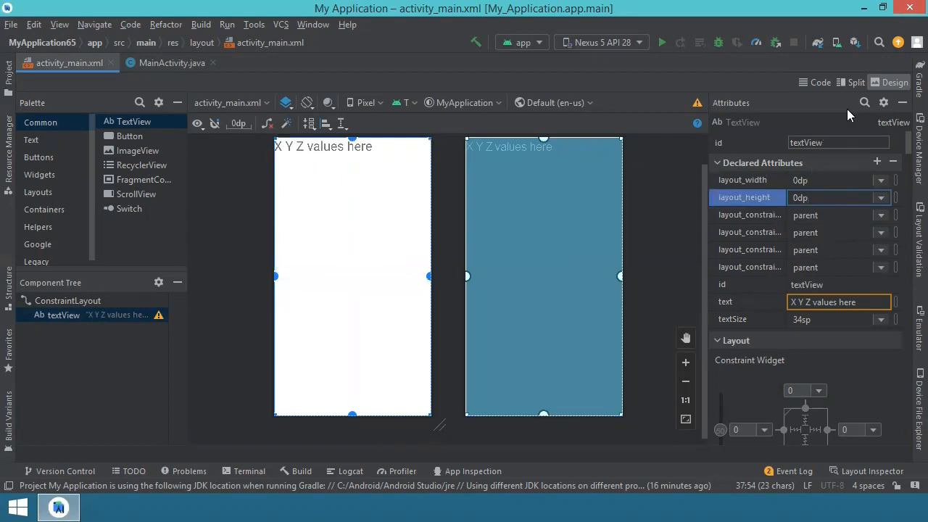
click(865, 102)
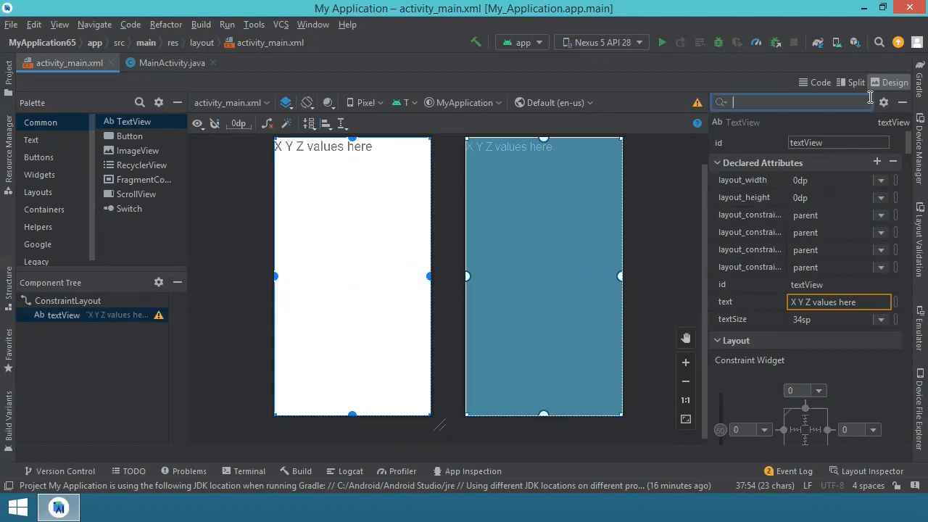
text(gravi)
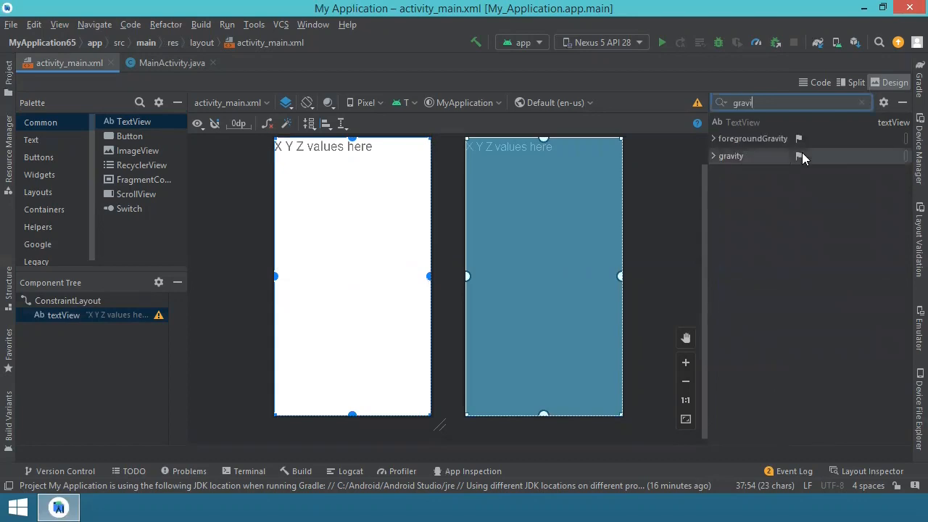
click(797, 157)
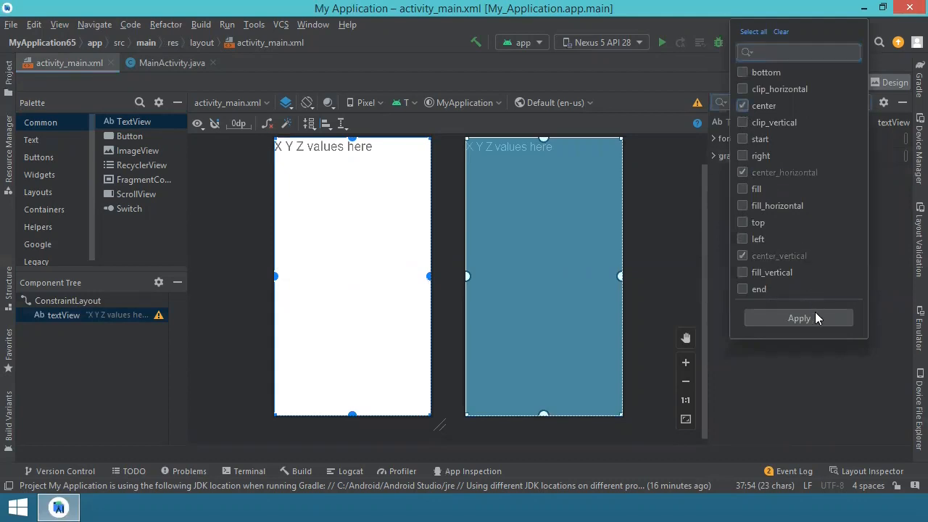
click(798, 319)
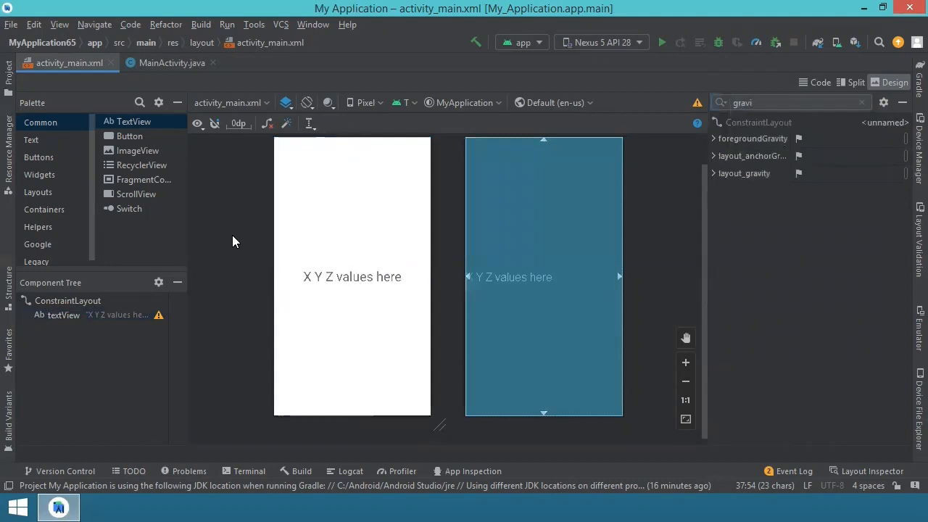
click(348, 252)
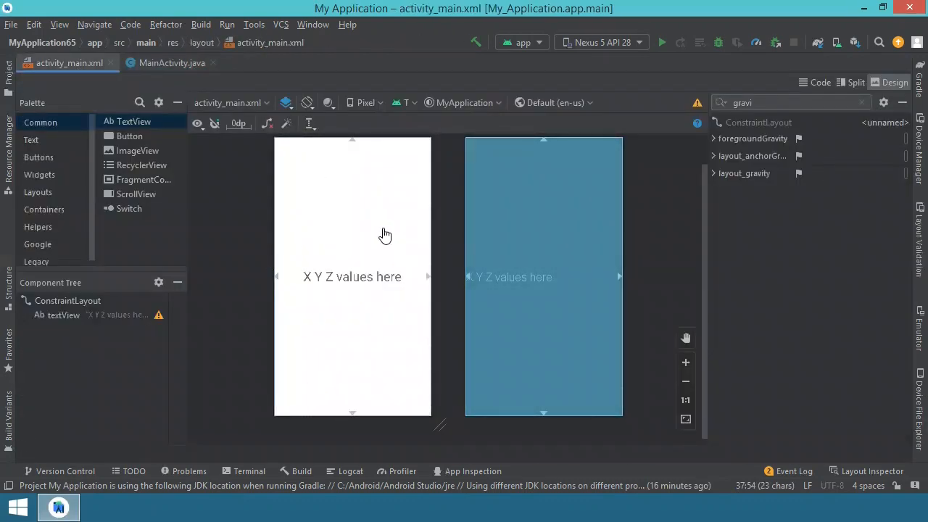
mouse_move(342, 326)
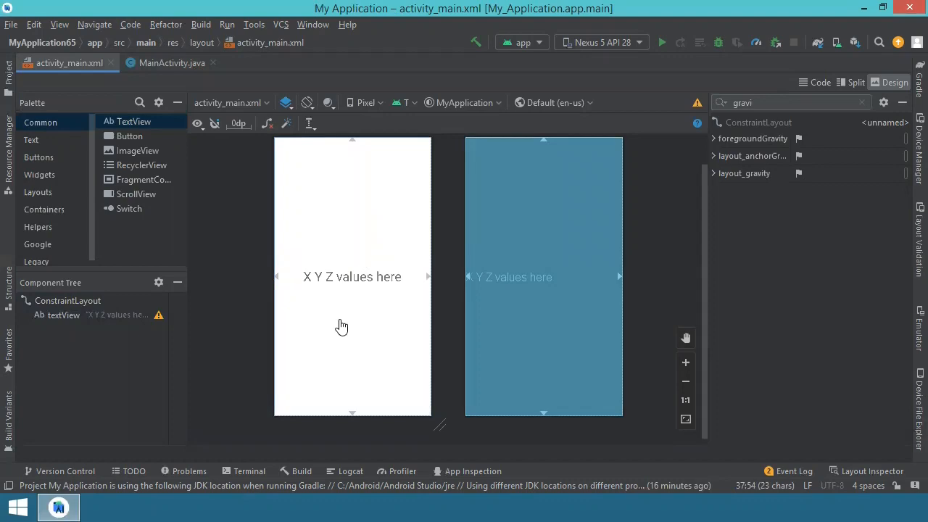
mouse_move(328, 236)
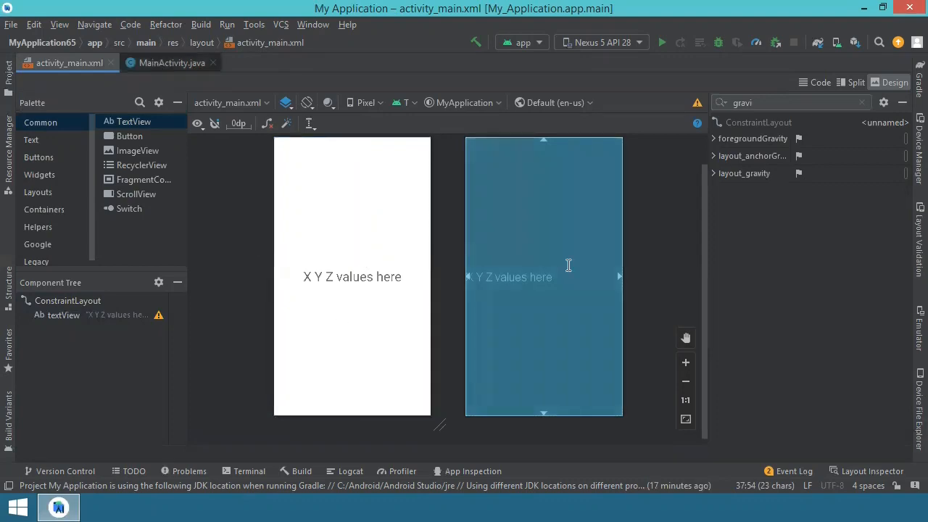
click(172, 63)
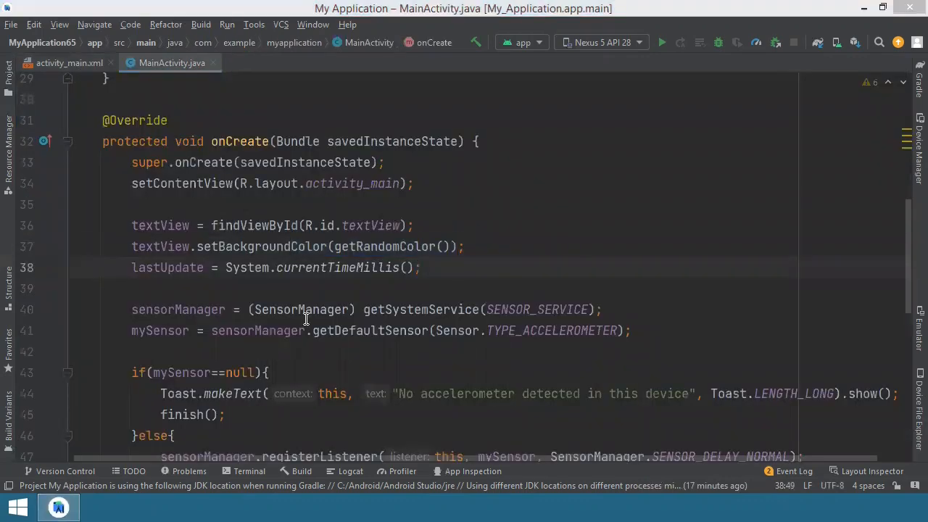
- Add sensorManager.unregisterListener(this) inside onStop after super.onStop()
scroll(down, 3)
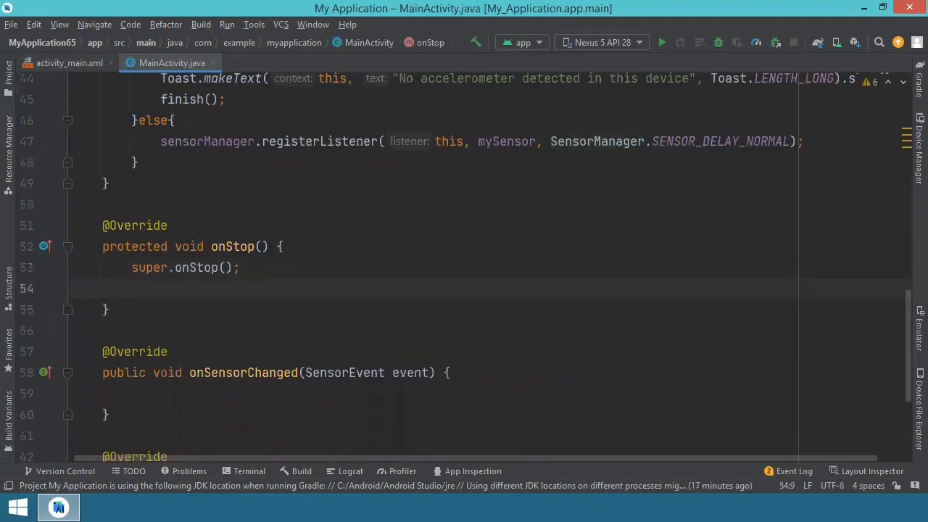
text(sensorManager)
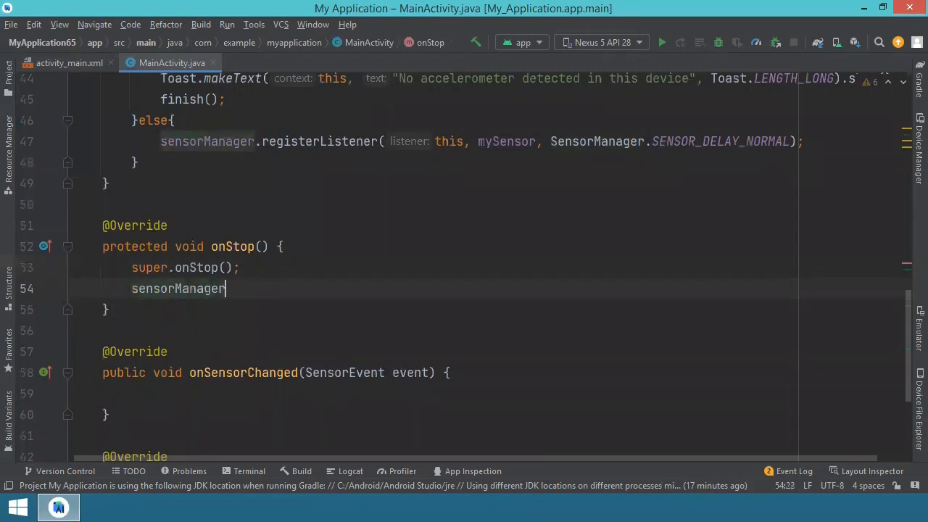
text(.unre)
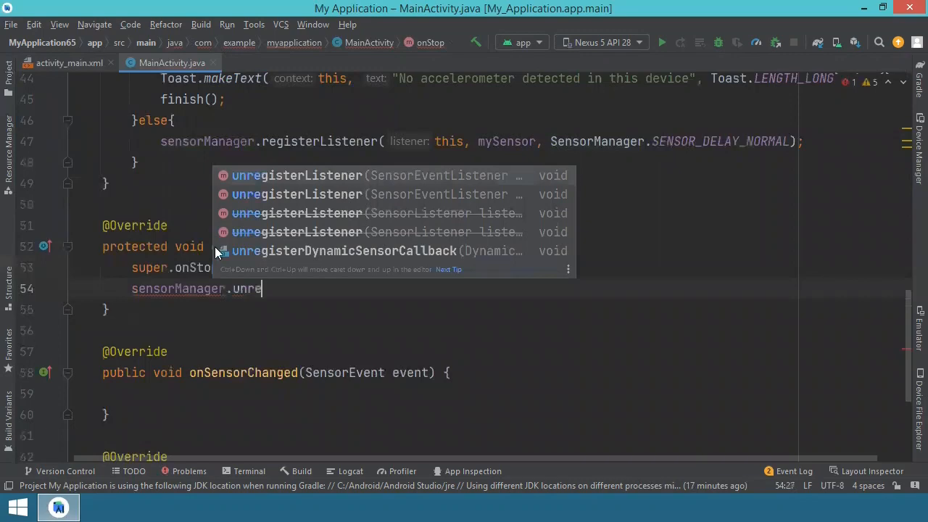
click(296, 174)
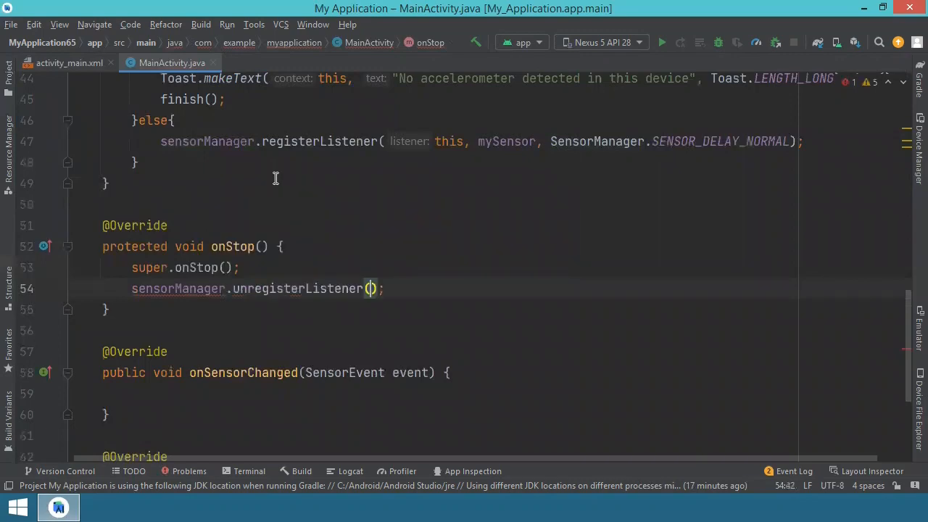
text(this)
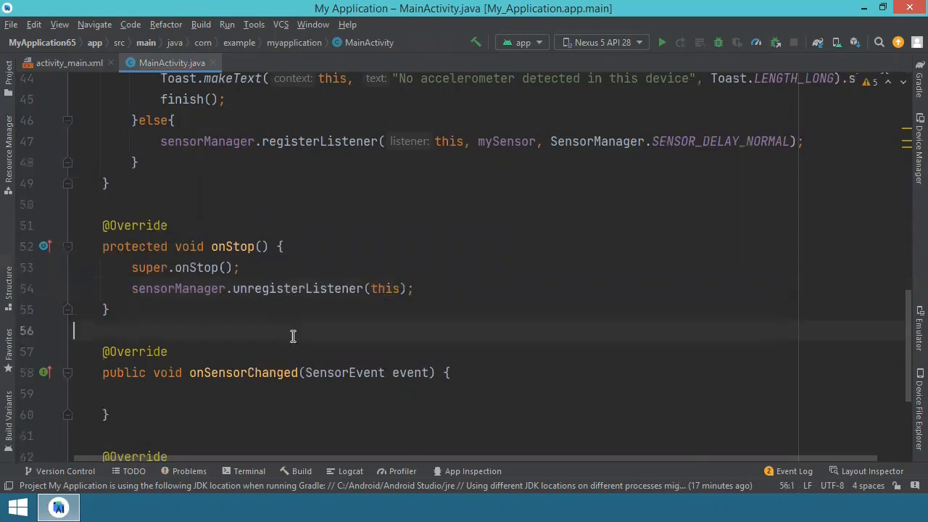
scroll(up, 3)
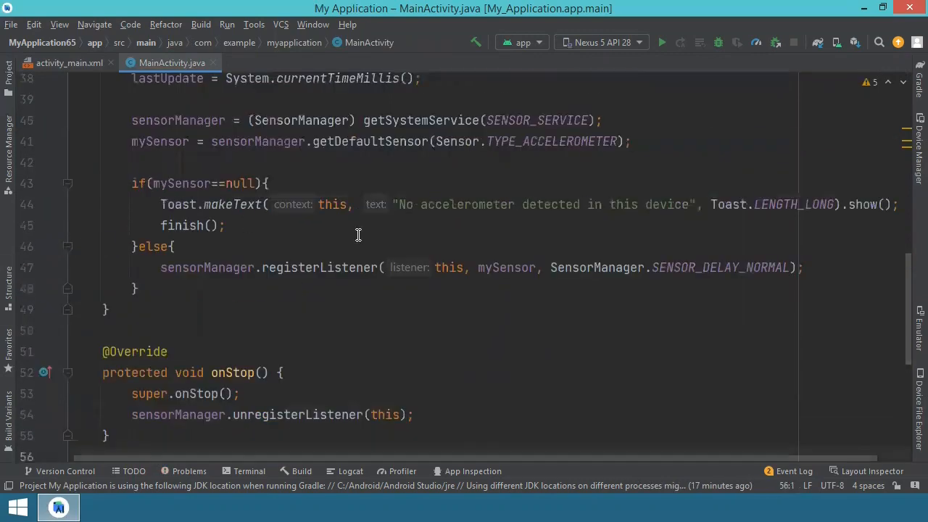
mouse_move(203, 231)
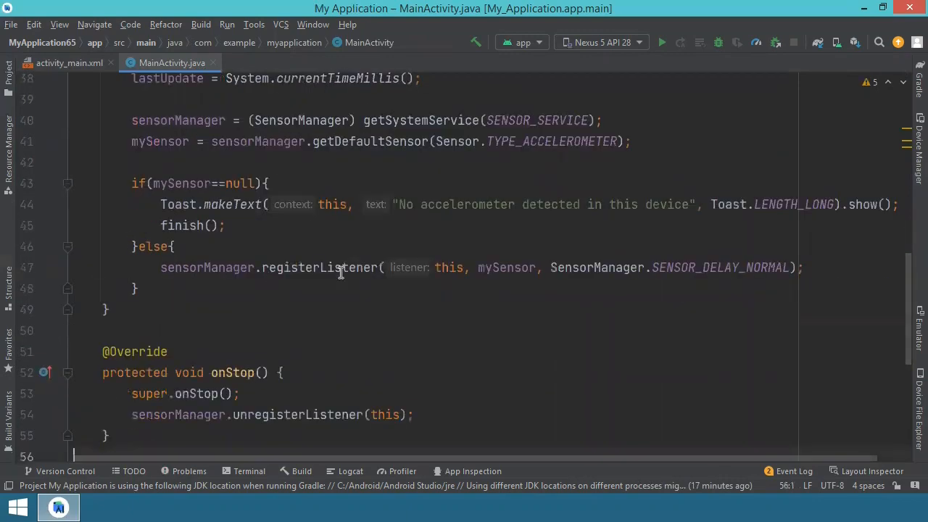
scroll(down, 3)
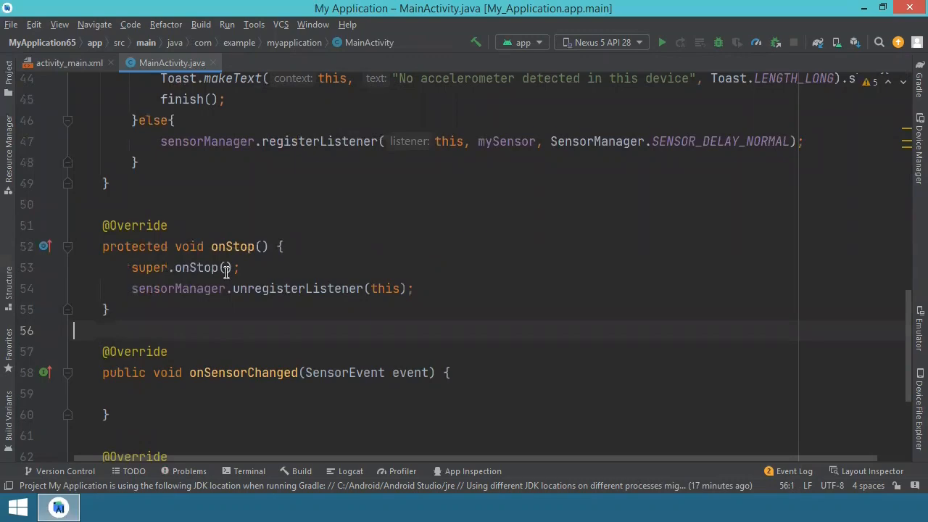
scroll(up, 3)
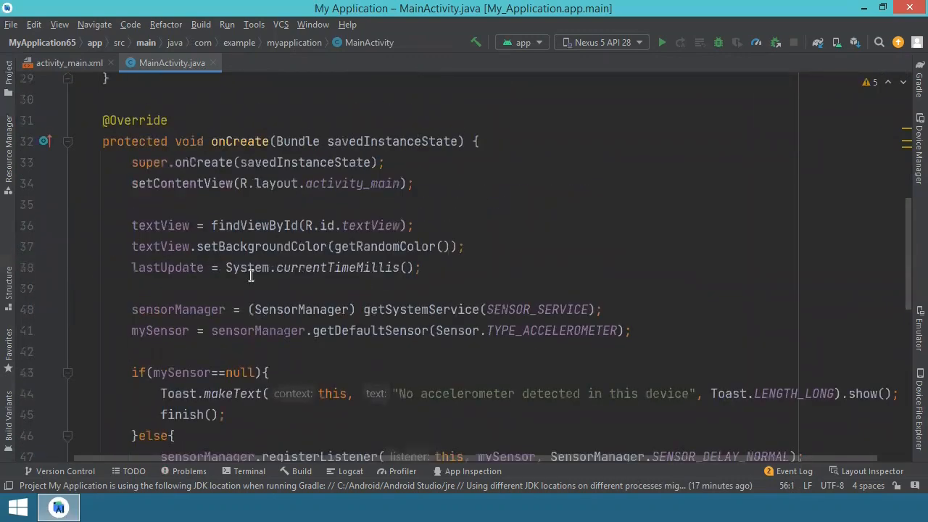
scroll(down, 3)
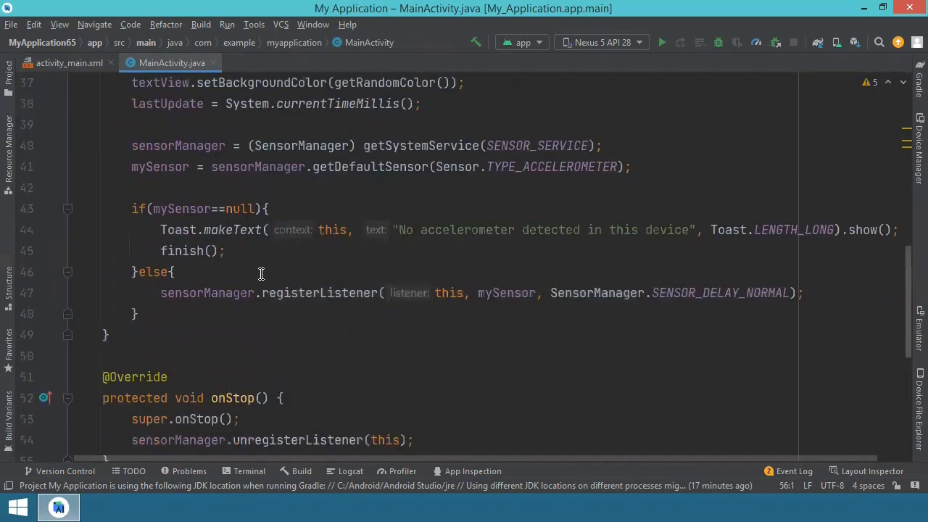
scroll(down, 3)
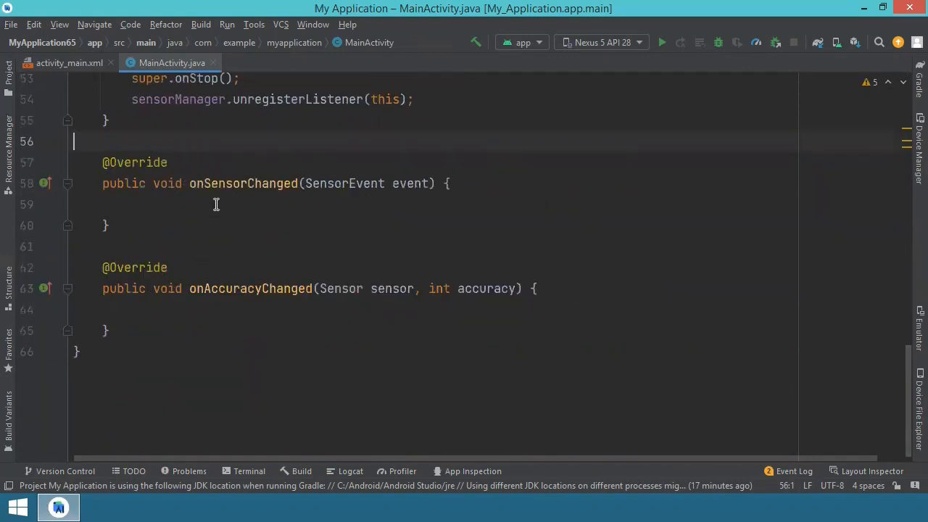
mouse_move(176, 229)
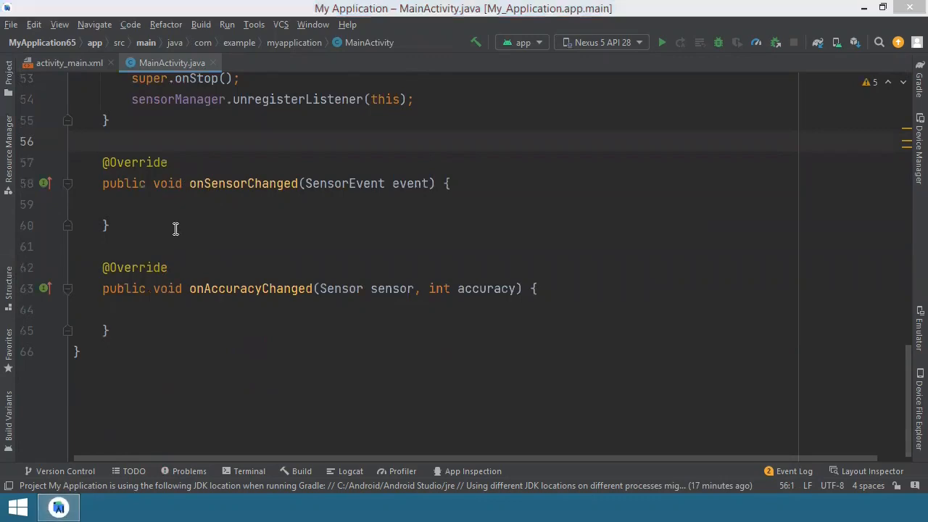
- Write if(event.sensor.getType()==Sensor.TYPE_ACCELEROMETER){ in onSensorChanged and start its body
click(234, 205)
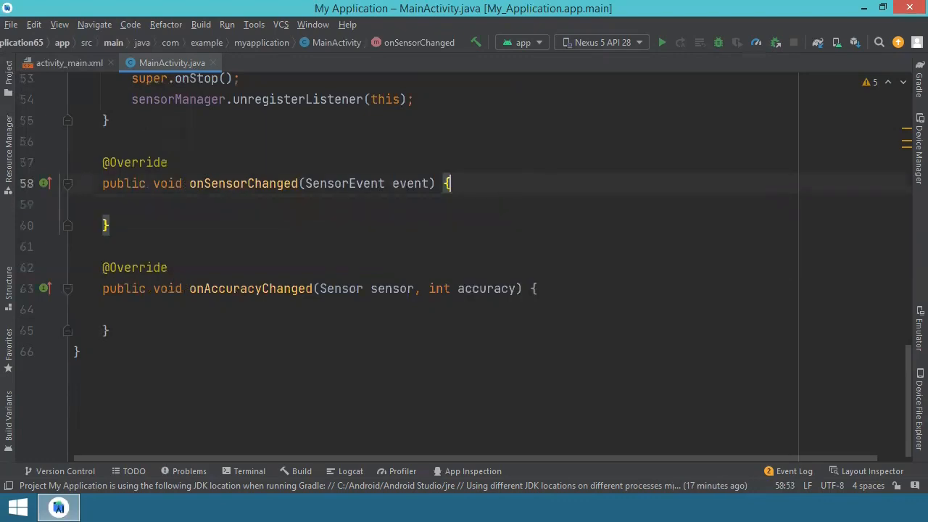
text(i)
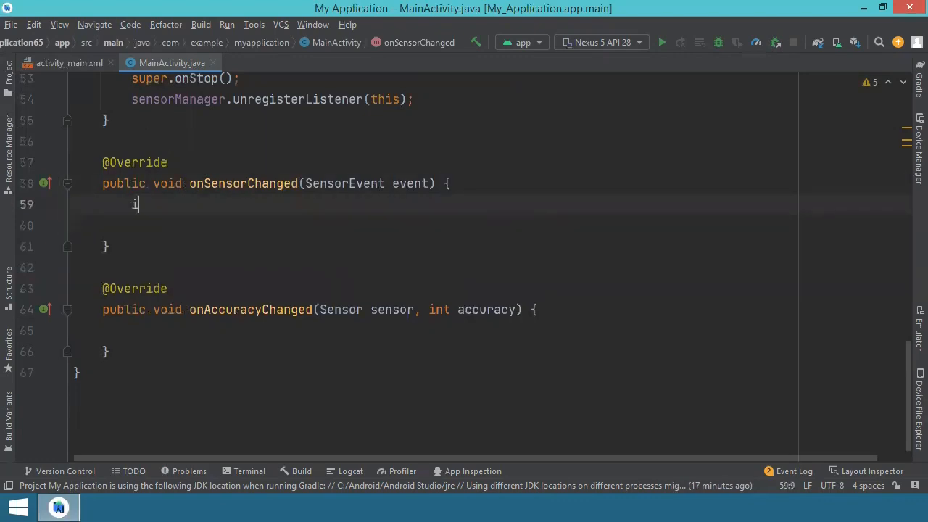
text(if())
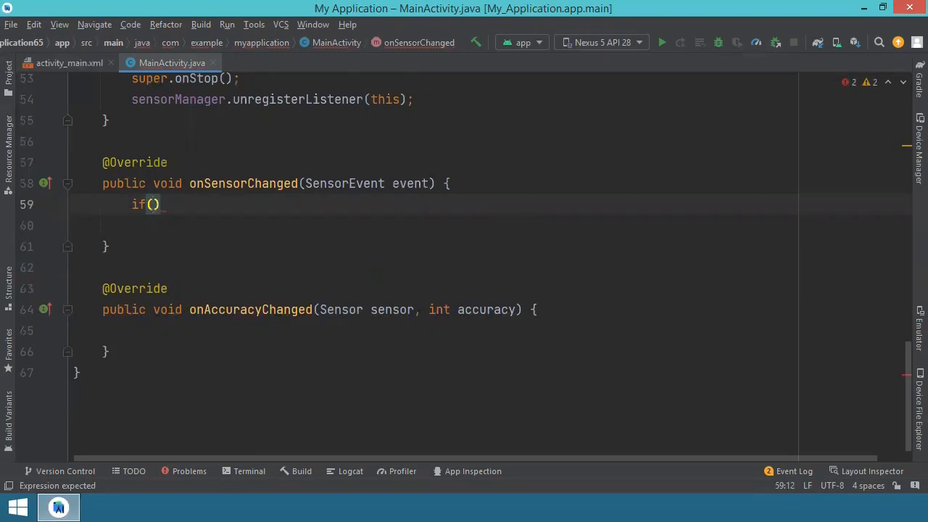
text(eve)
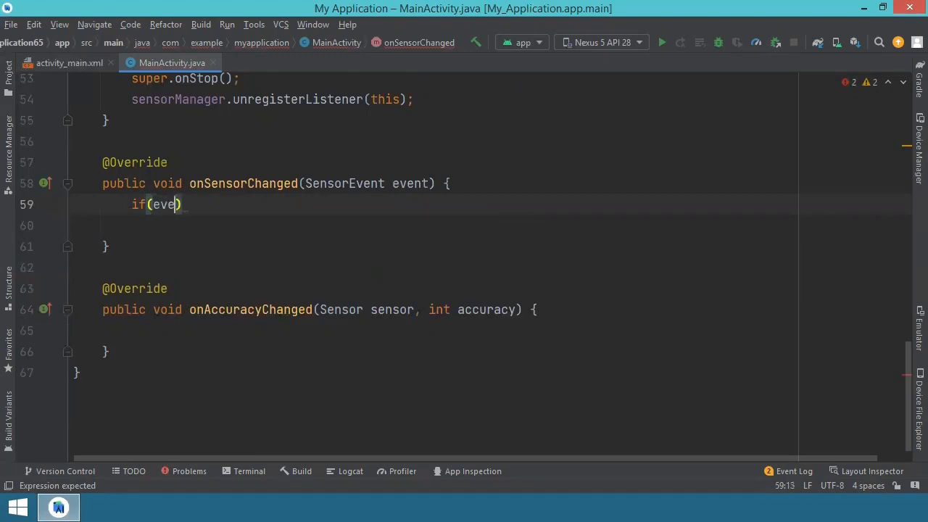
text(.sensor.get)
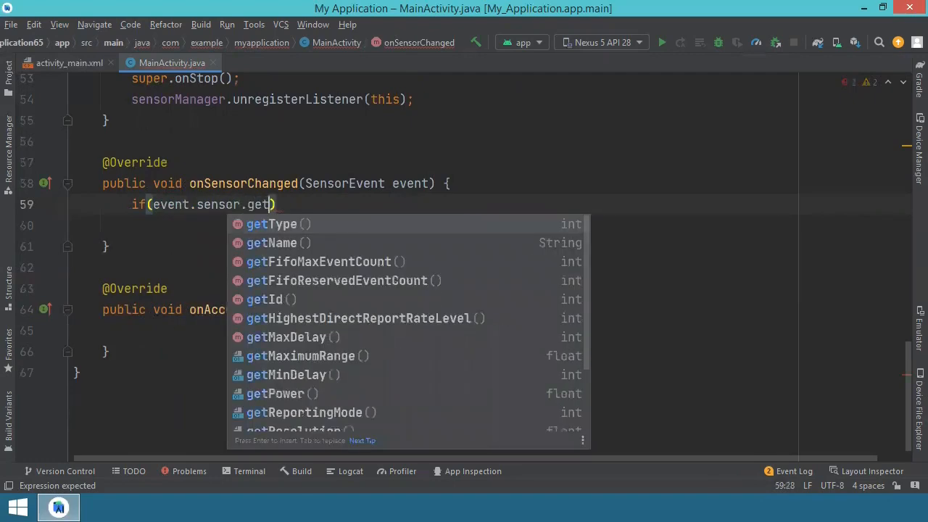
mouse_move(325, 224)
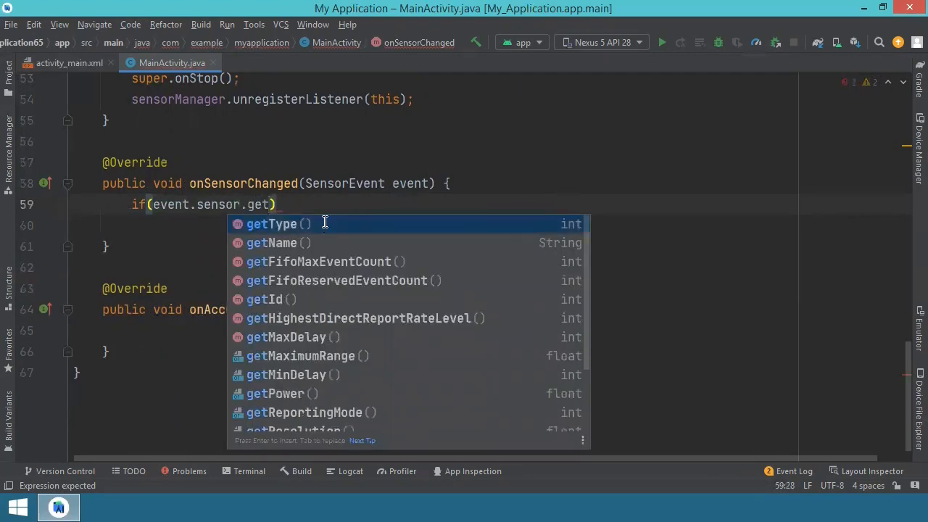
click(271, 224)
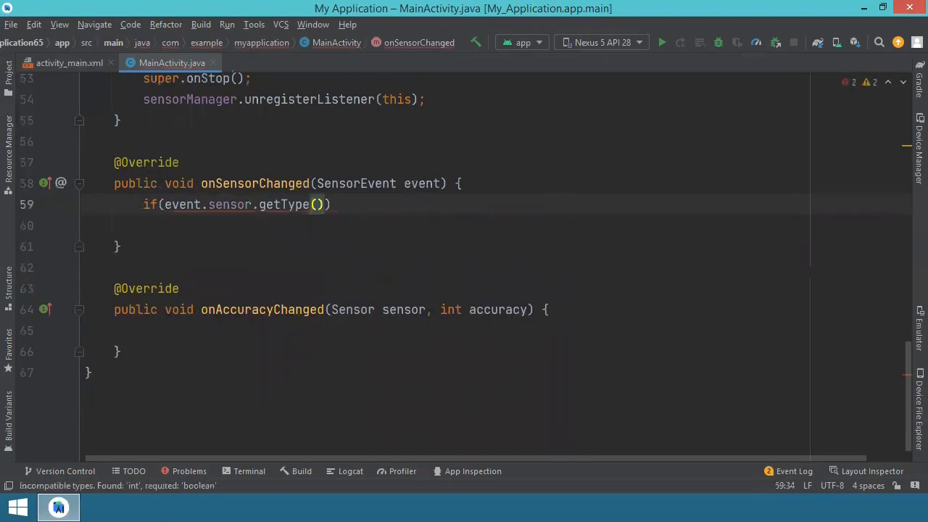
text(==Sensor.)
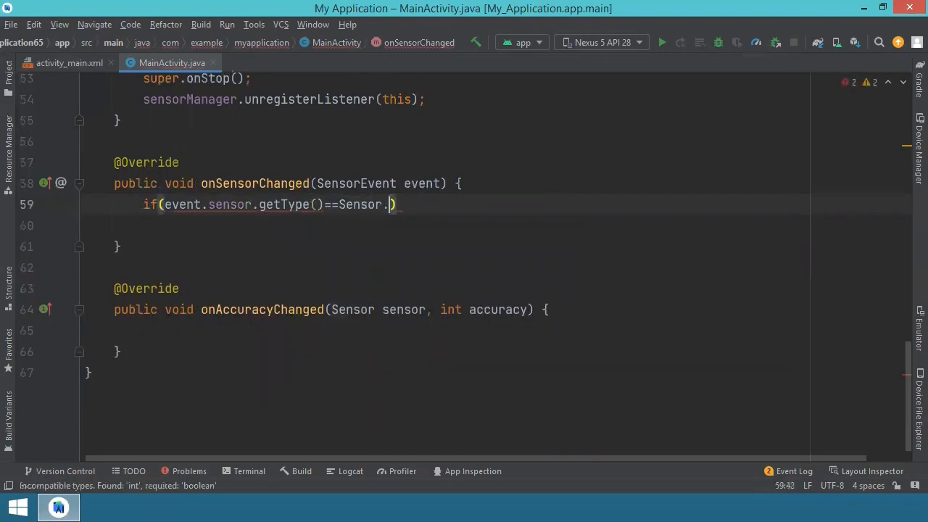
text(T)
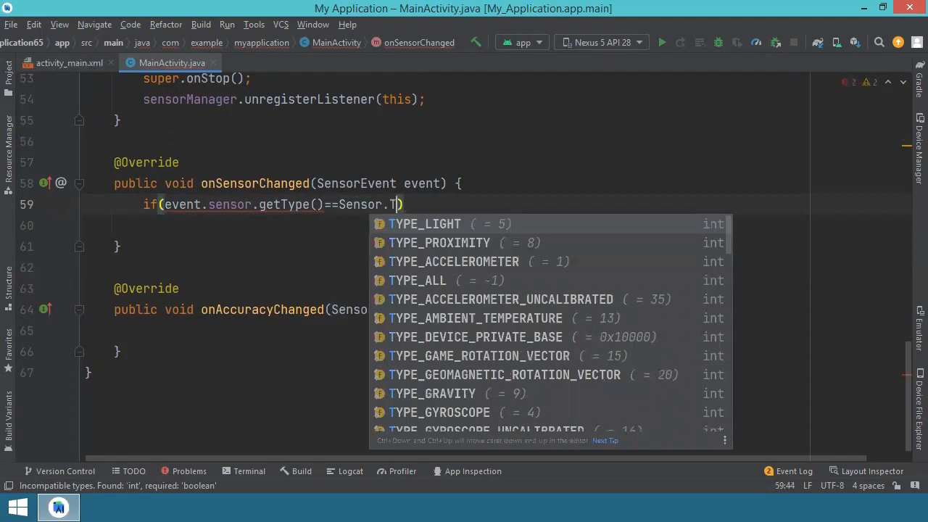
mouse_move(490, 263)
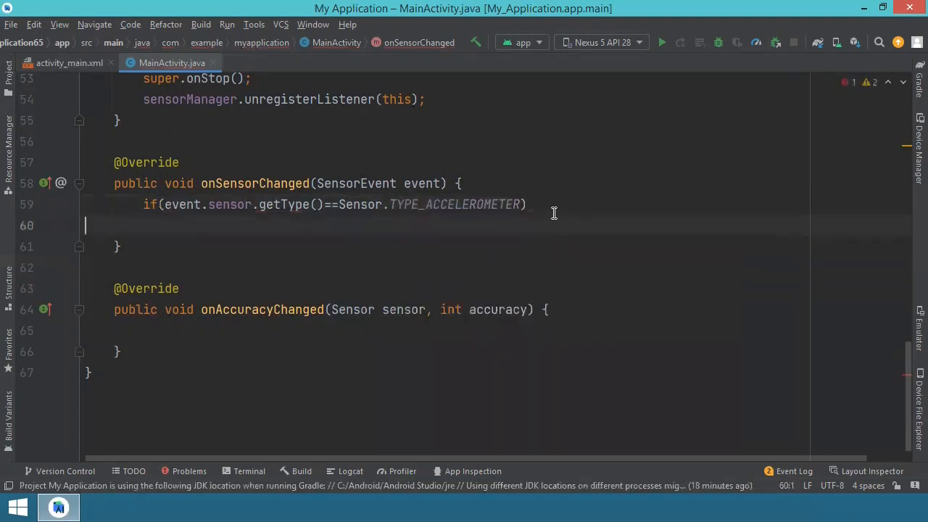
text({)
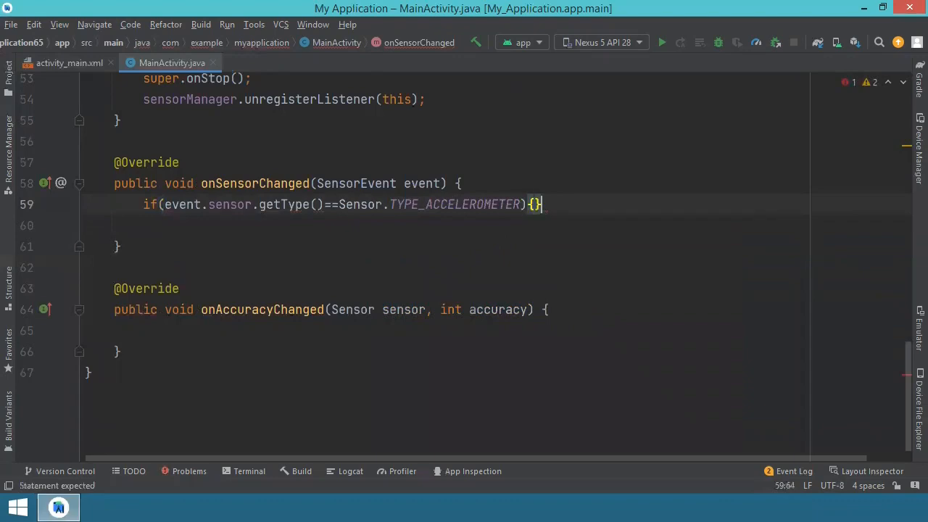
key(Enter)
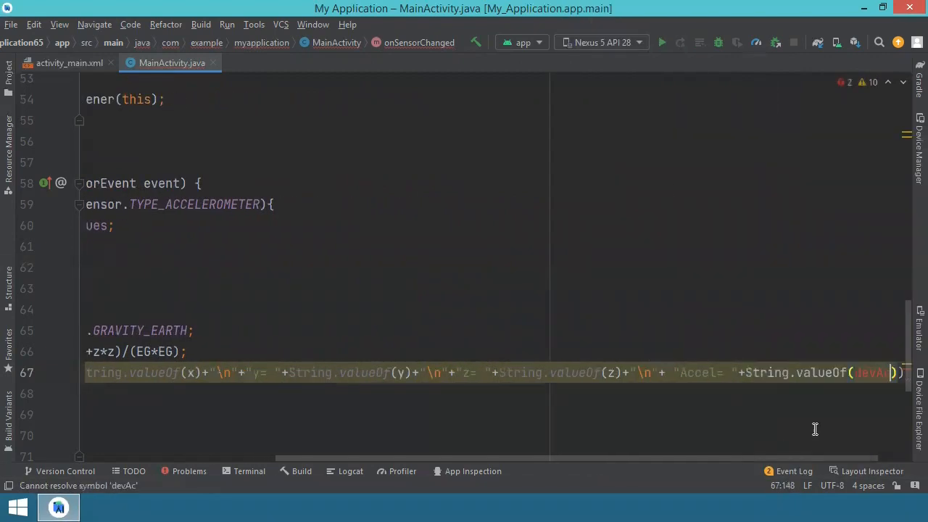
- Start the shake check if(devAccel>= inside the accelerometer branch of onSensorChanged
text(if(devAccel>=1.5){)
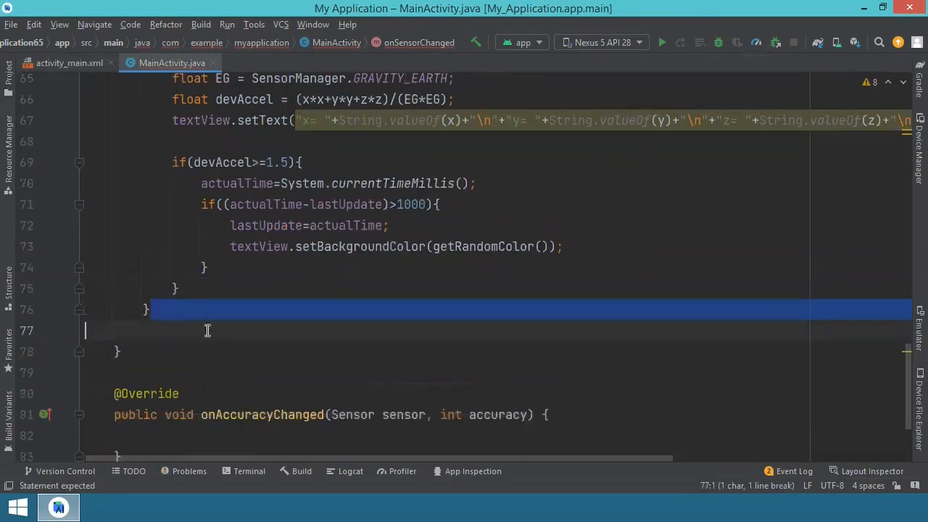
scroll(up, 3)
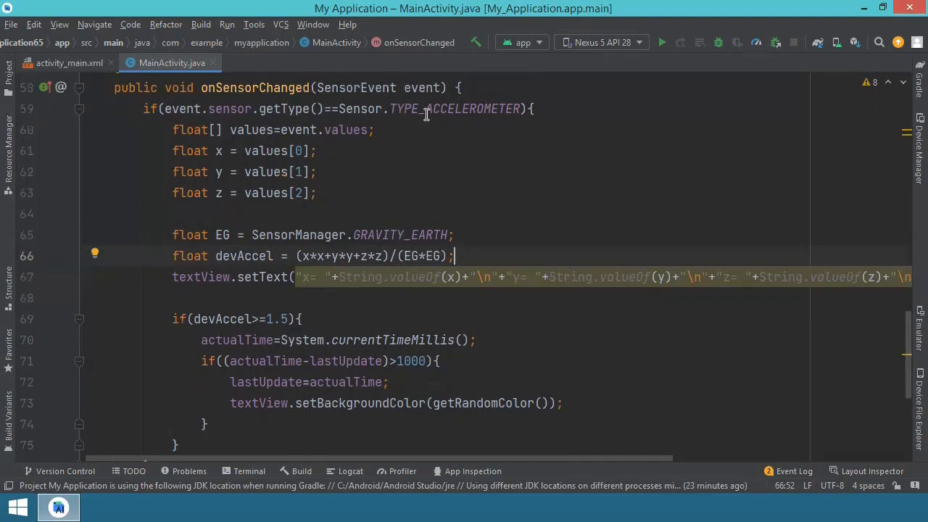
mouse_move(301, 109)
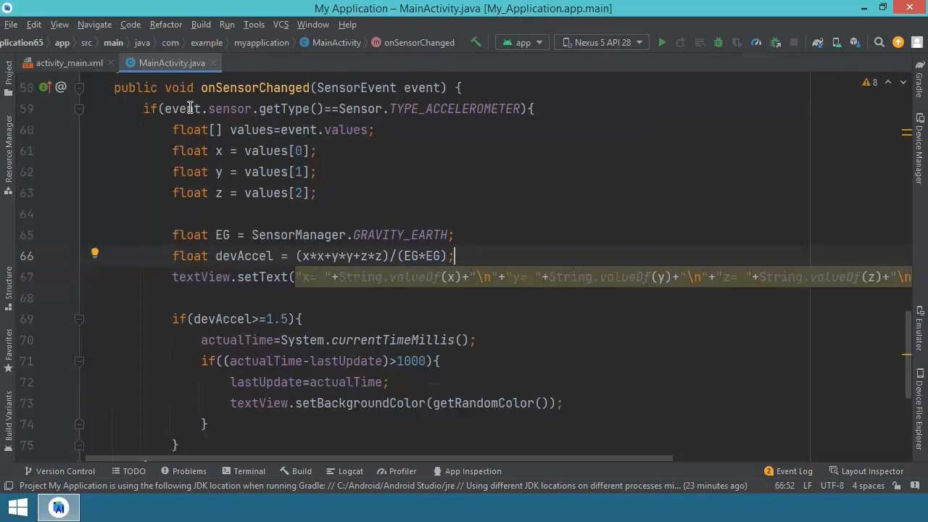
mouse_move(279, 133)
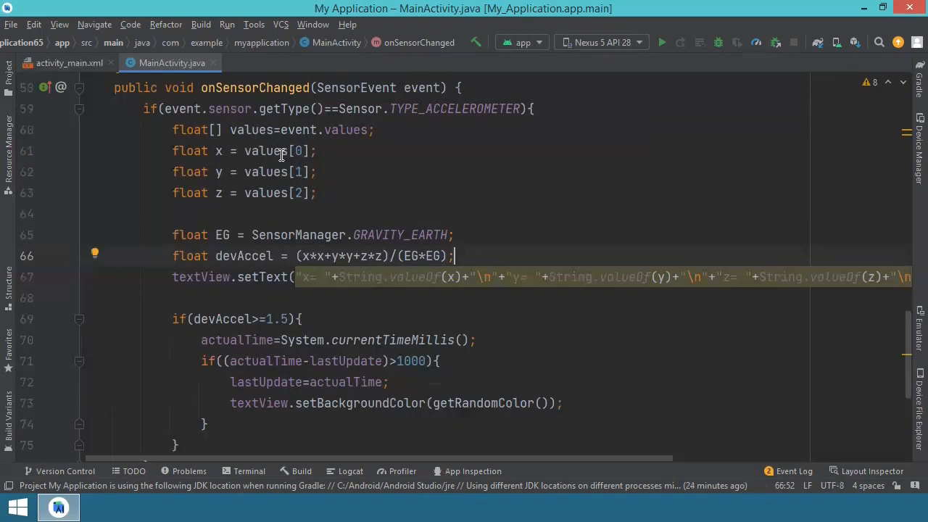
mouse_move(223, 192)
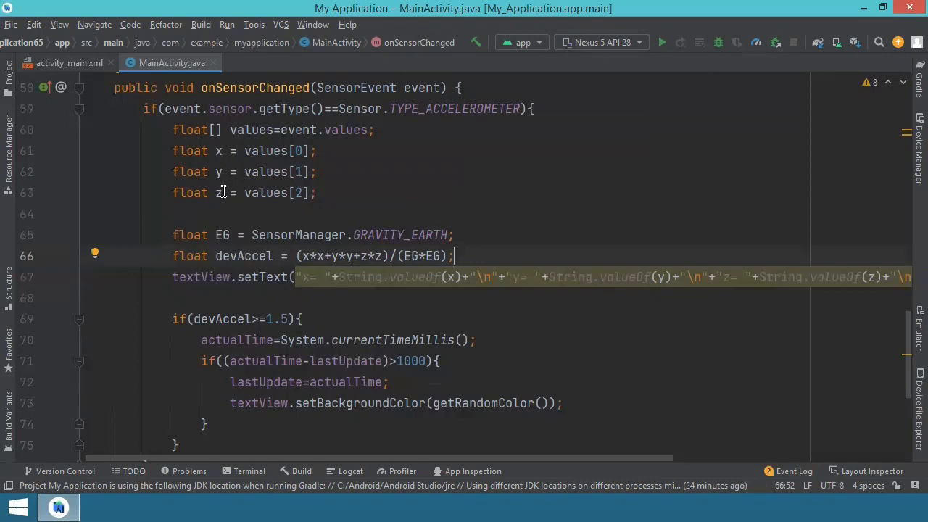
mouse_move(380, 186)
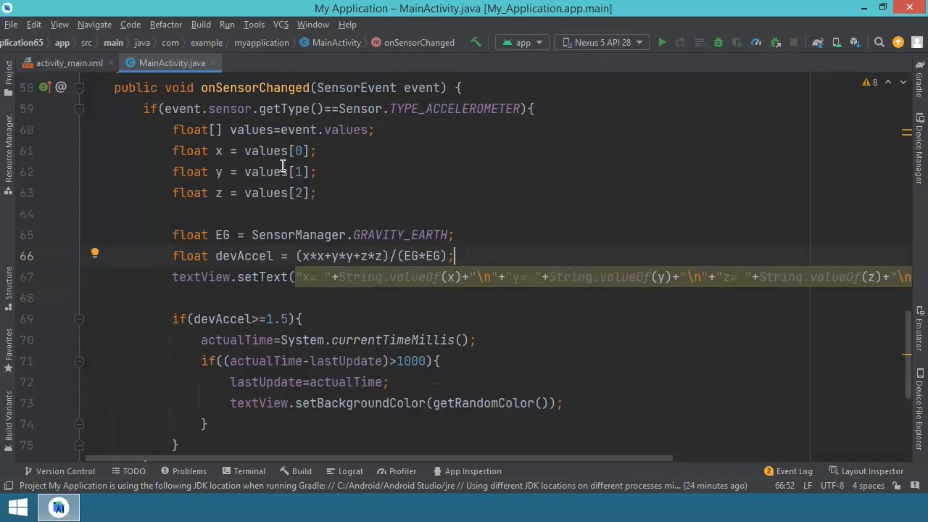
mouse_move(308, 150)
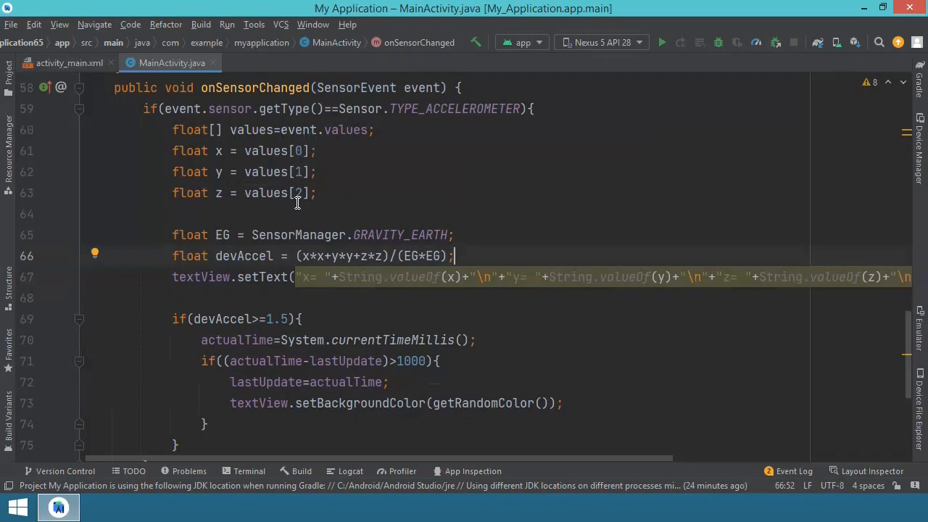
mouse_move(230, 203)
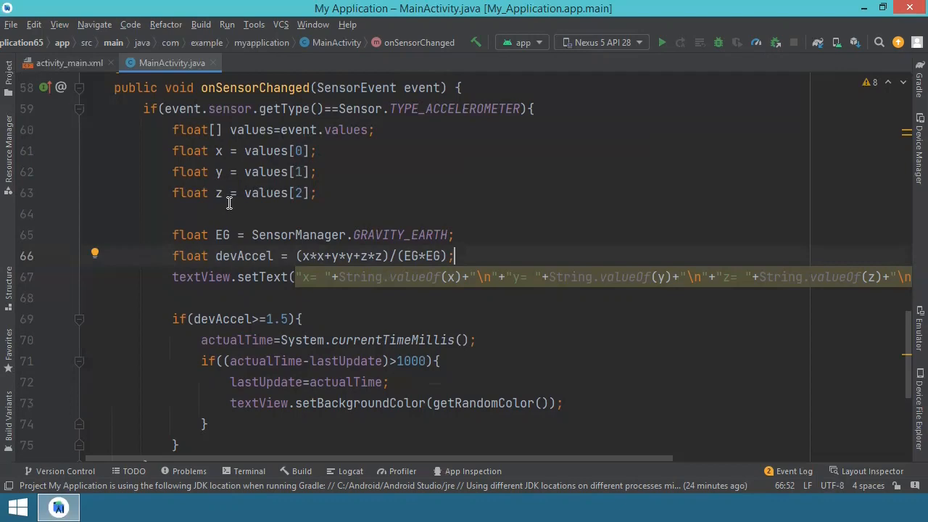
mouse_move(232, 172)
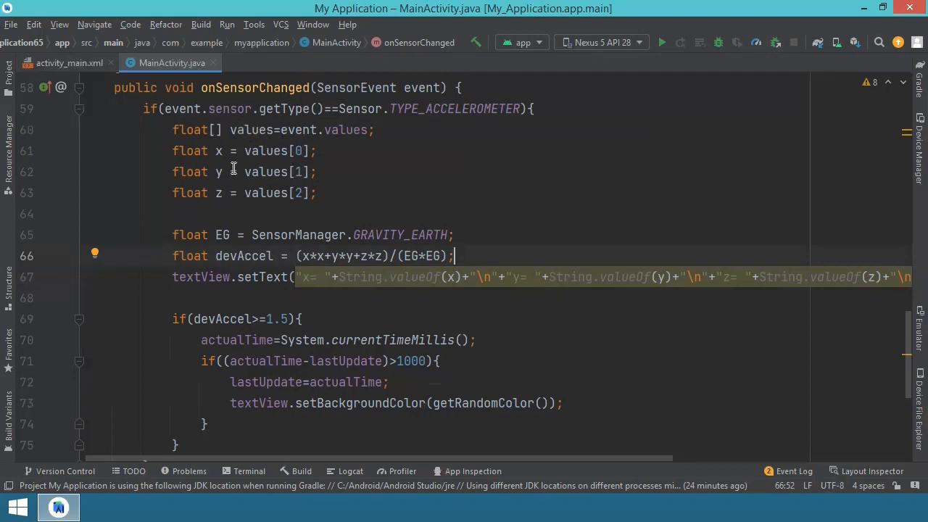
mouse_move(230, 226)
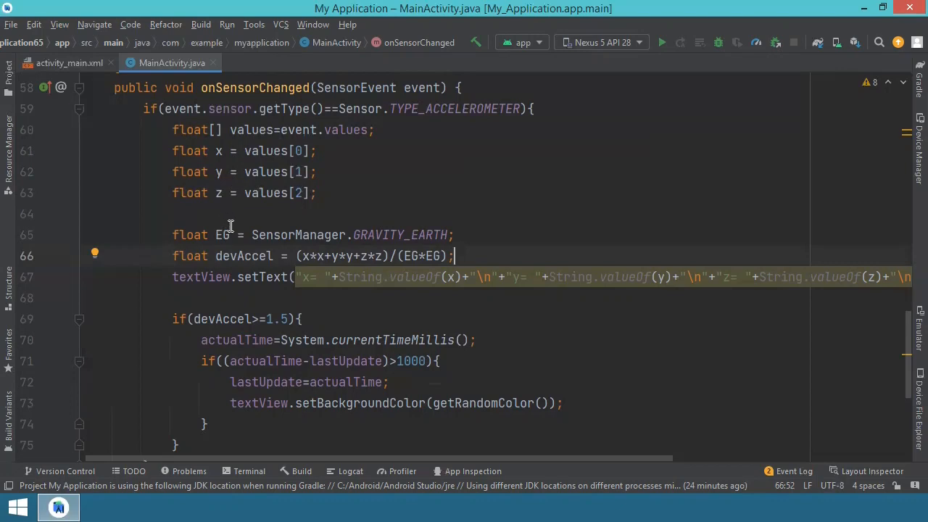
mouse_move(226, 235)
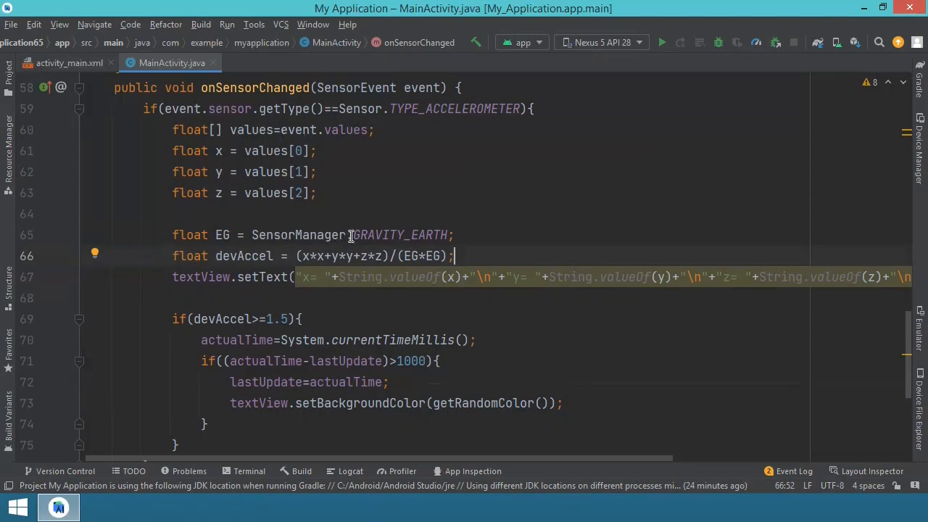
mouse_move(365, 235)
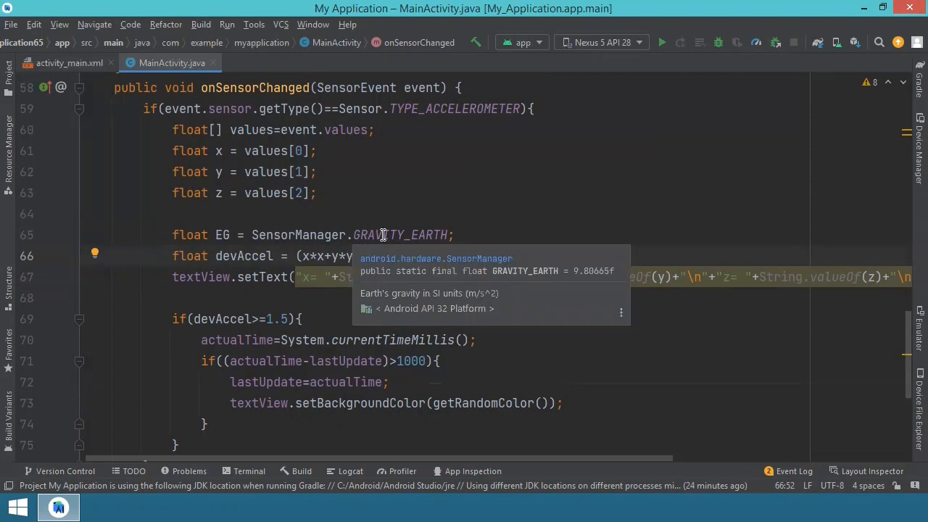
mouse_move(392, 235)
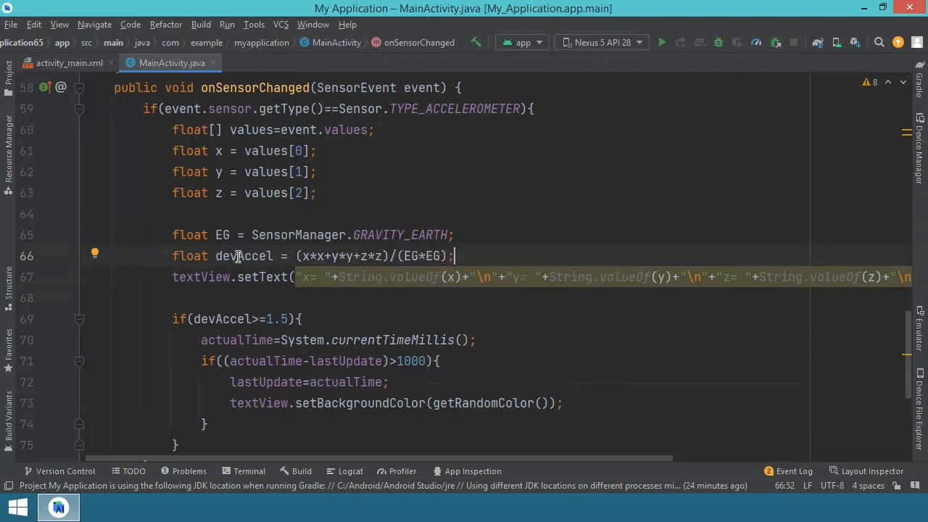
mouse_move(319, 250)
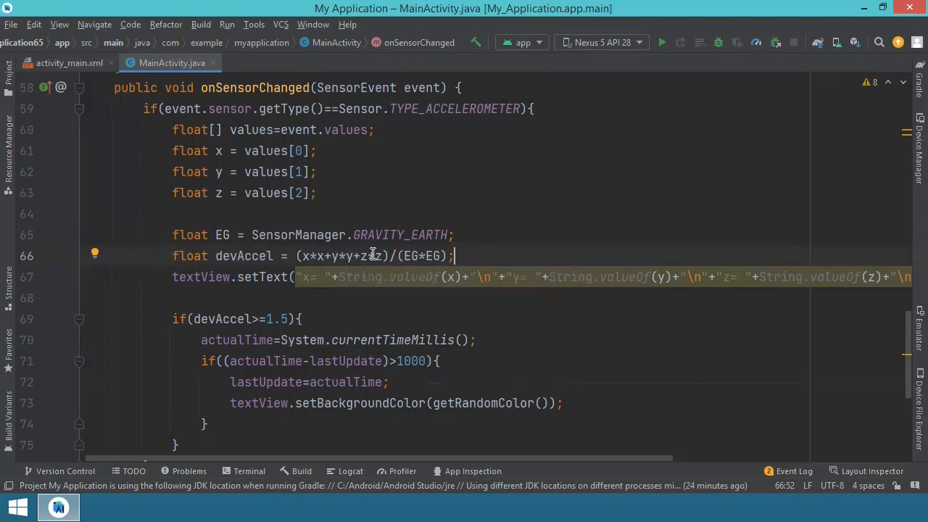
mouse_move(427, 255)
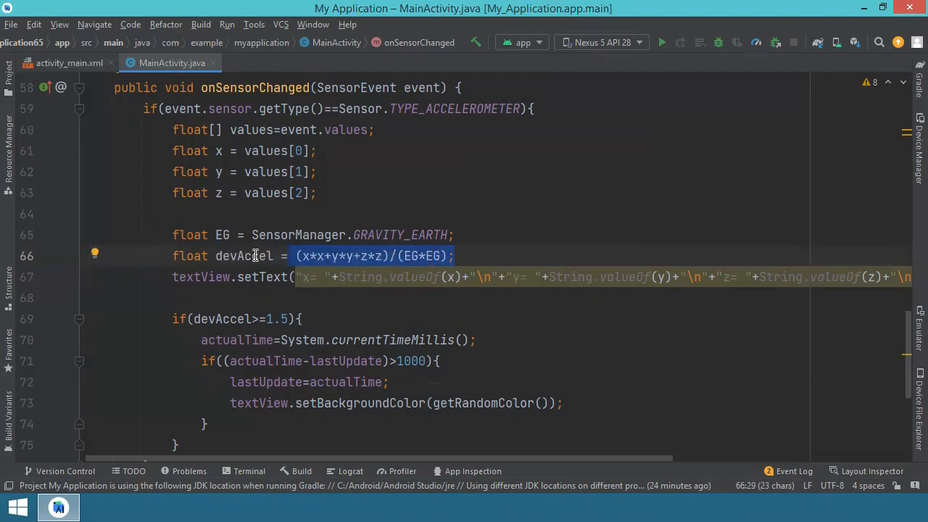
mouse_move(319, 272)
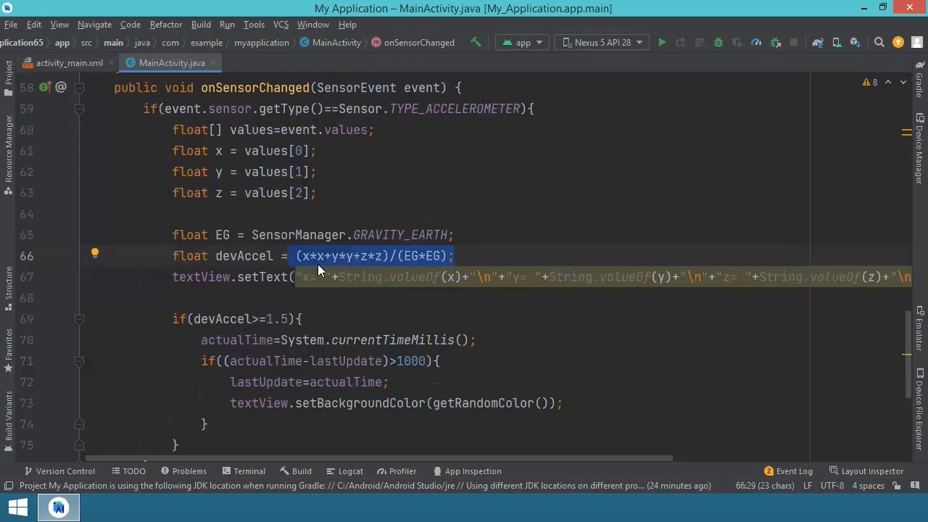
mouse_move(320, 255)
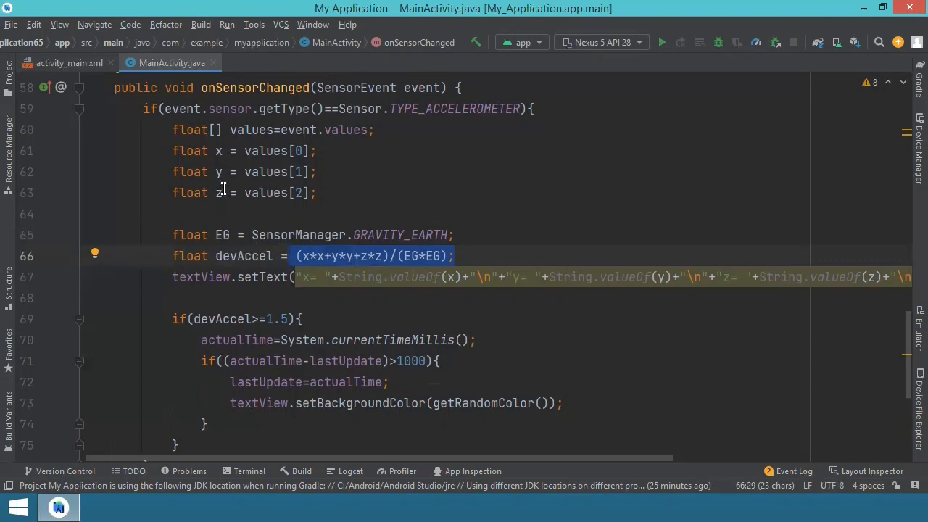
click(223, 277)
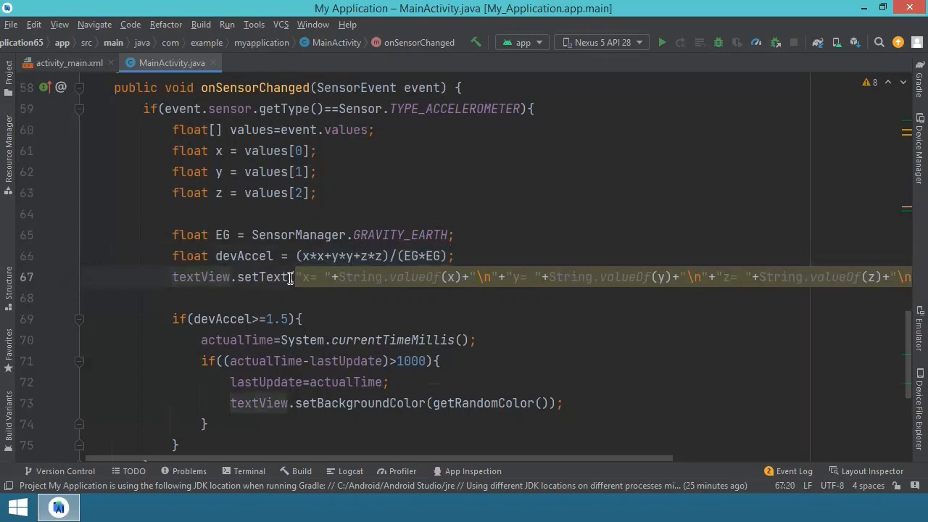
mouse_move(418, 277)
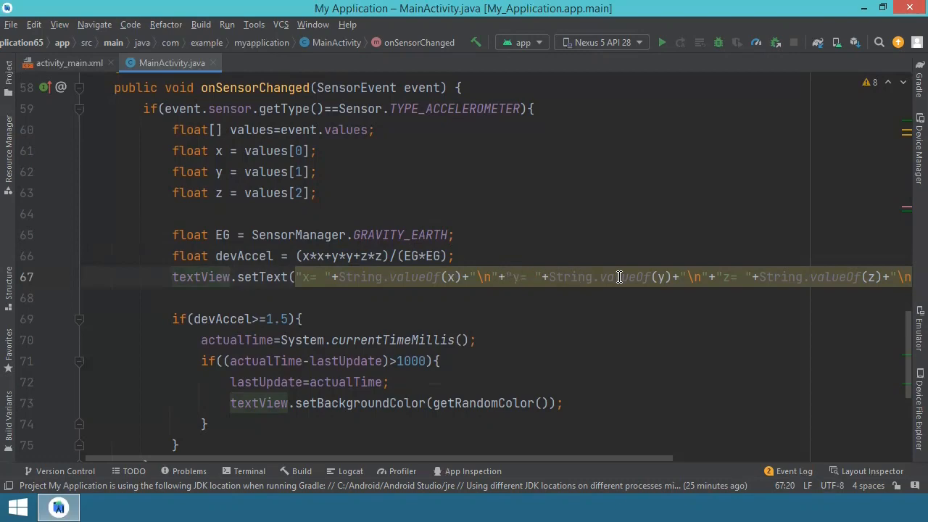
mouse_move(610, 461)
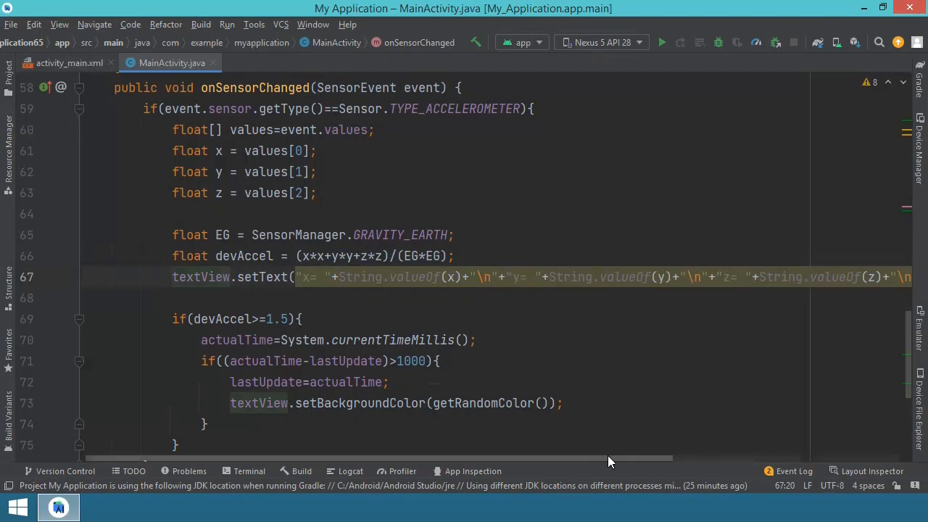
scroll(right, 3)
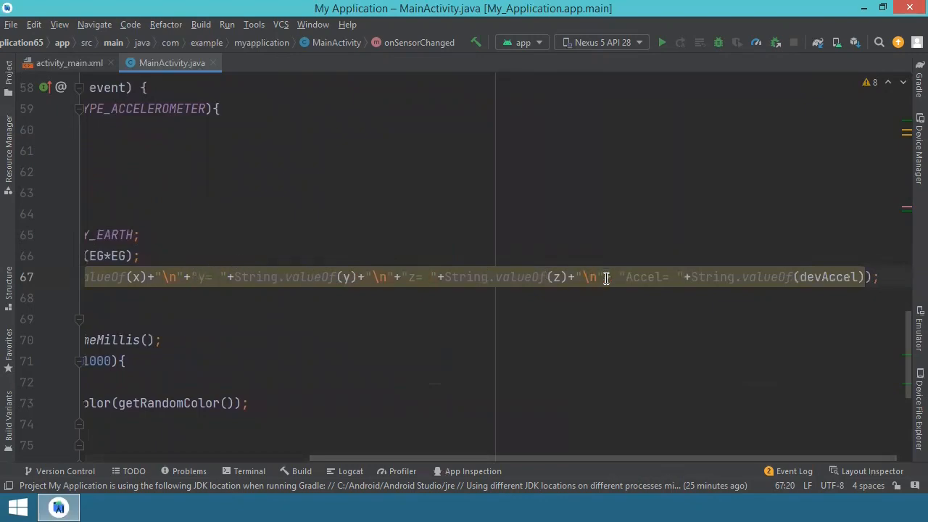
mouse_move(395, 282)
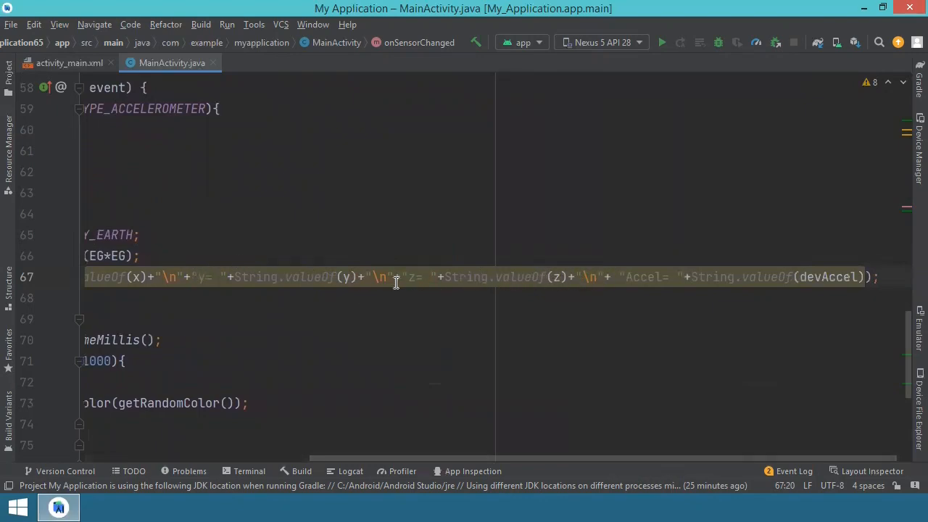
mouse_move(537, 467)
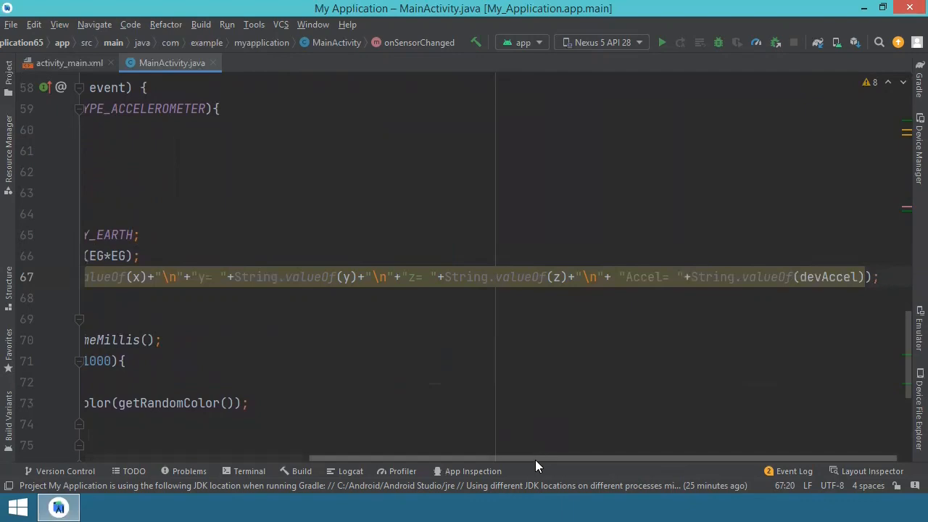
scroll(left, 3)
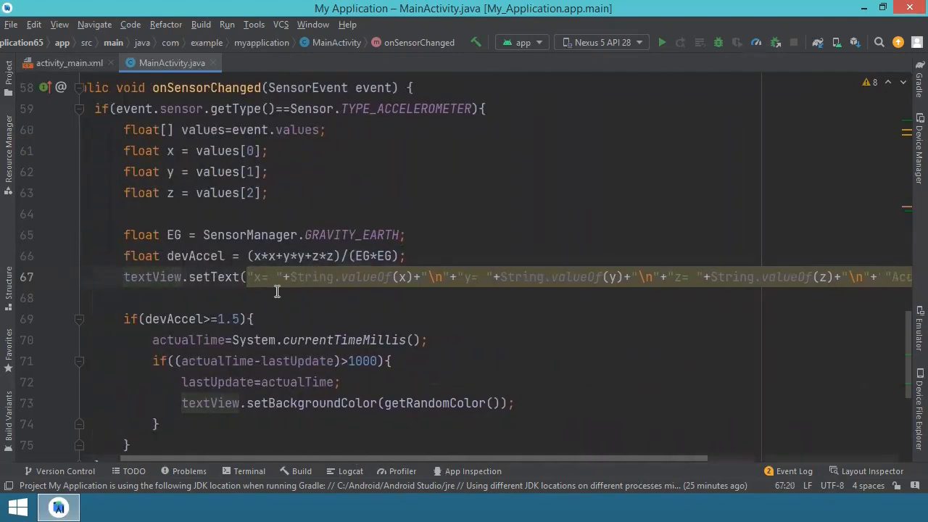
scroll(down, 3)
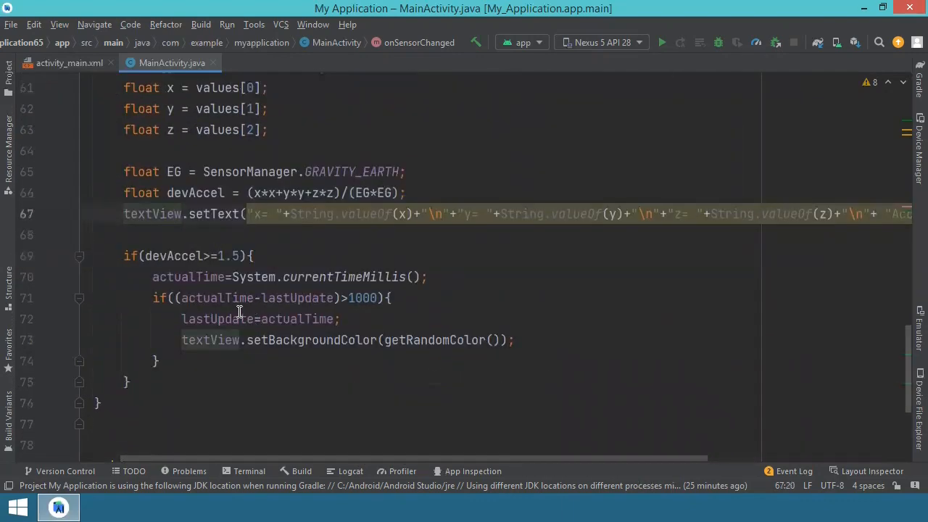
scroll(down, 3)
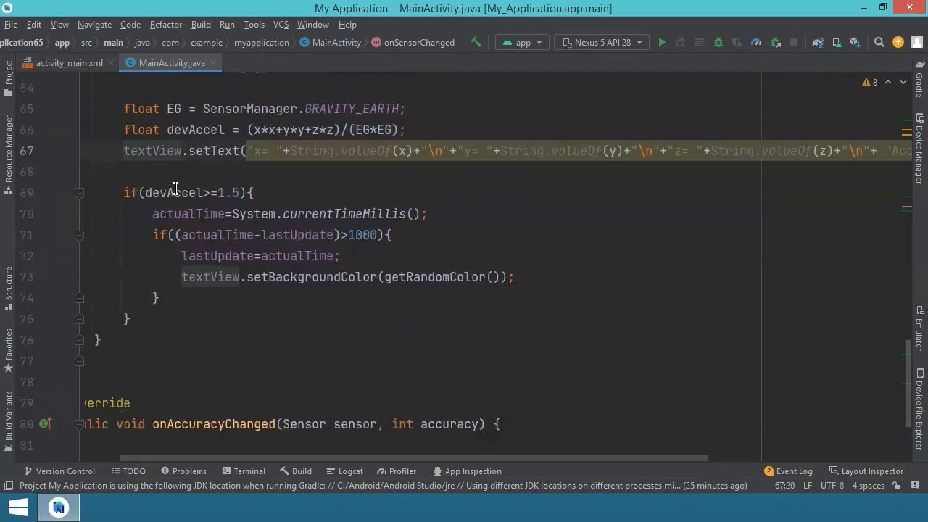
mouse_move(177, 192)
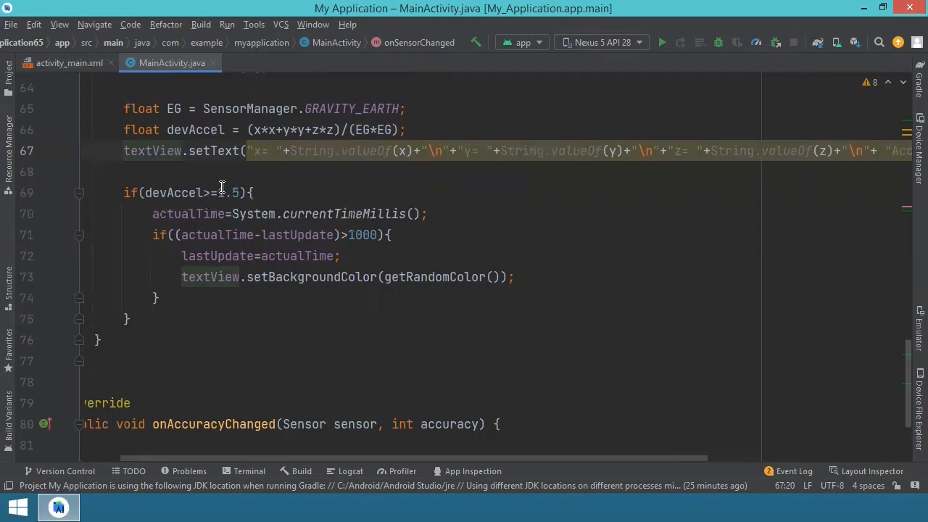
mouse_move(194, 191)
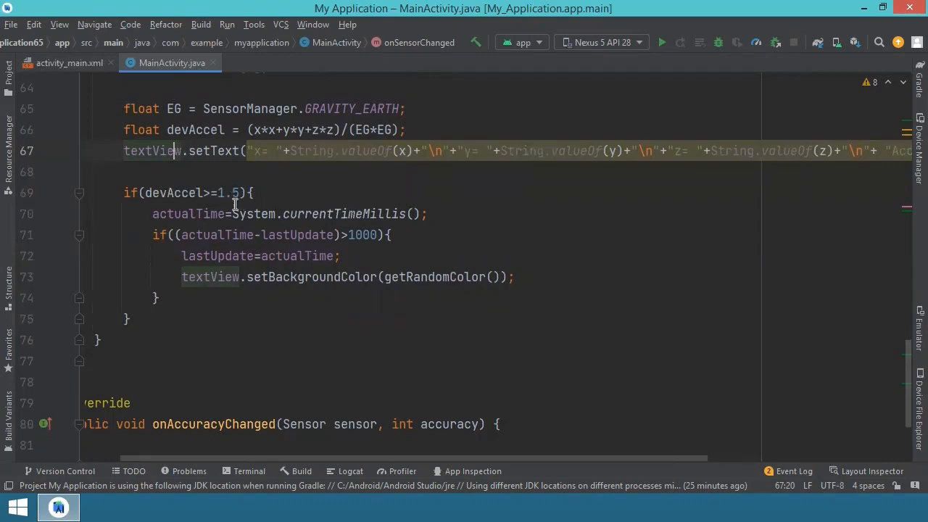
mouse_move(225, 199)
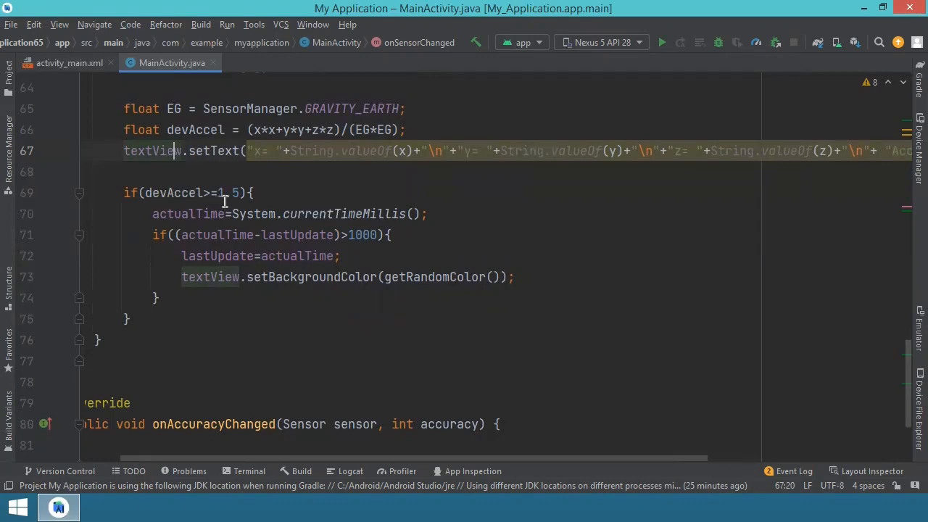
mouse_move(267, 200)
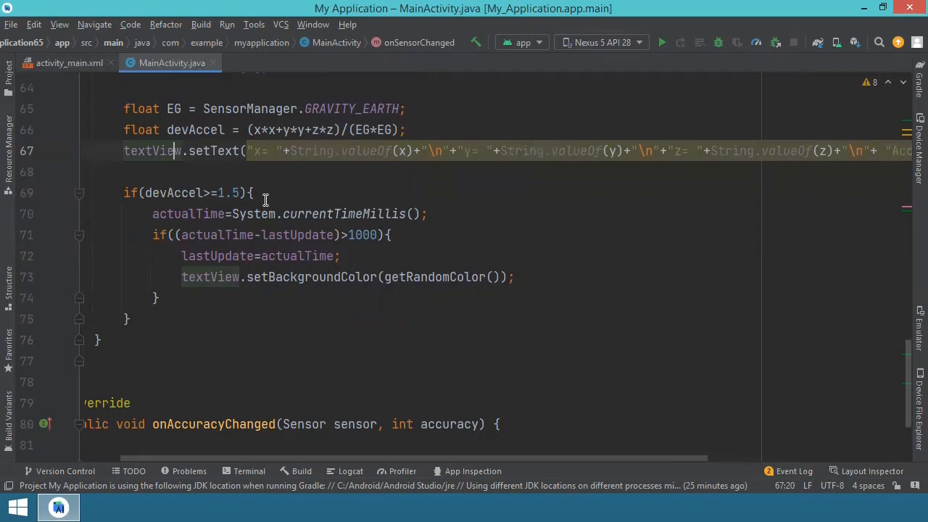
mouse_move(231, 193)
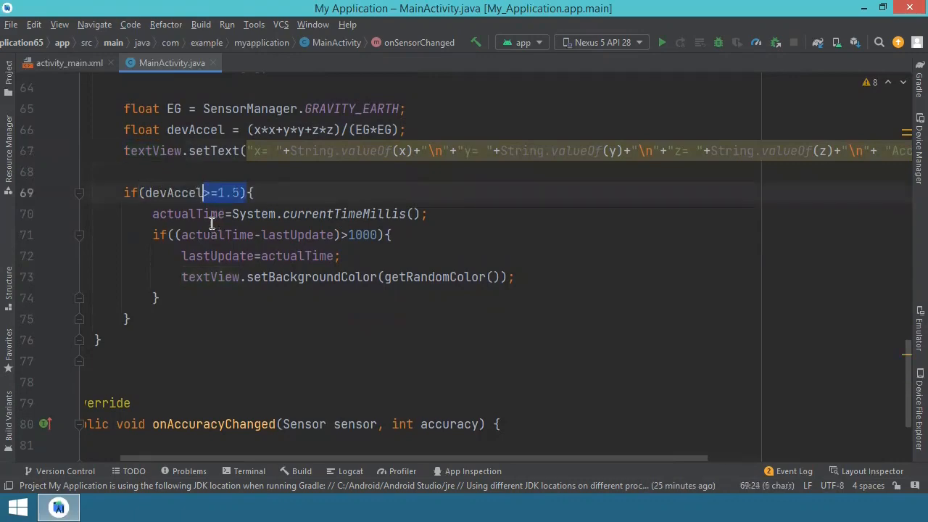
mouse_move(334, 213)
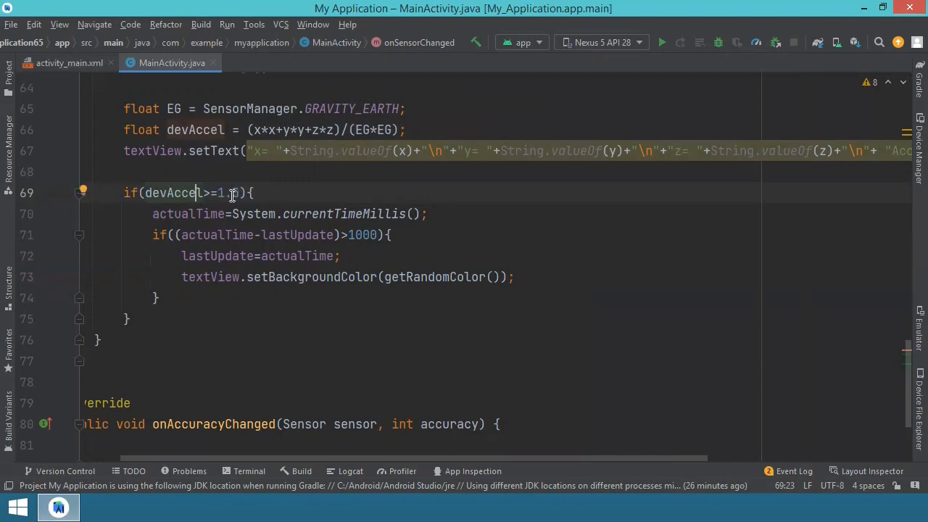
- Set the shake threshold to devAccel>=1.5 in the onSensorChanged condition
text(1.5)
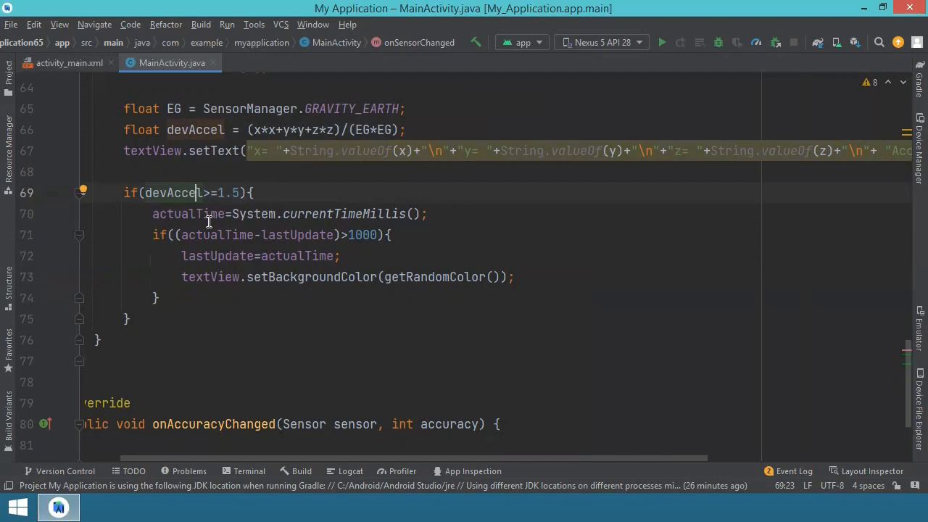
mouse_move(328, 213)
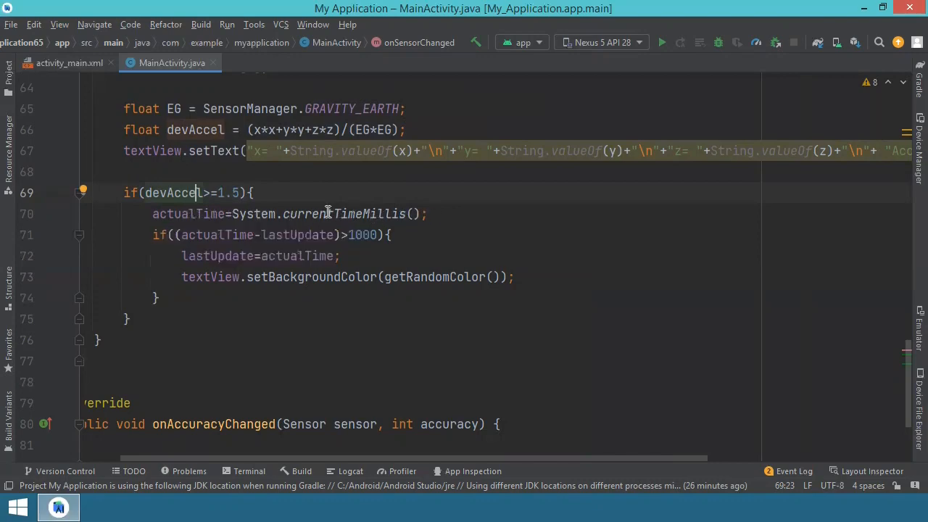
mouse_move(264, 213)
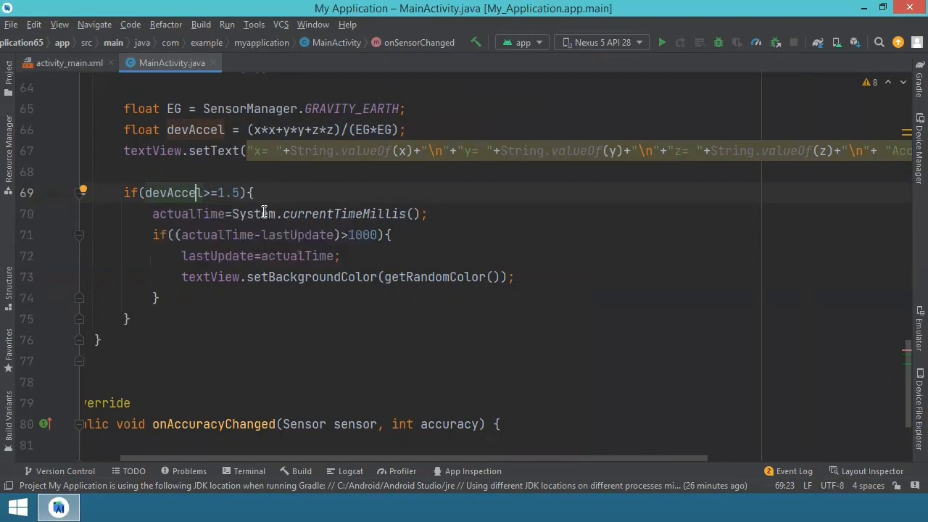
mouse_move(187, 220)
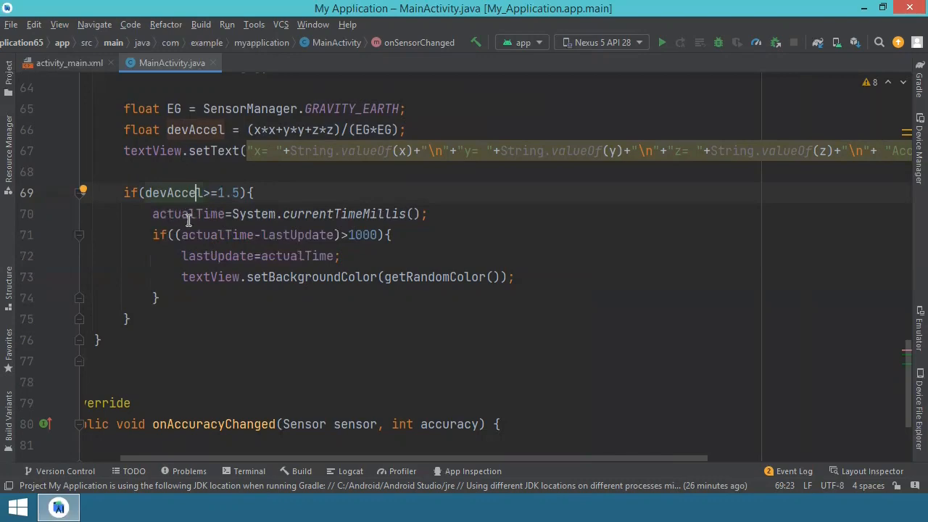
mouse_move(215, 215)
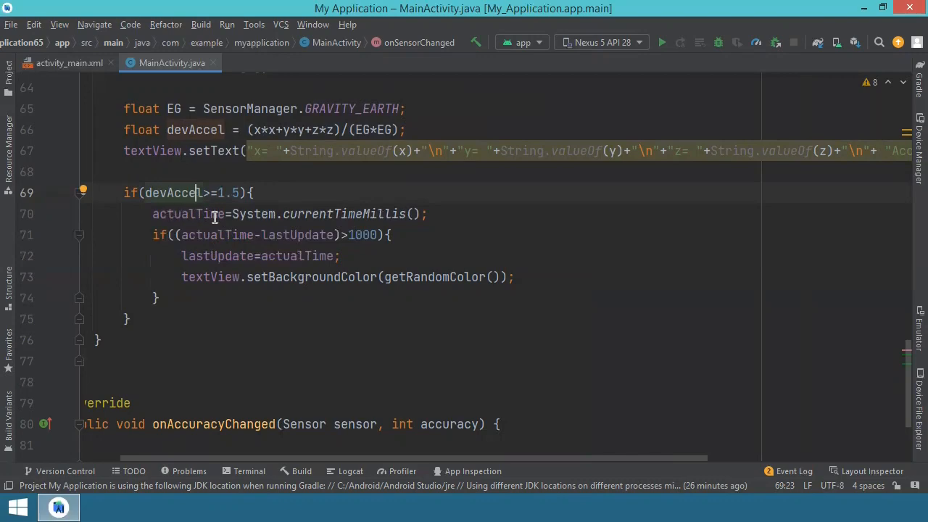
mouse_move(232, 229)
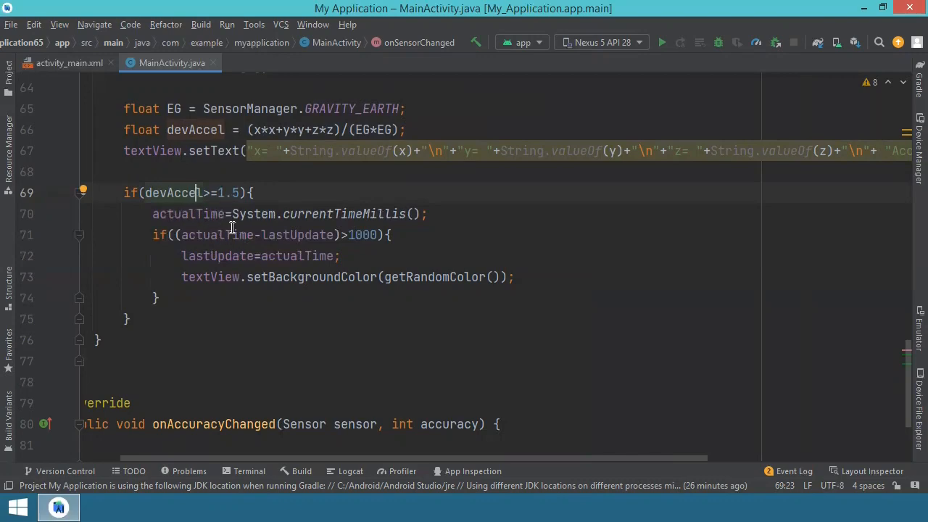
mouse_move(314, 235)
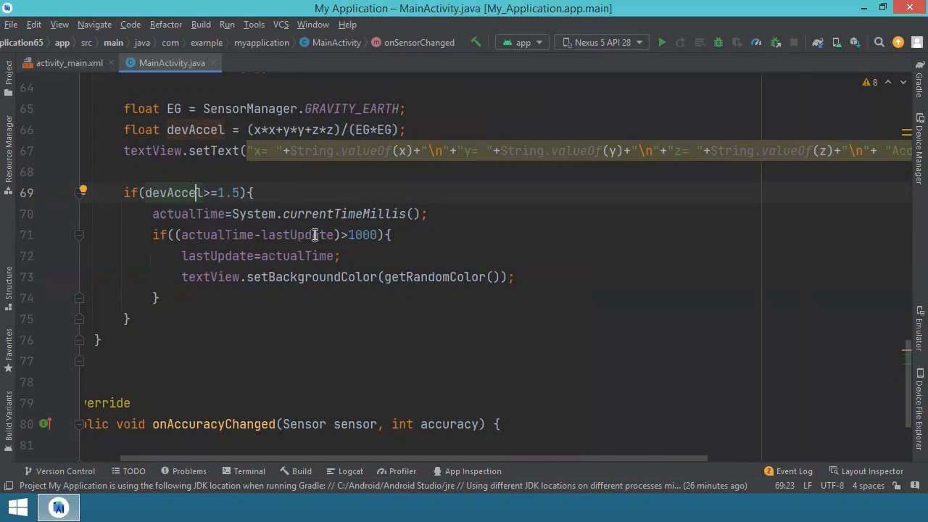
mouse_move(296, 230)
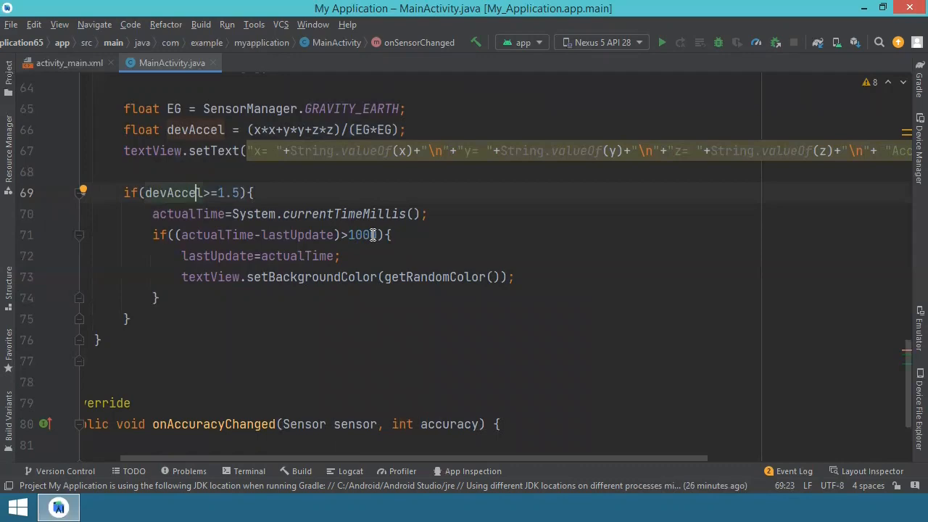
mouse_move(365, 233)
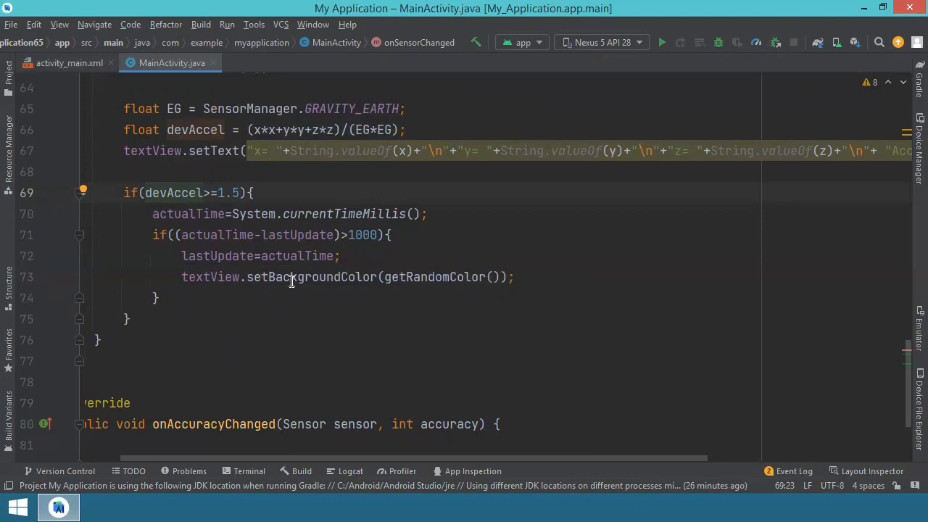
mouse_move(281, 281)
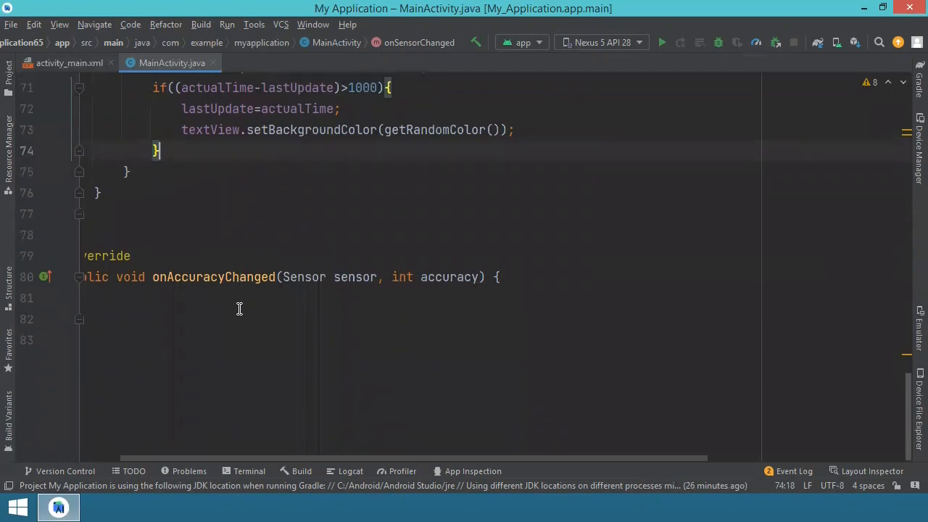
- Scroll up through MainActivity.java to review the activity code
scroll(up, 3)
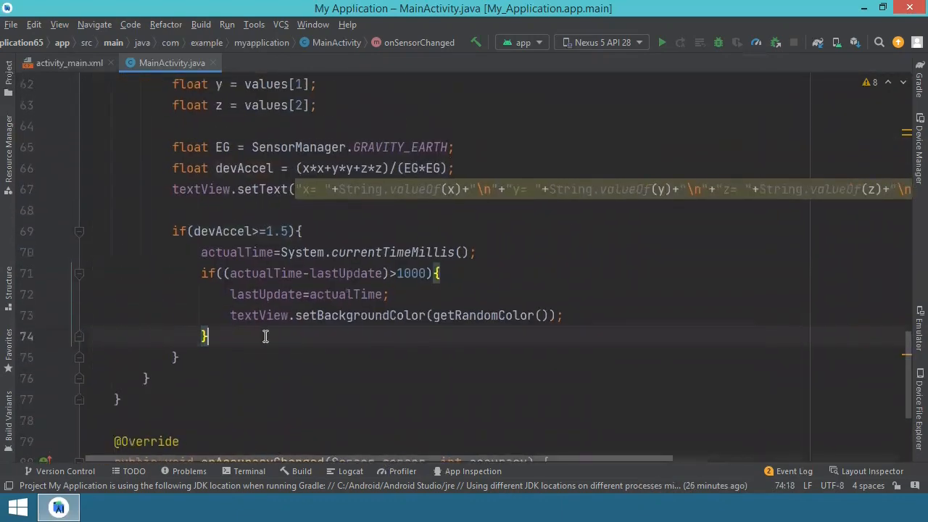
scroll(up, 3)
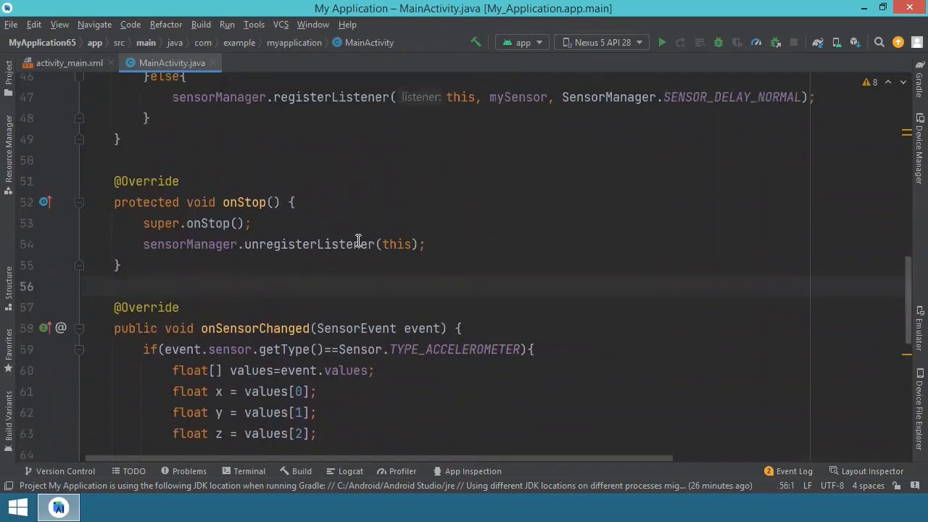
scroll(up, 3)
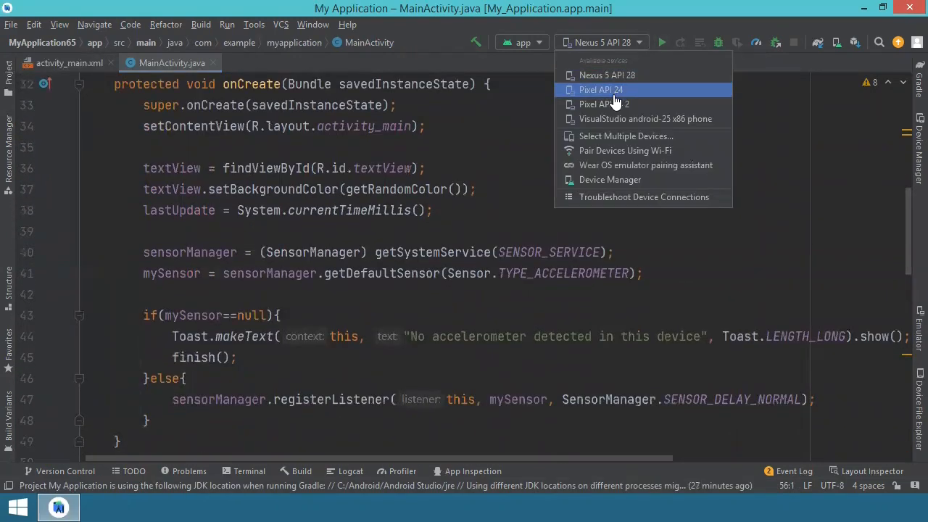
- Run the app on the Pixel API 24 emulator, showing x, y, z and Accel readings on blue
click(600, 90)
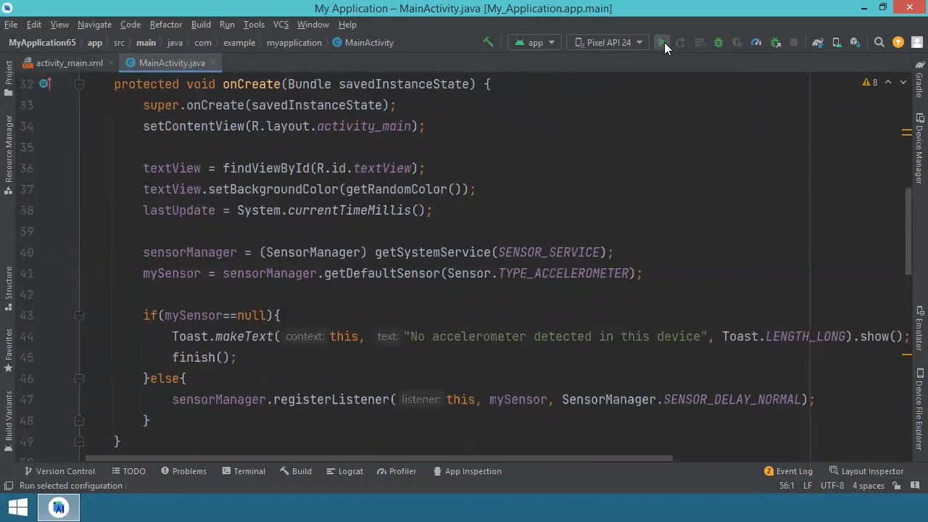
click(662, 42)
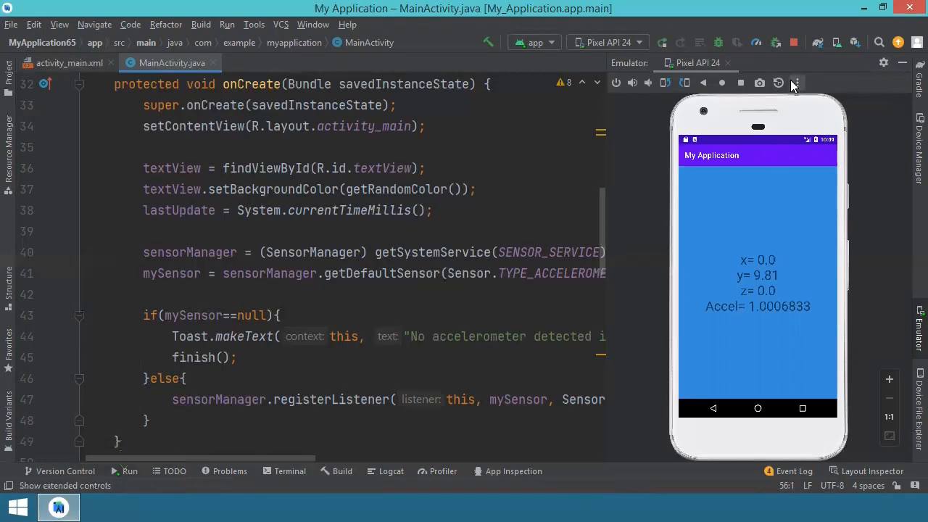
mouse_move(801, 86)
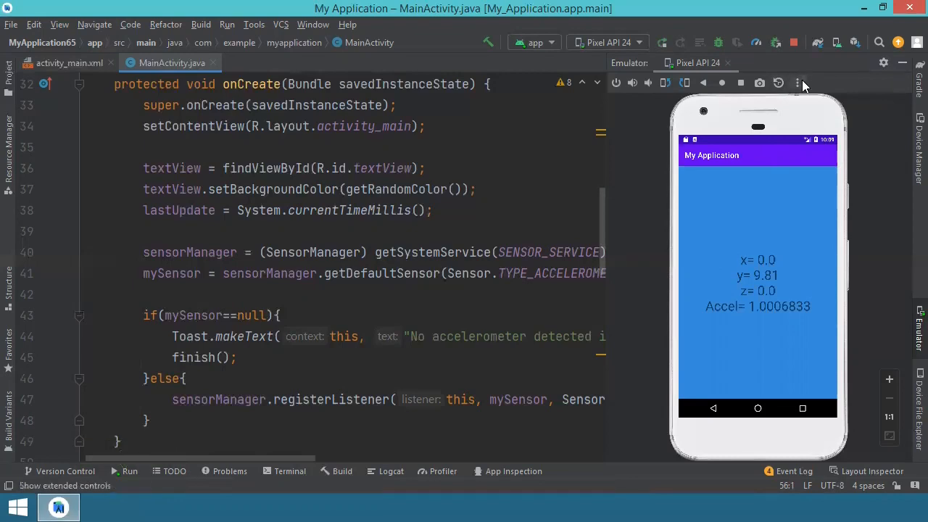
mouse_move(801, 83)
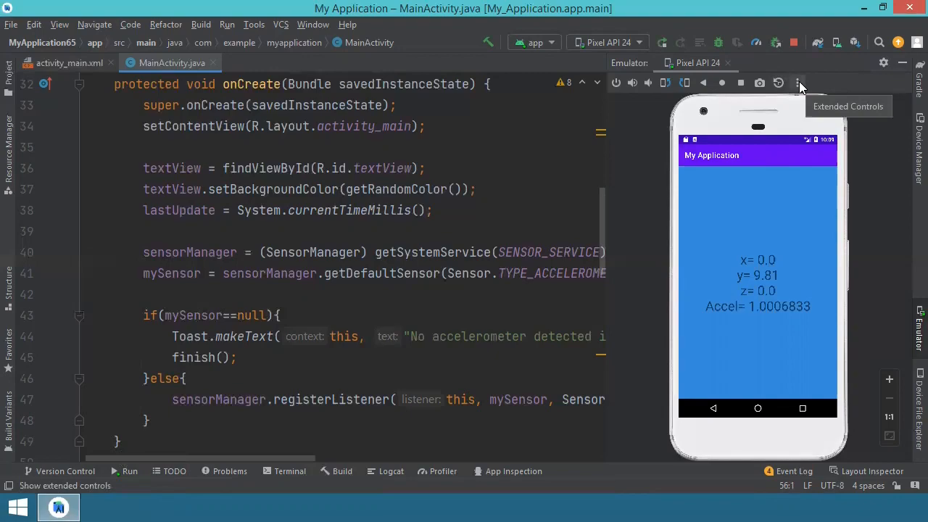
- Bring up the emulator's Extended Controls on Virtual sensors > Device Pose
click(799, 83)
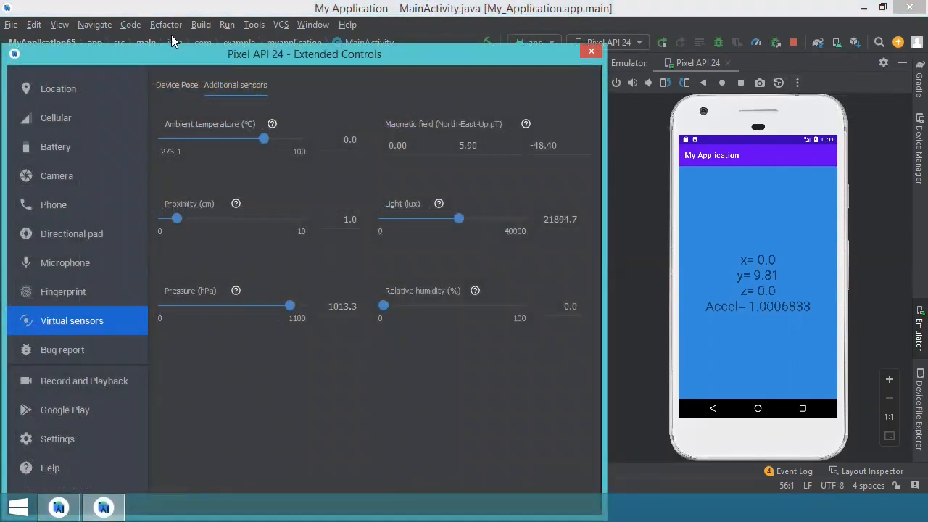
drag(304, 53, 337, 27)
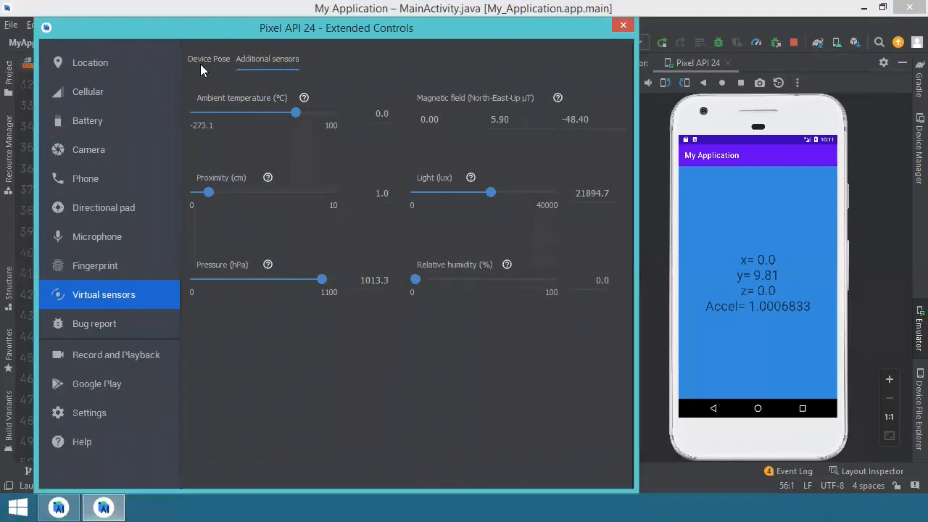
click(209, 58)
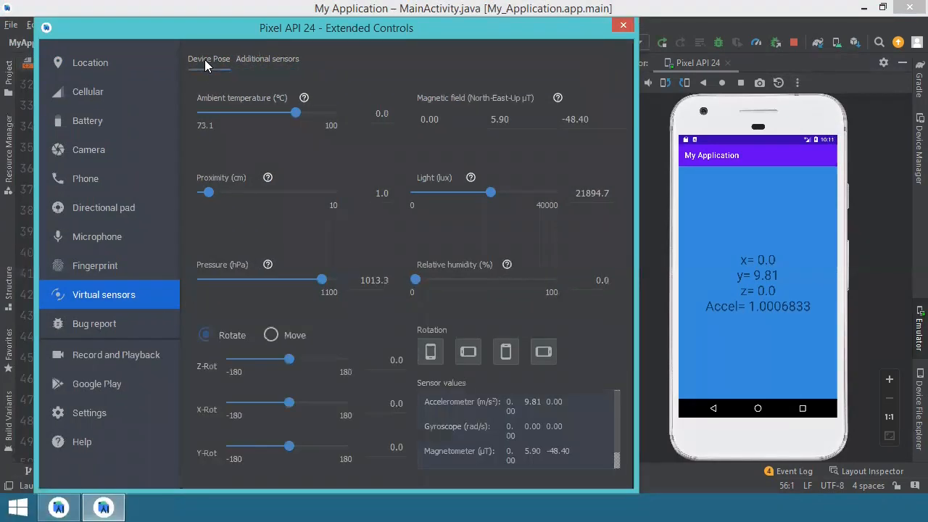
mouse_move(226, 27)
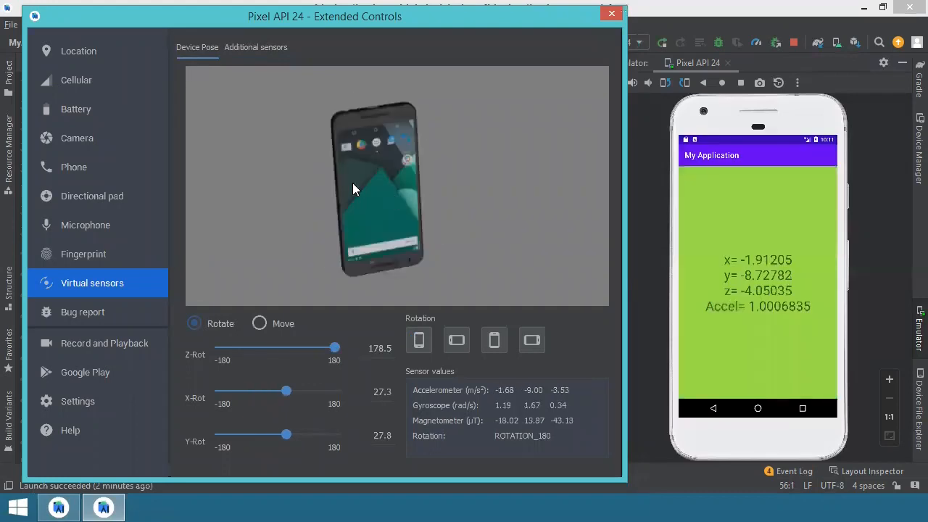
- Rotate the virtual device upside down, toggling Move and Rotate modes, so readings update on blue
drag(333, 348, 221, 348)
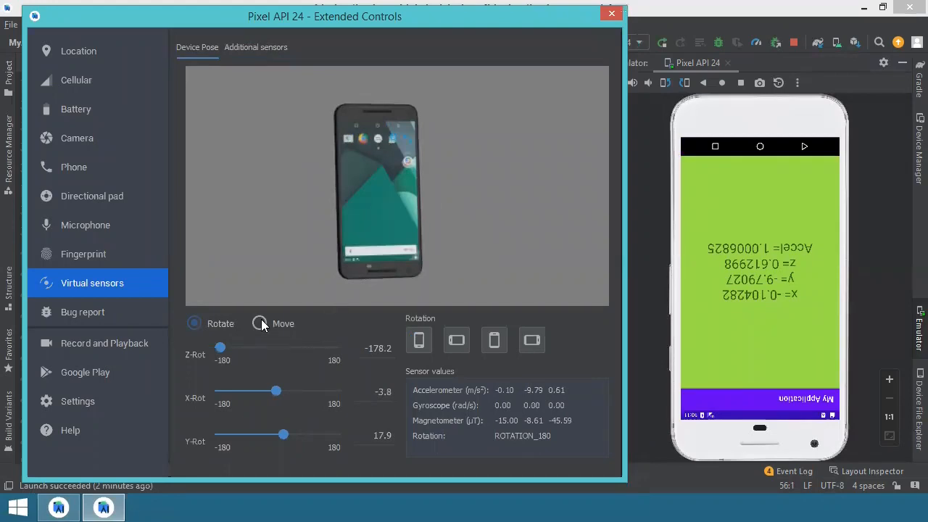
click(258, 323)
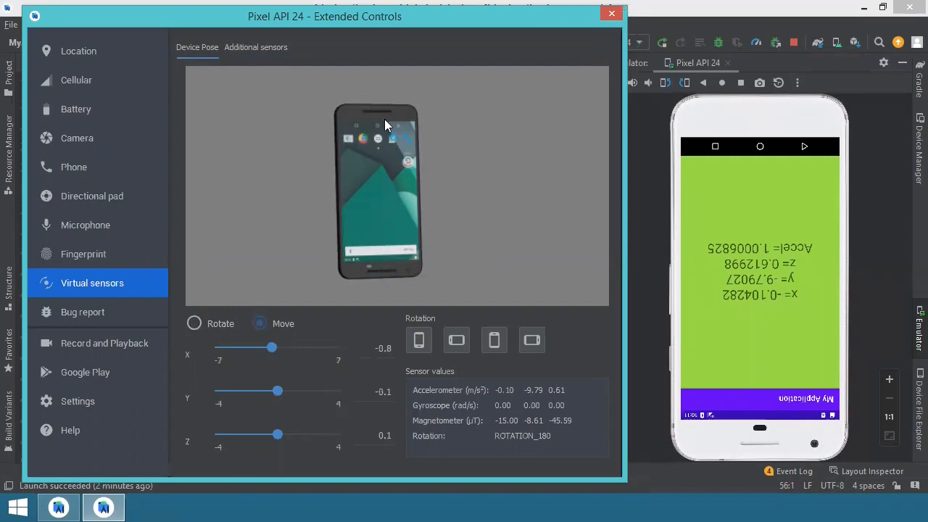
click(194, 324)
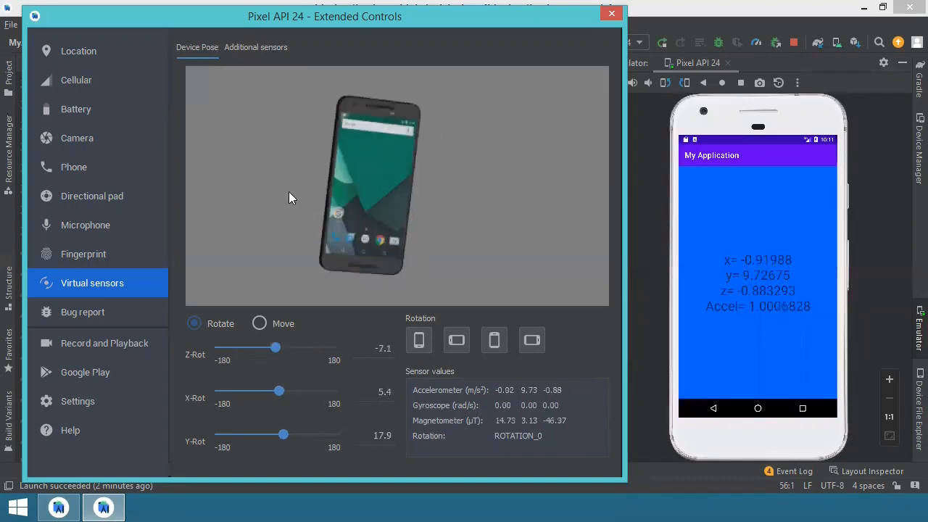
- Shake the virtual device back and forth in Move mode so the background recolours repeatedly
drag(284, 435, 275, 435)
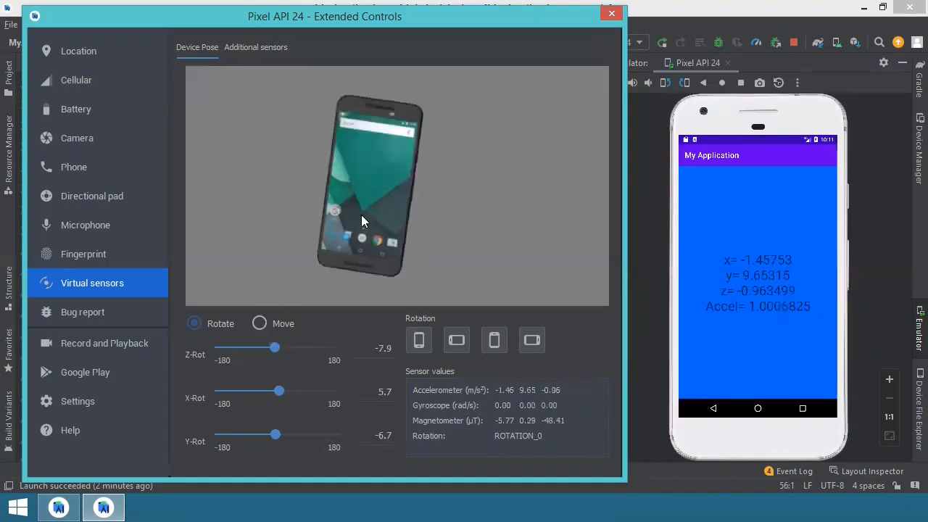
click(258, 323)
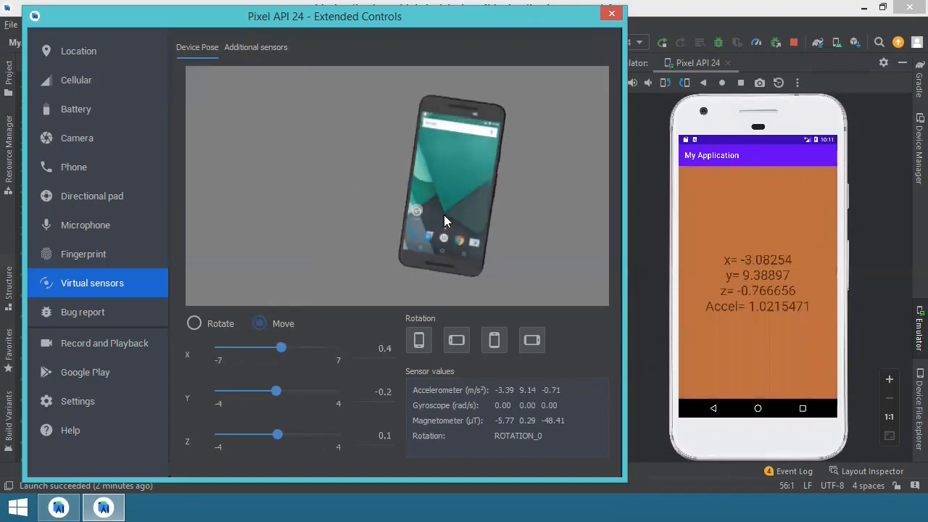
drag(281, 347, 293, 347)
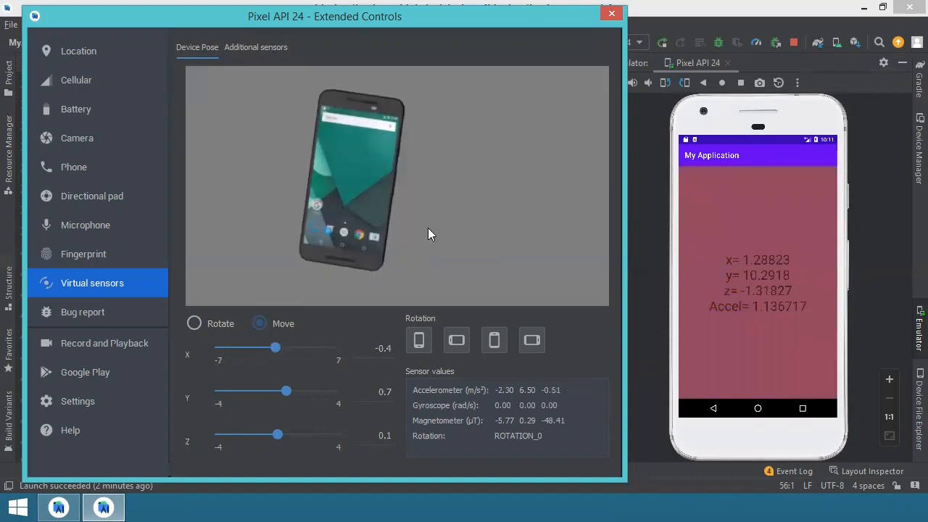
drag(276, 348, 287, 348)
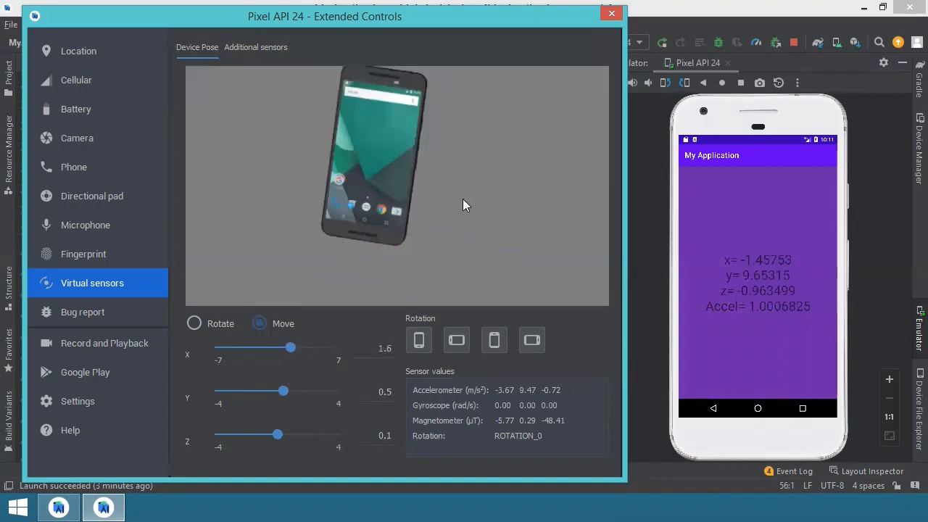
drag(290, 349, 278, 348)
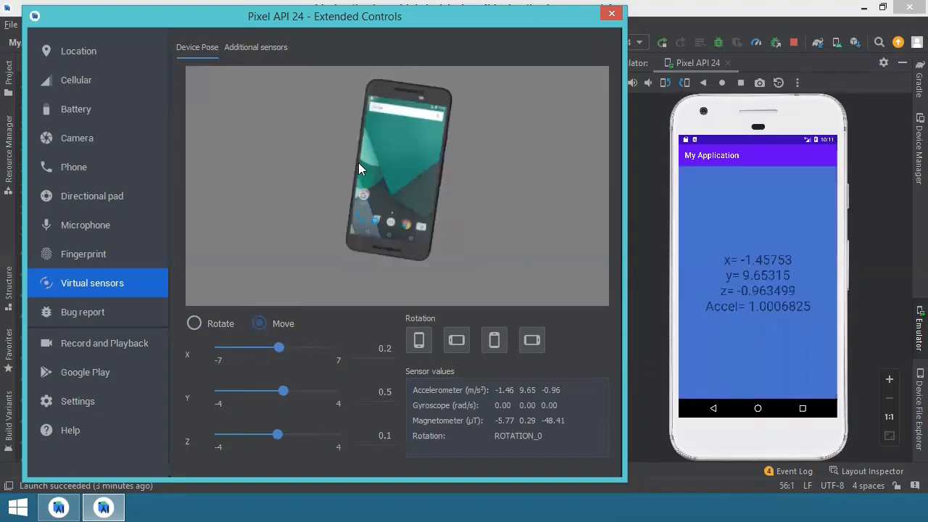
drag(279, 348, 264, 348)
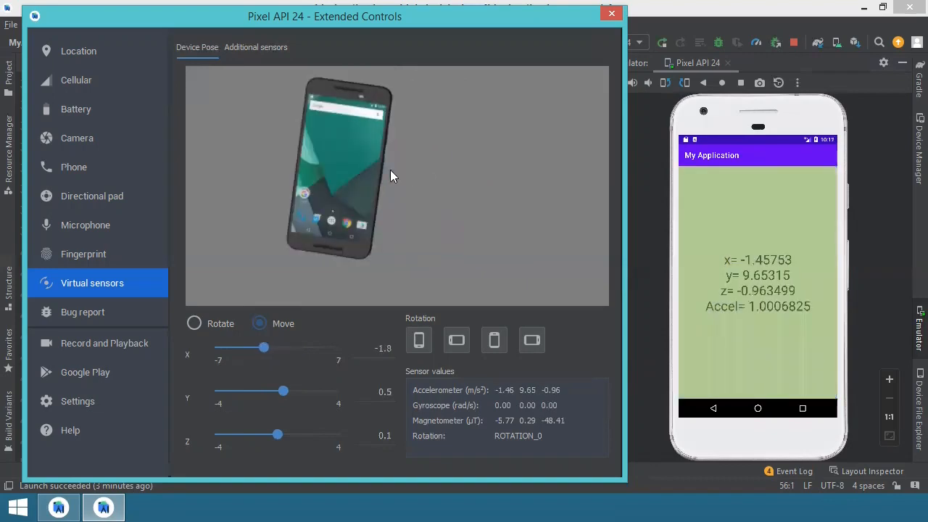
drag(264, 346, 273, 346)
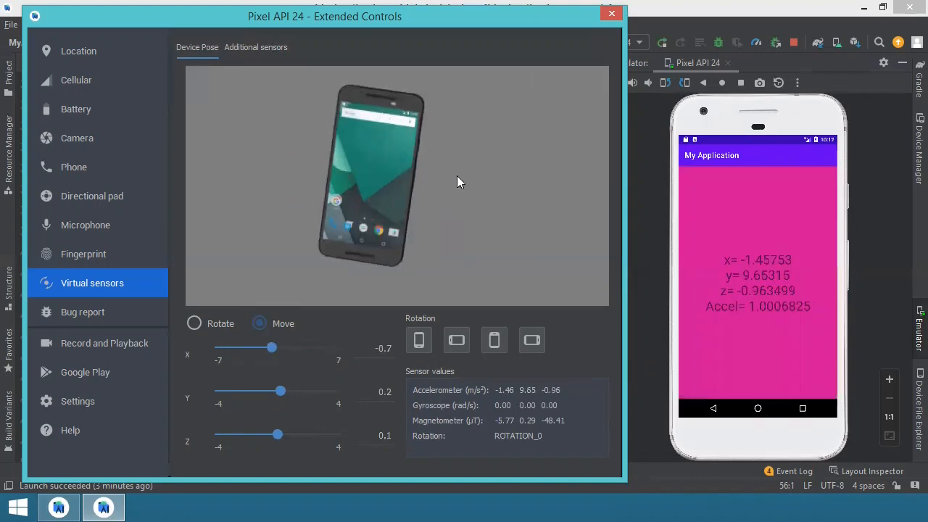
drag(273, 347, 299, 347)
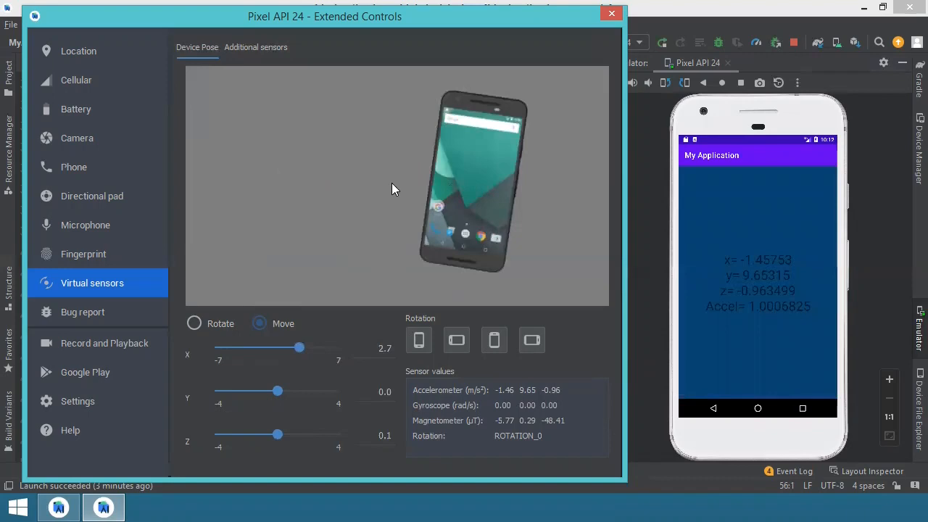
- Shake the virtual device again so the app's background turns dark blue
drag(299, 348, 274, 348)
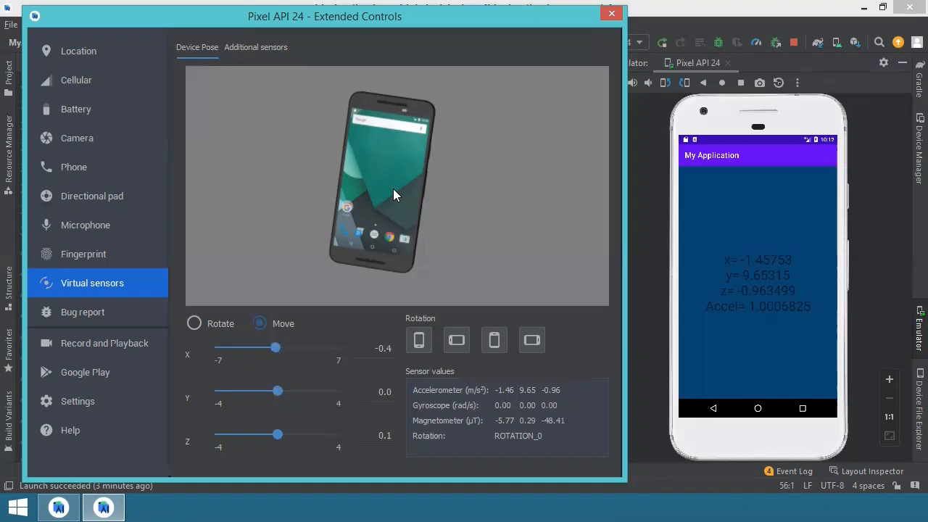
mouse_move(459, 220)
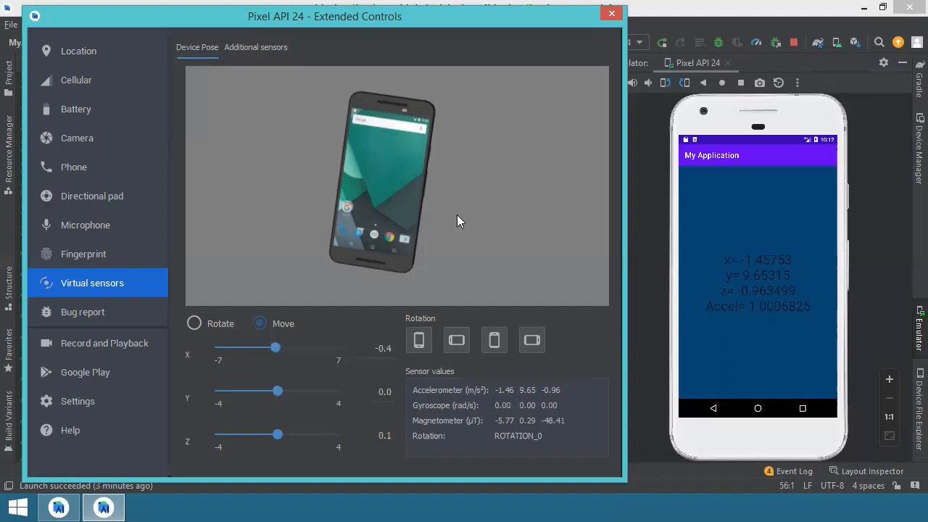